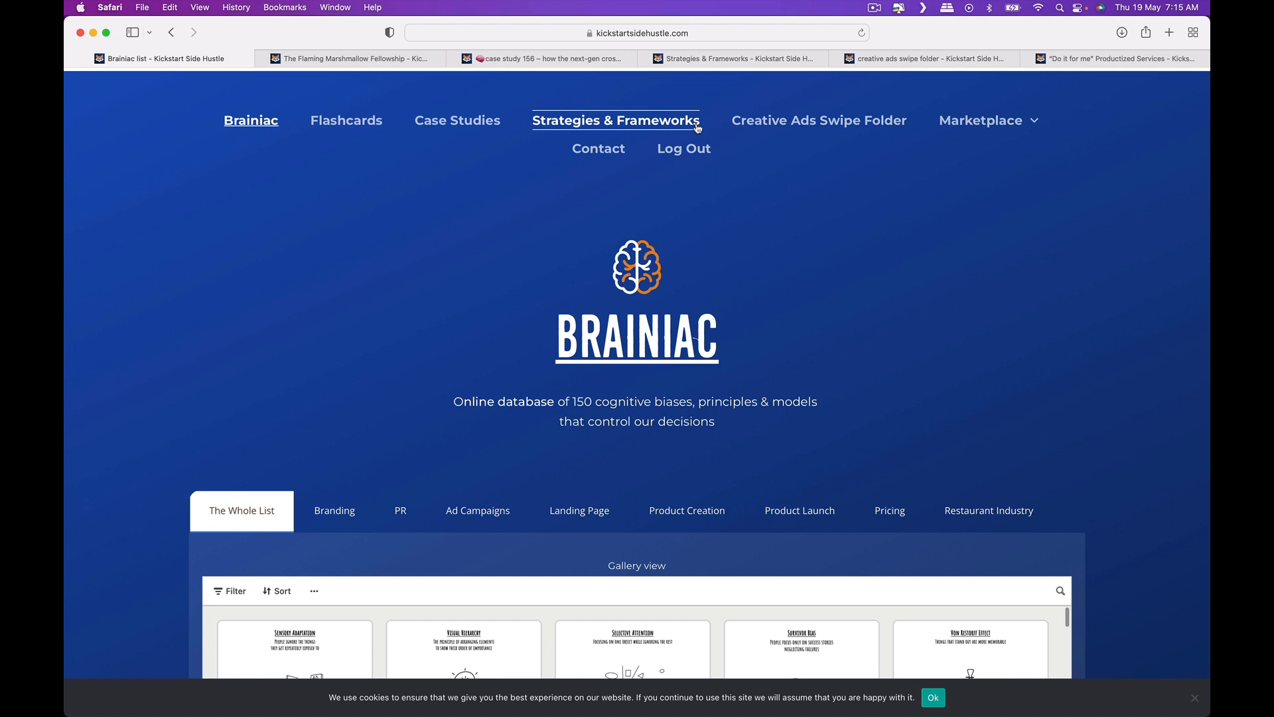
{"action": "mouse_move", "coordinate": [499, 359]}
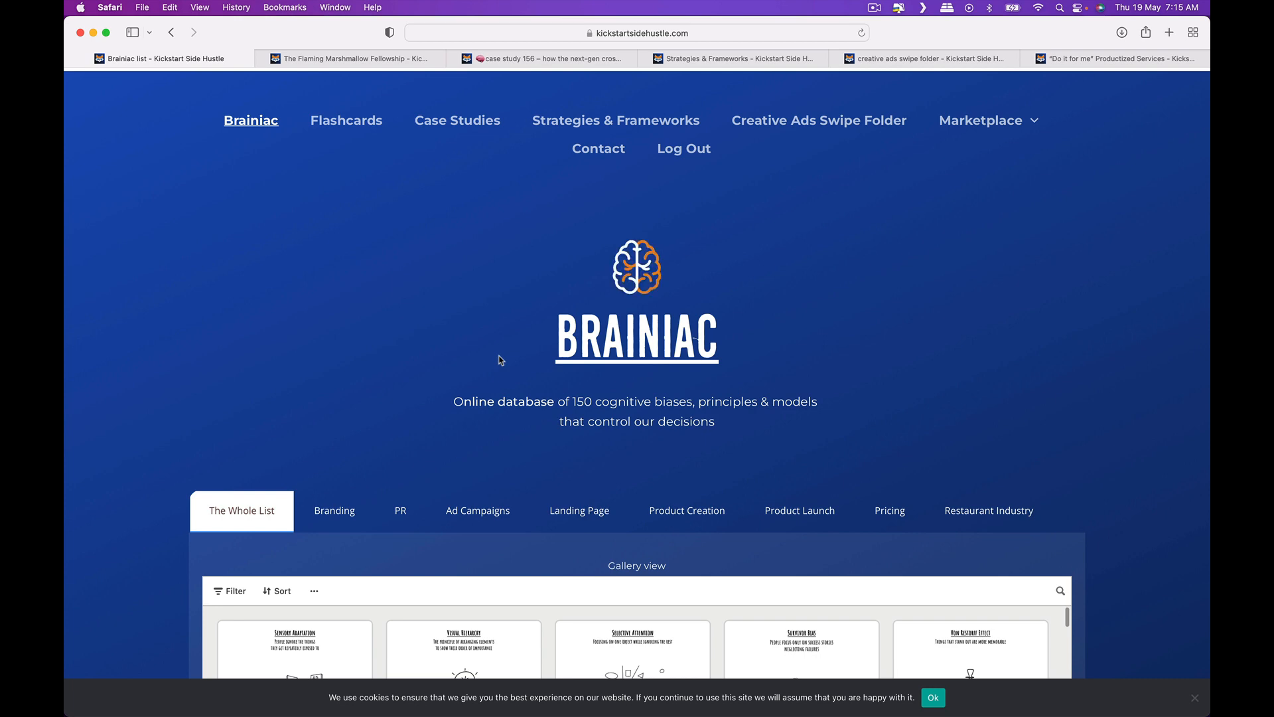
{"action": "mouse_move", "coordinate": [579, 510]}
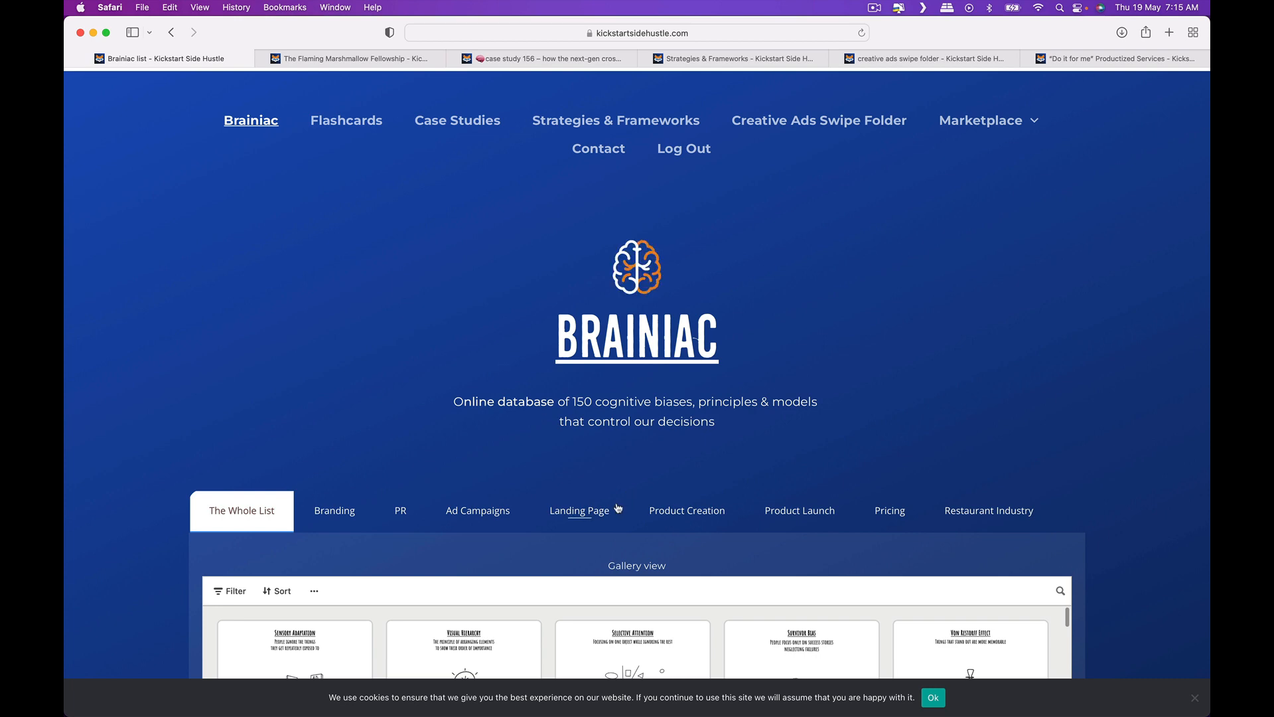
- Scroll the Brainiac Whole List gallery down to Flow State, Skeuomorphism and Cheerleader Effect cards
{"action": "scroll", "scroll_direction": "down", "scroll_amount": 3}
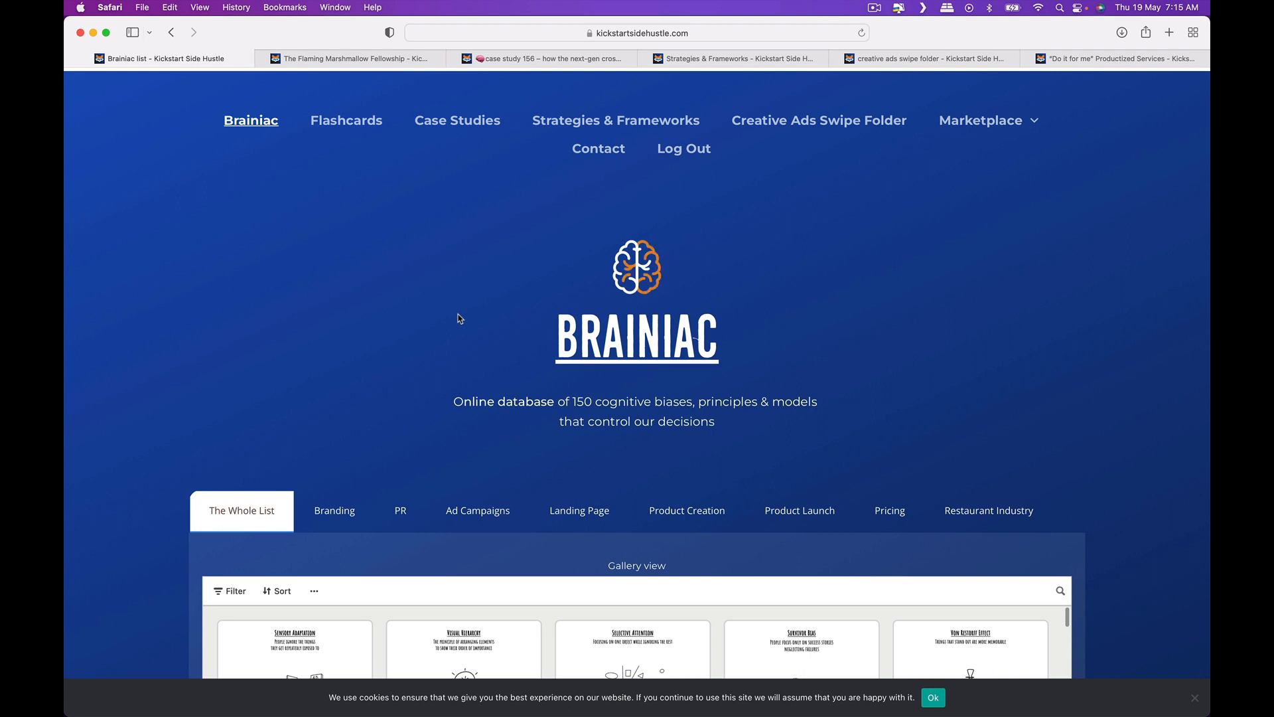
{"action": "scroll", "scroll_direction": "down", "scroll_amount": 3}
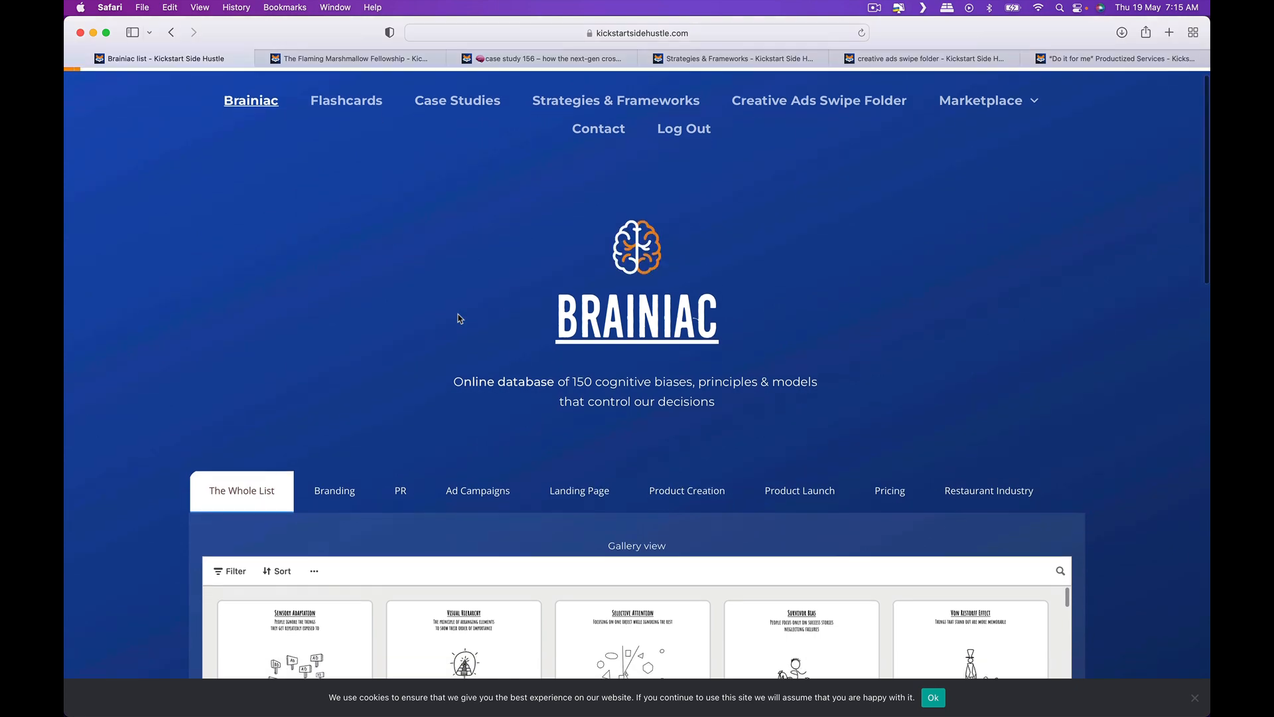
{"action": "scroll", "scroll_direction": "down", "scroll_amount": 3}
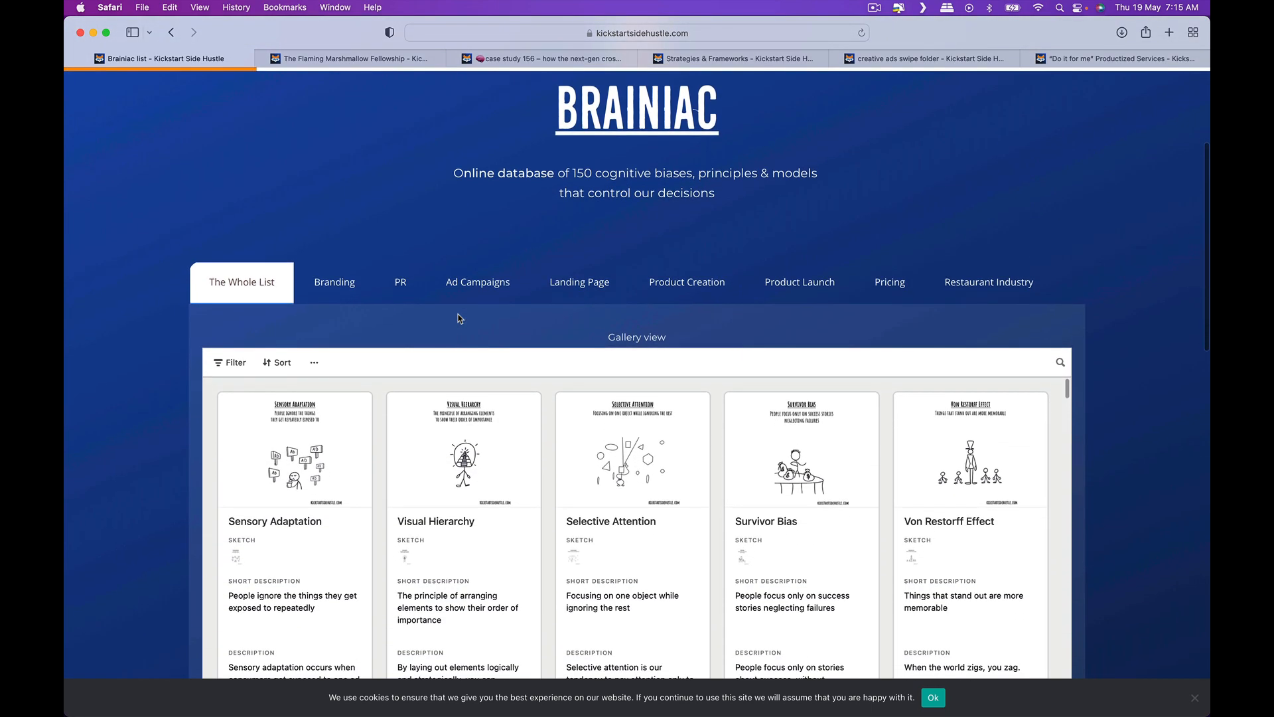
{"action": "scroll", "scroll_direction": "down", "scroll_amount": 3}
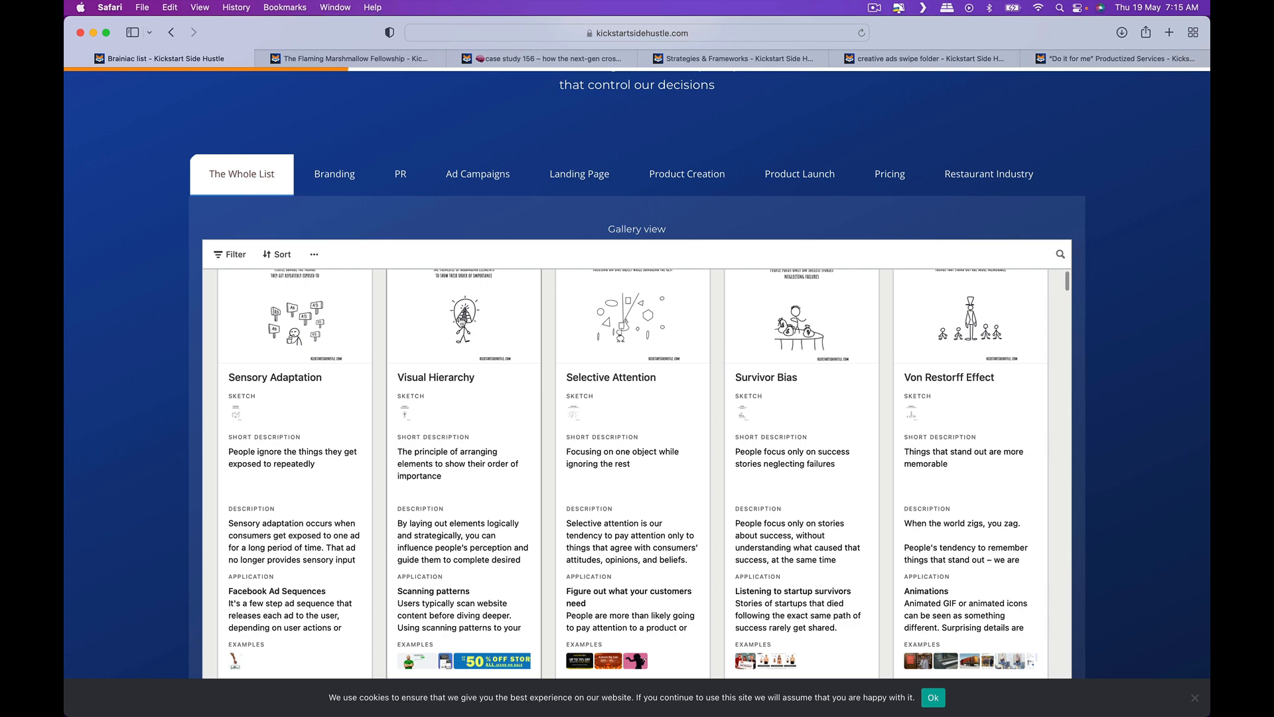
{"action": "scroll", "scroll_direction": "down", "scroll_amount": 3}
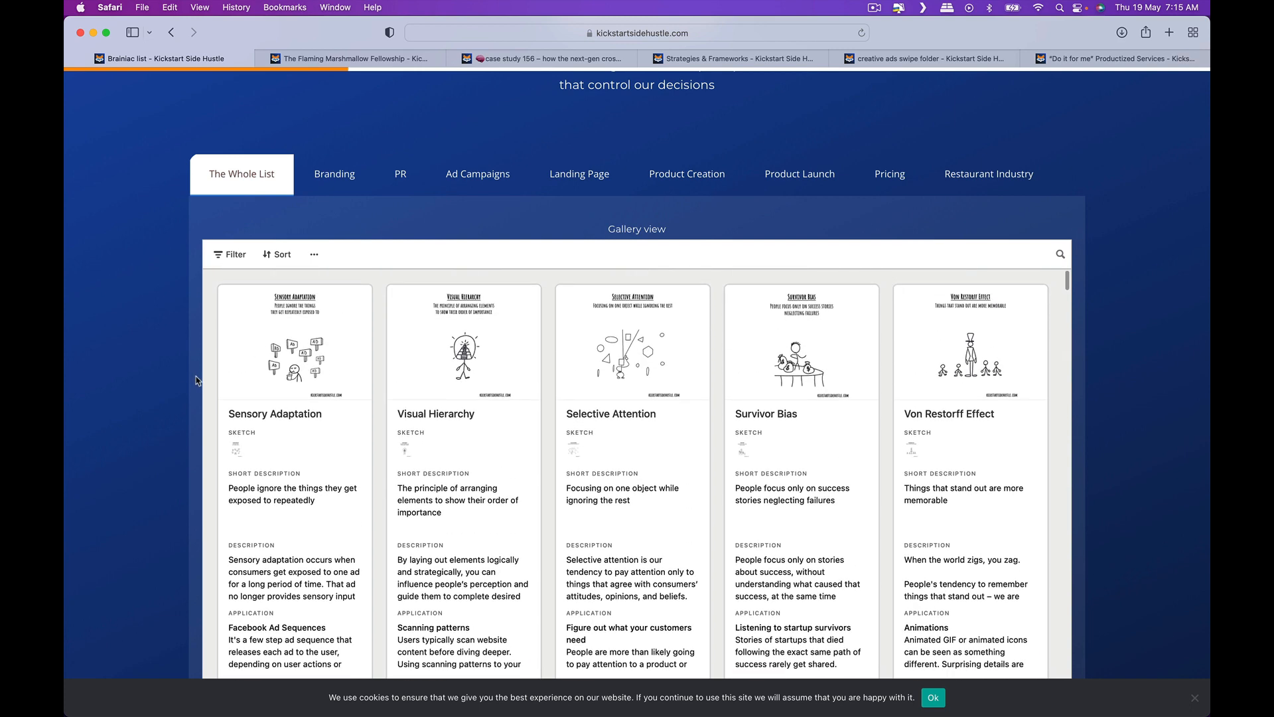
{"action": "scroll", "scroll_direction": "down", "scroll_amount": 3}
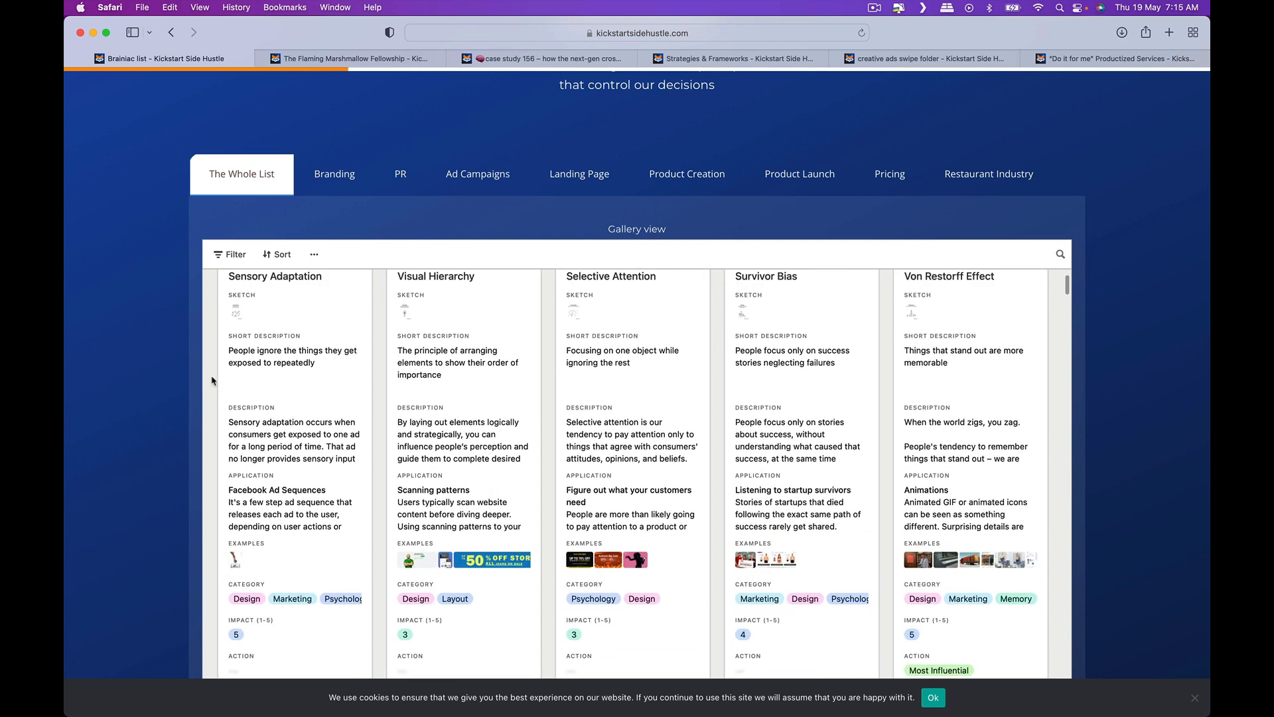
{"action": "scroll", "scroll_direction": "down", "scroll_amount": 3}
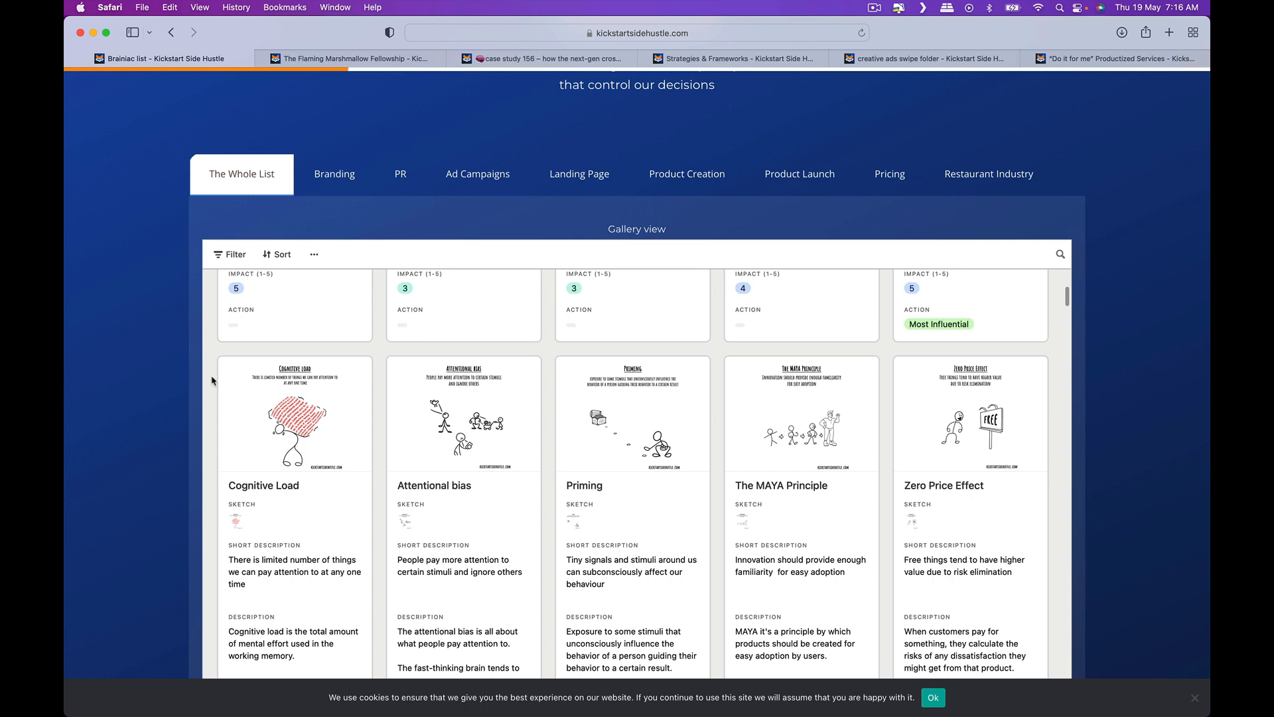
{"action": "scroll", "scroll_direction": "down", "scroll_amount": 3}
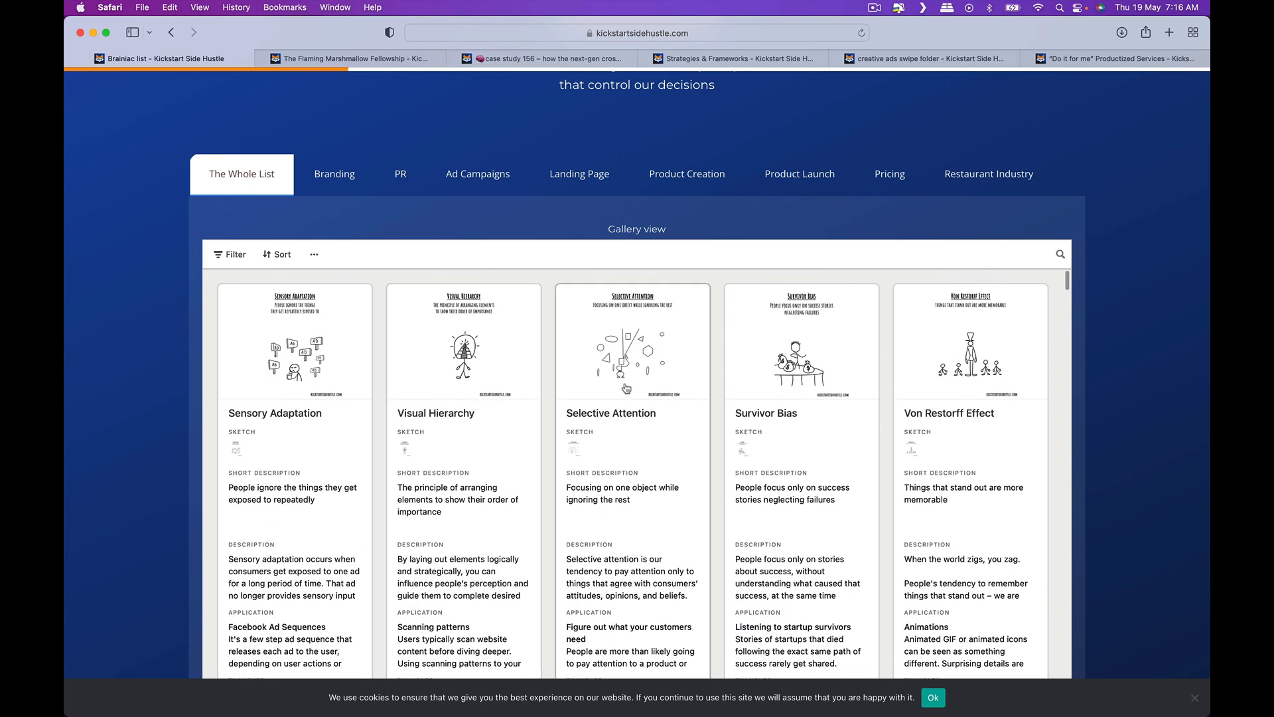
{"action": "scroll", "scroll_direction": "down", "scroll_amount": 3}
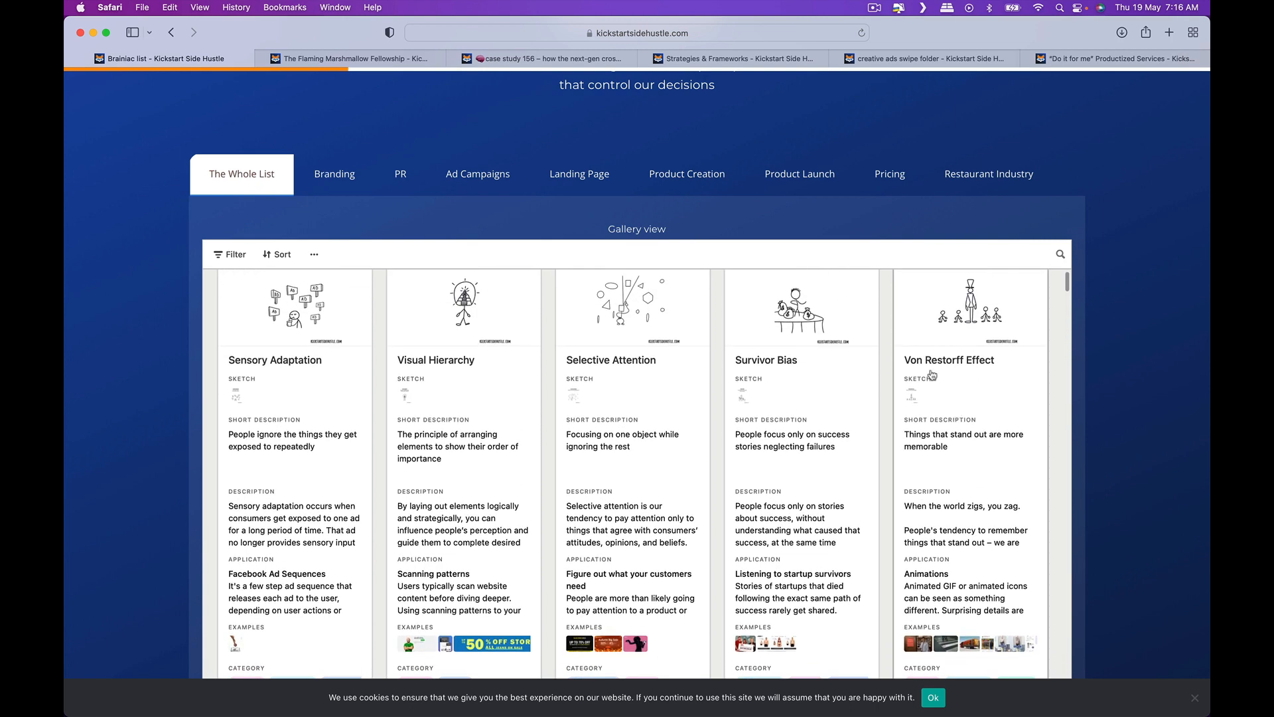
{"action": "mouse_move", "coordinate": [978, 465]}
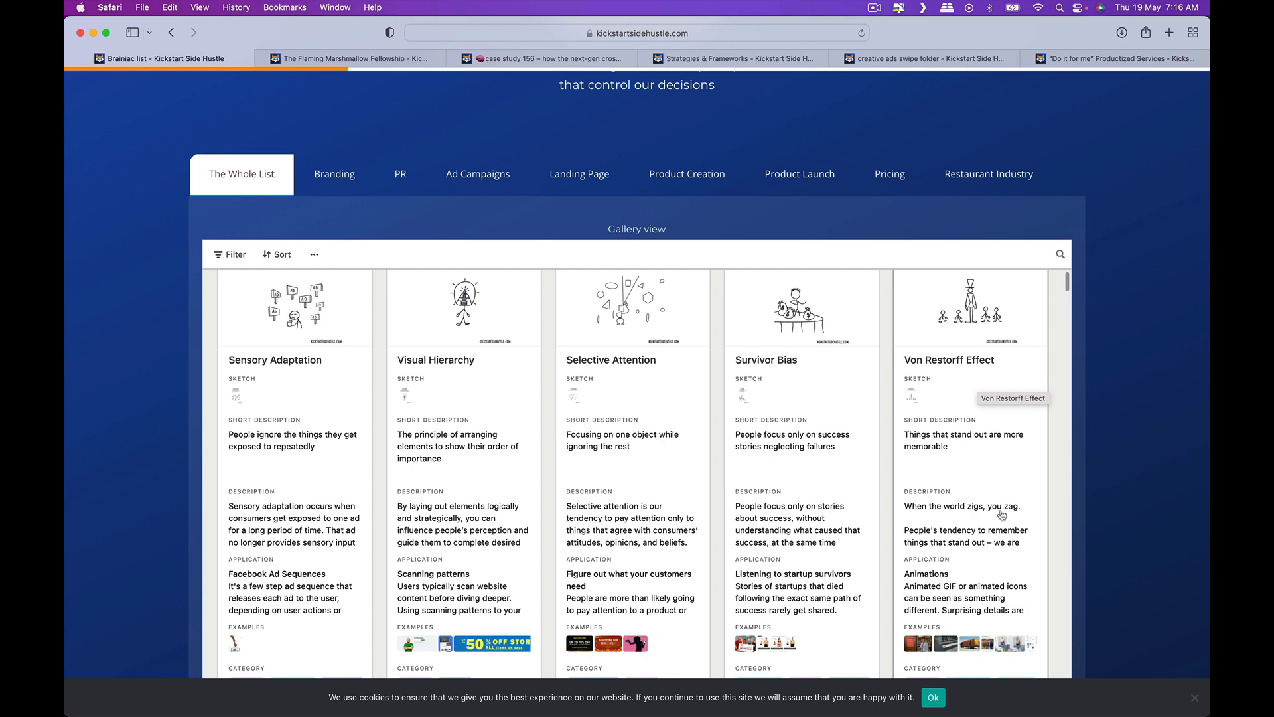
{"action": "scroll", "scroll_direction": "down", "scroll_amount": 3}
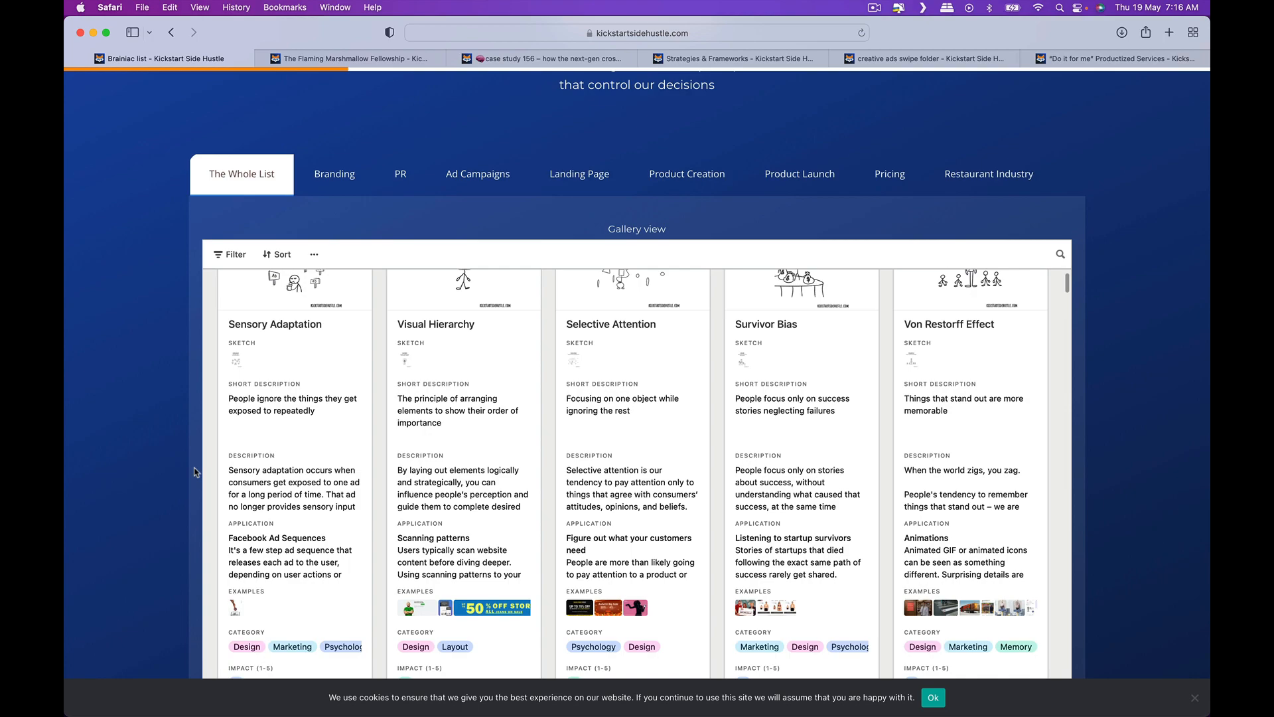
{"action": "scroll", "scroll_direction": "down", "scroll_amount": 3}
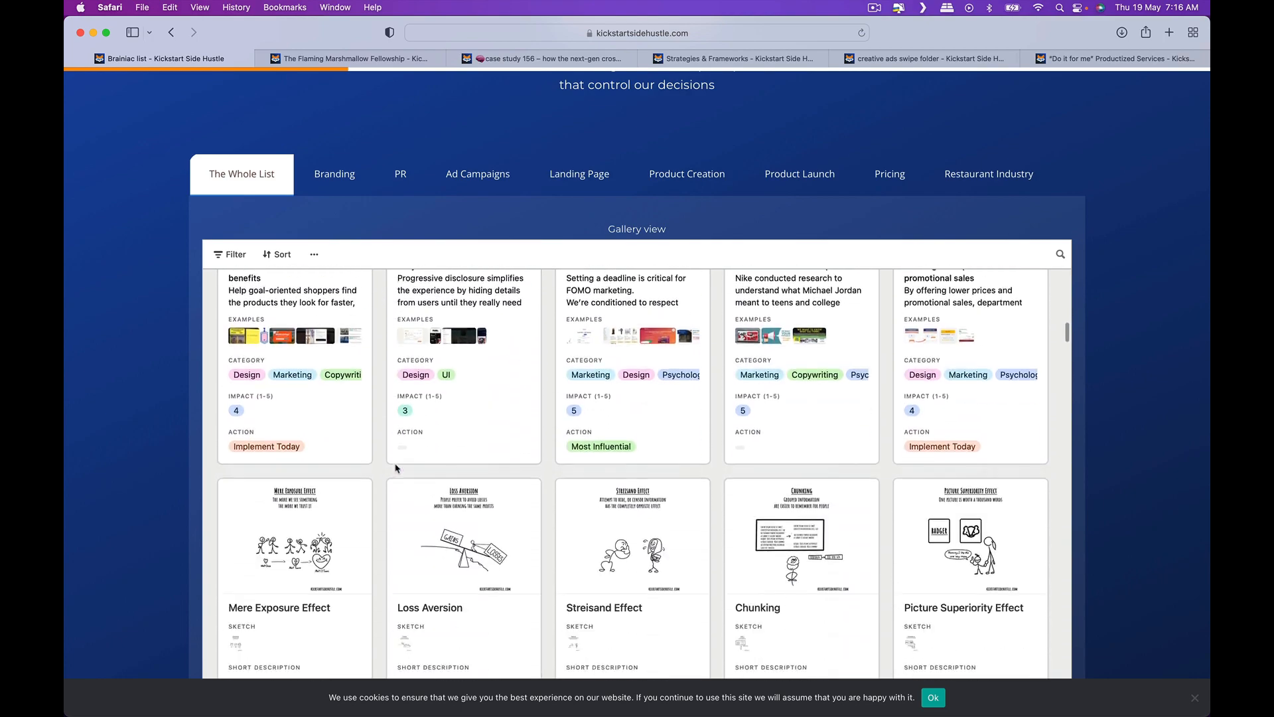
{"action": "scroll", "scroll_direction": "down", "scroll_amount": 3}
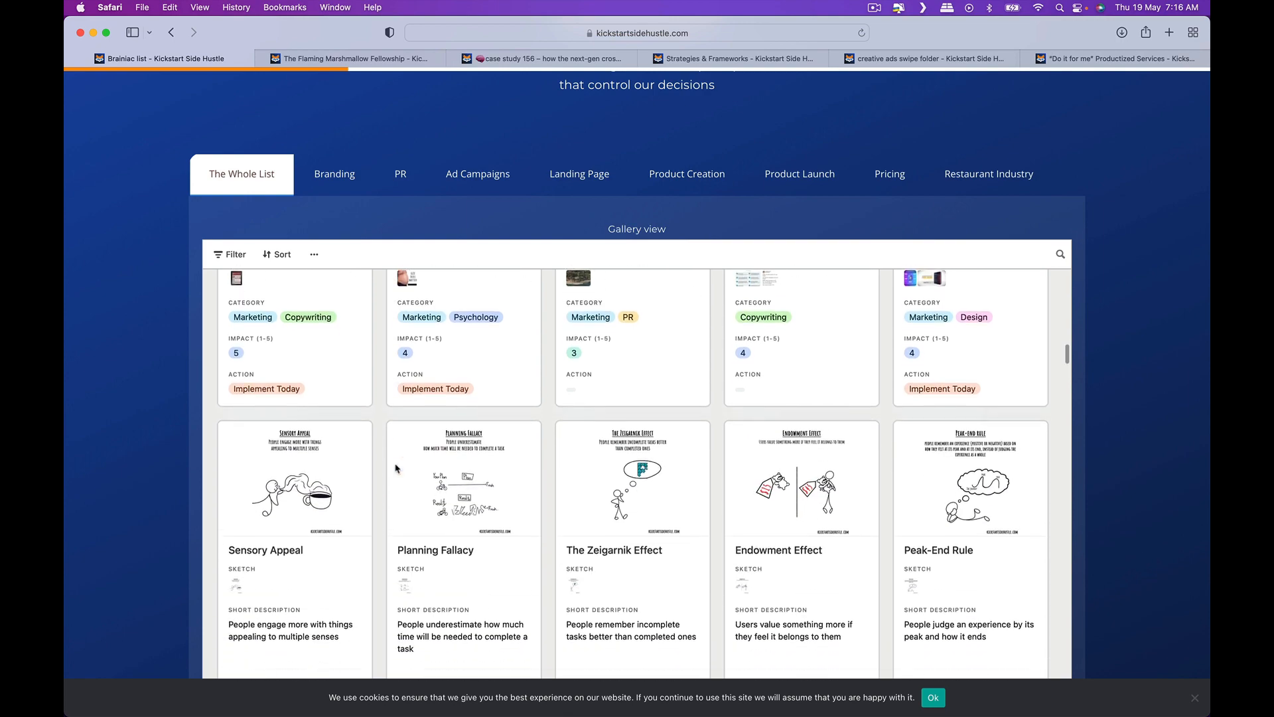
{"action": "scroll", "scroll_direction": "down", "scroll_amount": 3}
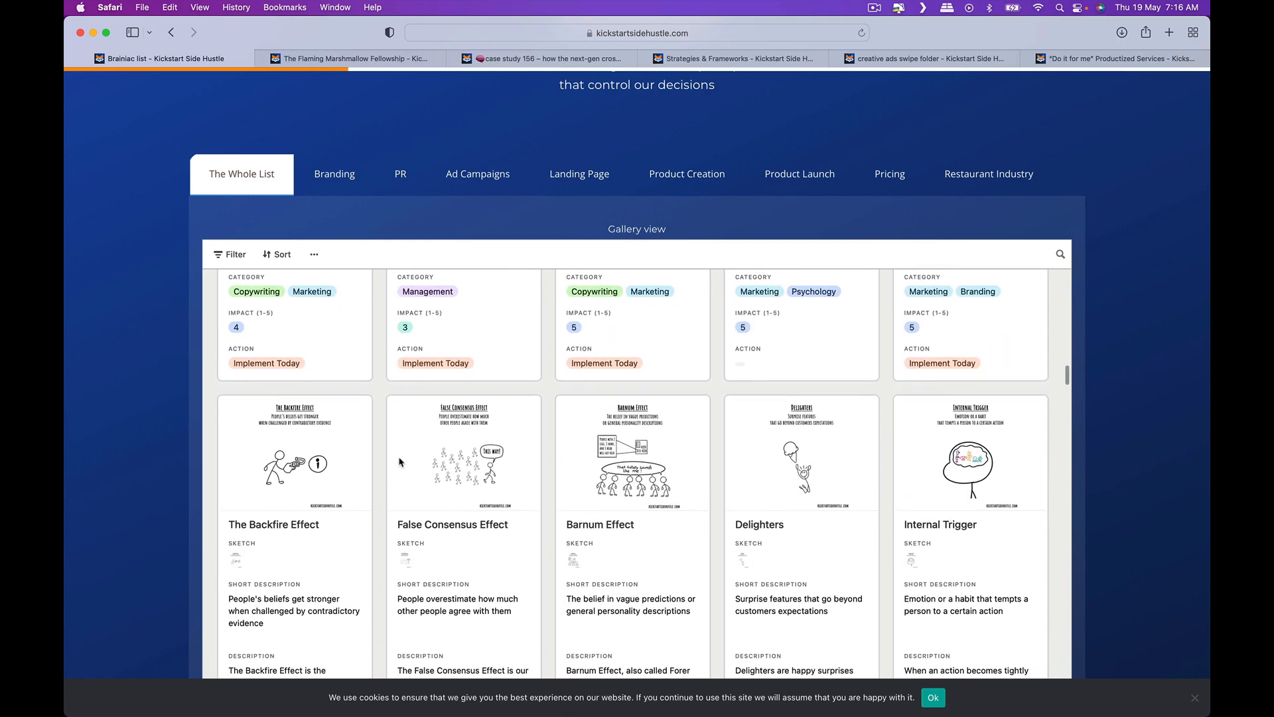
{"action": "scroll", "scroll_direction": "down", "scroll_amount": 3}
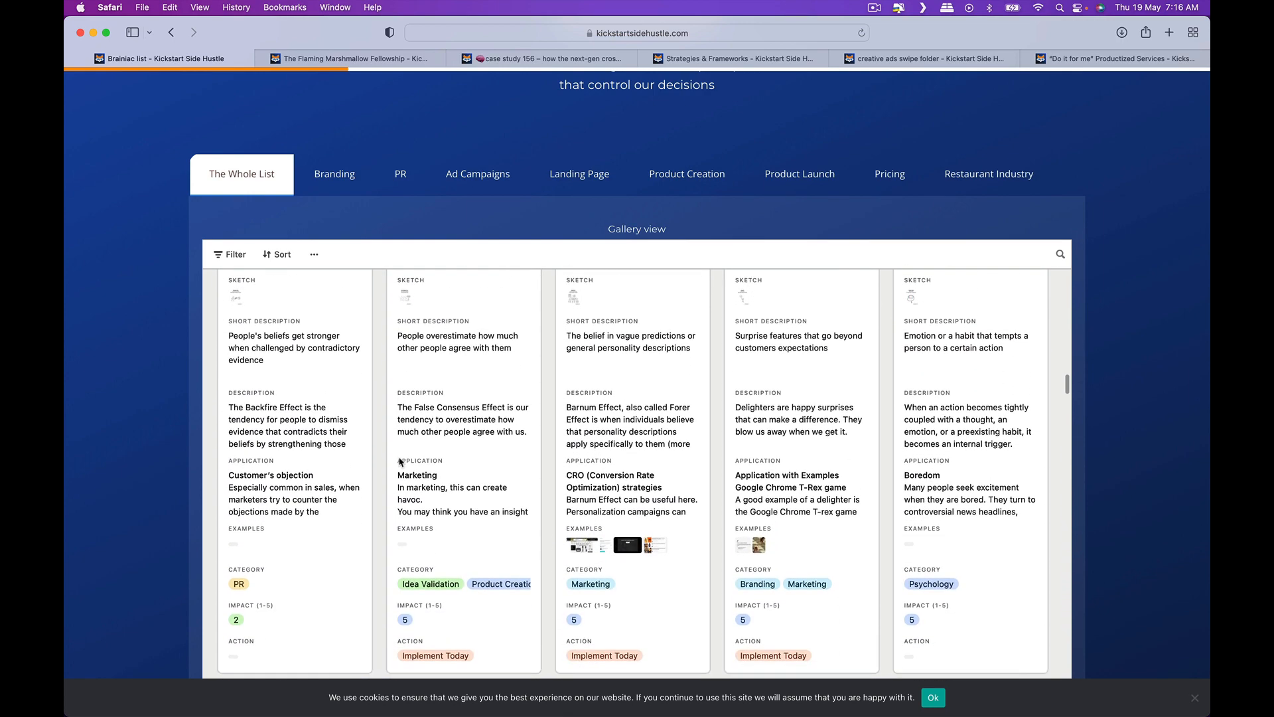
{"action": "scroll", "scroll_direction": "down", "scroll_amount": 3}
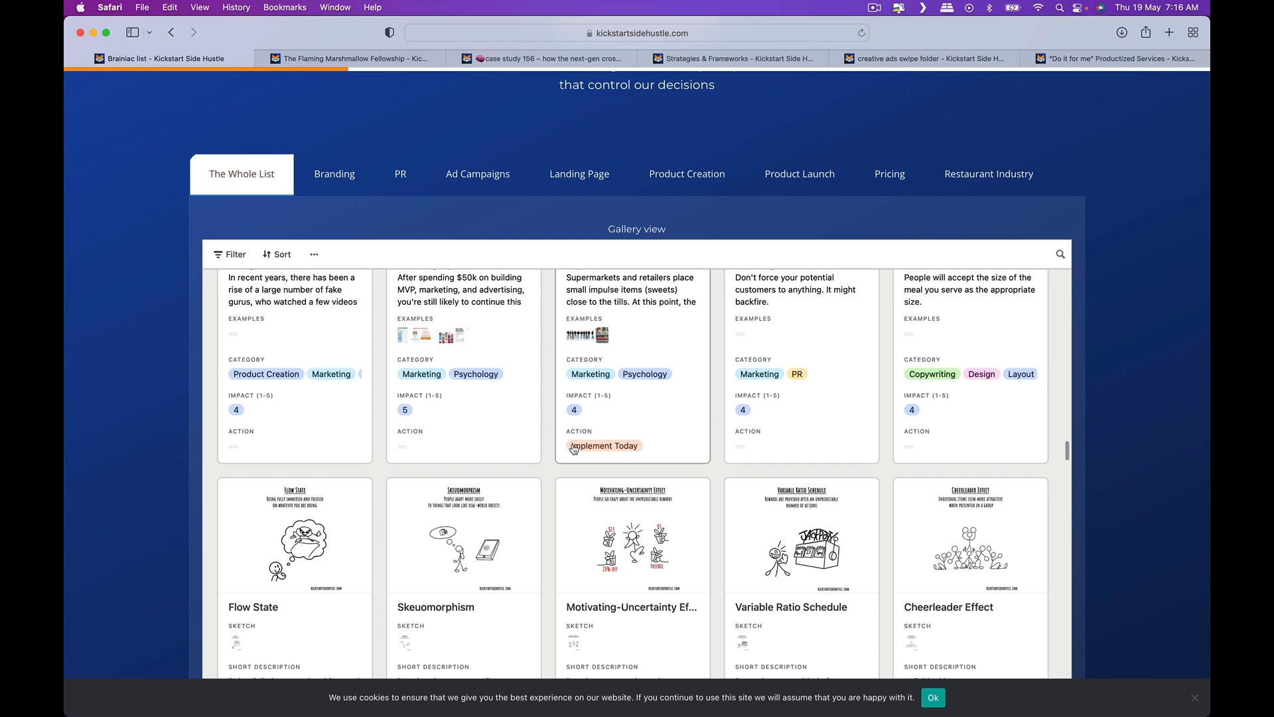
{"action": "mouse_move", "coordinate": [329, 462]}
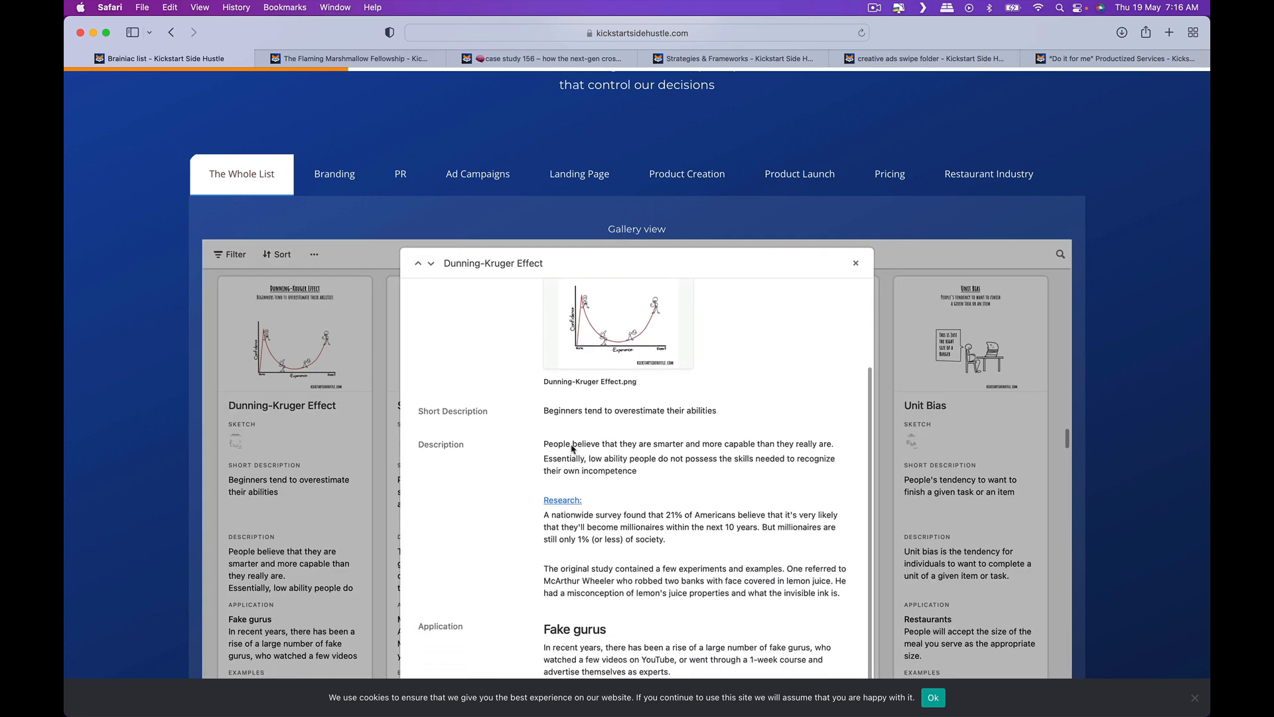
- Move the gallery further down the list after leaving the Dunning-Kruger Effect entry
{"action": "scroll", "scroll_direction": "down", "scroll_amount": 3}
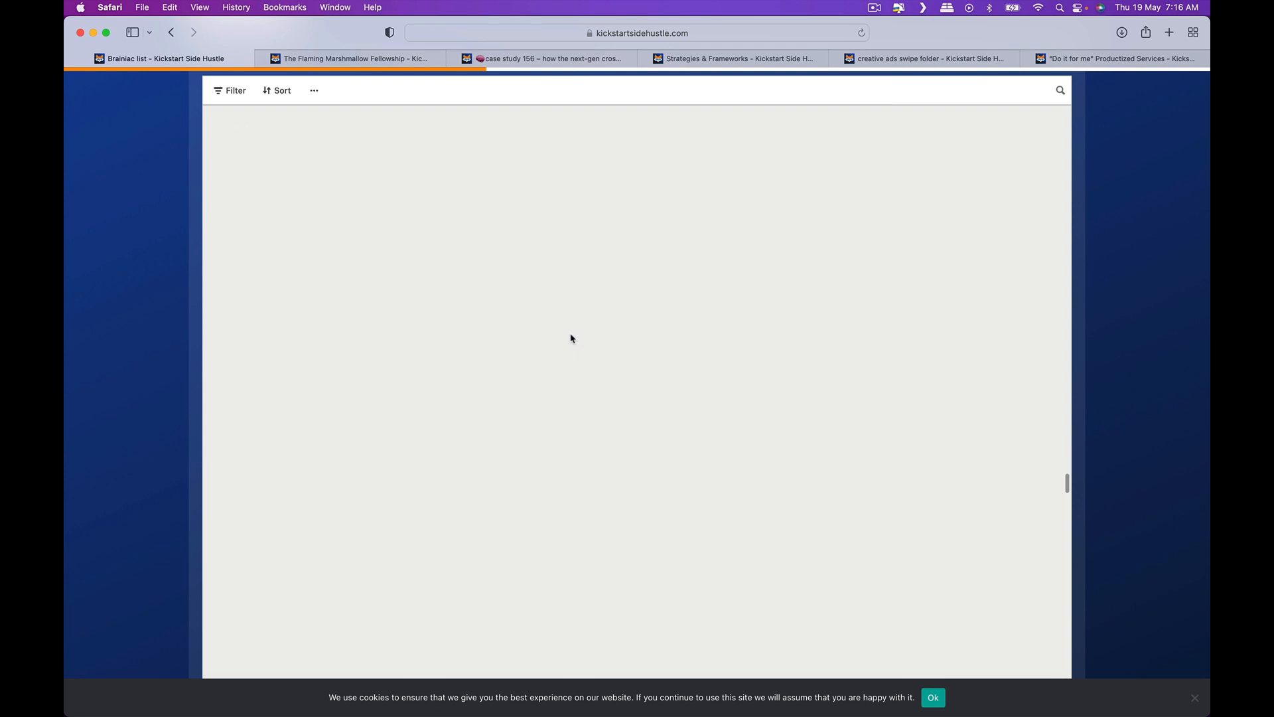
- Scroll past Negativity Bias, Choice-Supportive Bias, Spacing Effect and Overconfidence Effect cards
{"action": "scroll", "scroll_direction": "down", "scroll_amount": 3}
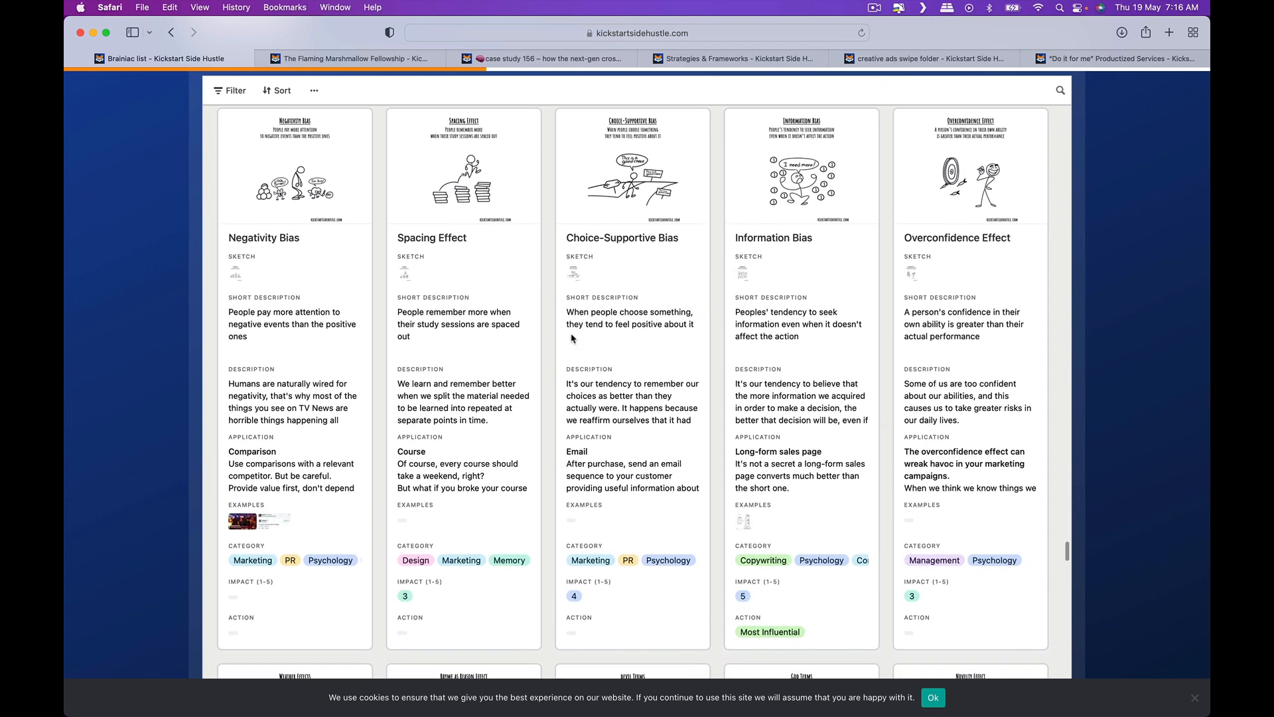
{"action": "mouse_move", "coordinate": [572, 339]}
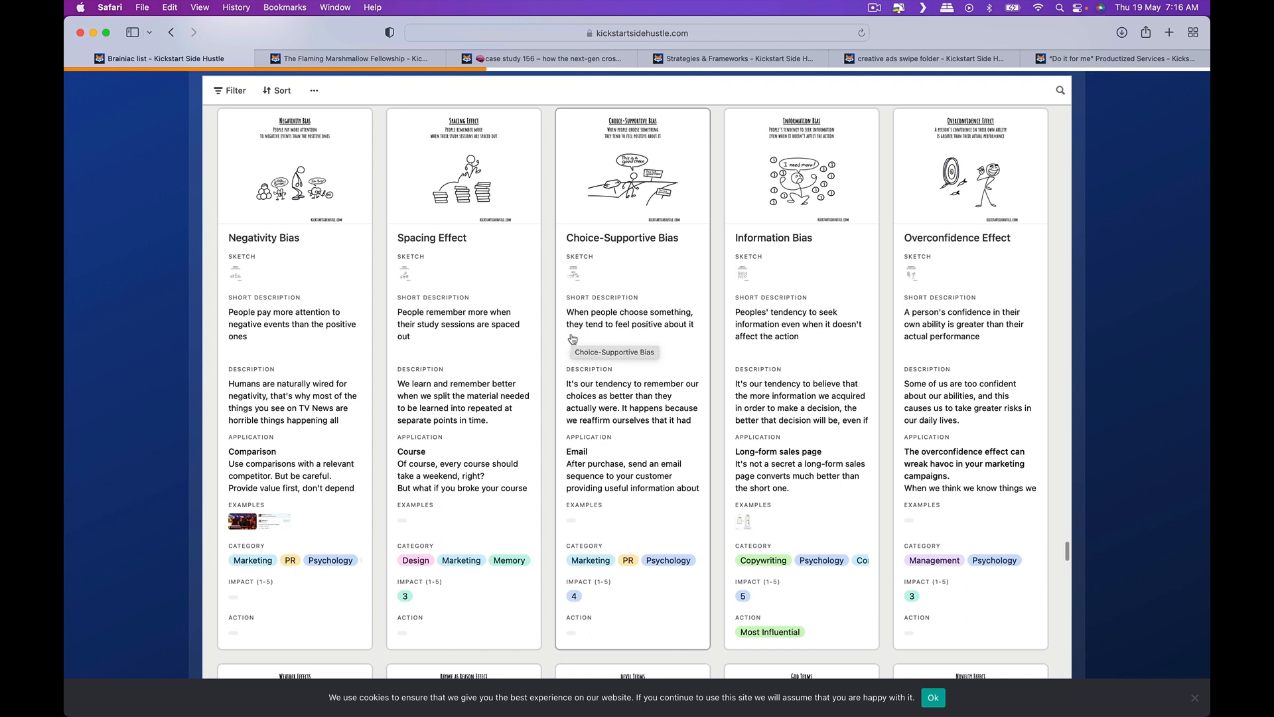
{"action": "mouse_move", "coordinate": [529, 350]}
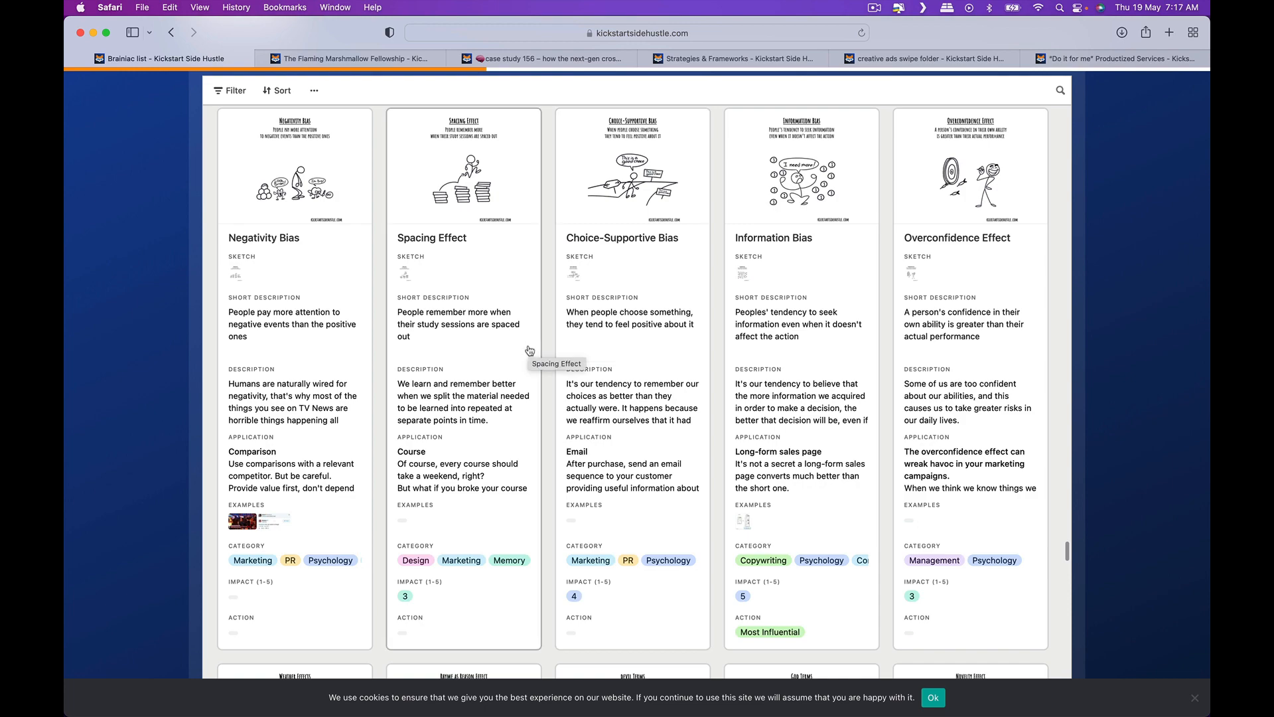
{"action": "scroll", "scroll_direction": "down", "scroll_amount": 3}
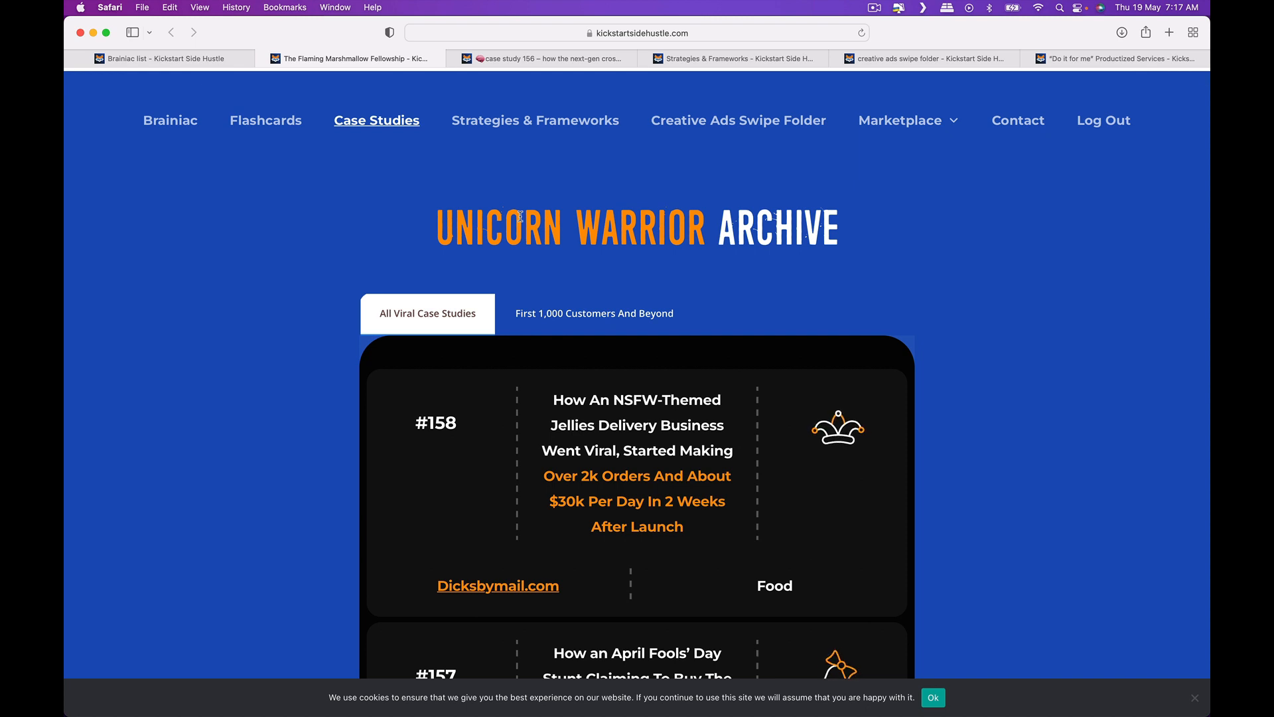
- Preview the First 1,000 Customers And Beyond case studies like Red Bull, BuzzSumo and Pepsodent
{"action": "scroll", "scroll_direction": "down", "scroll_amount": 3}
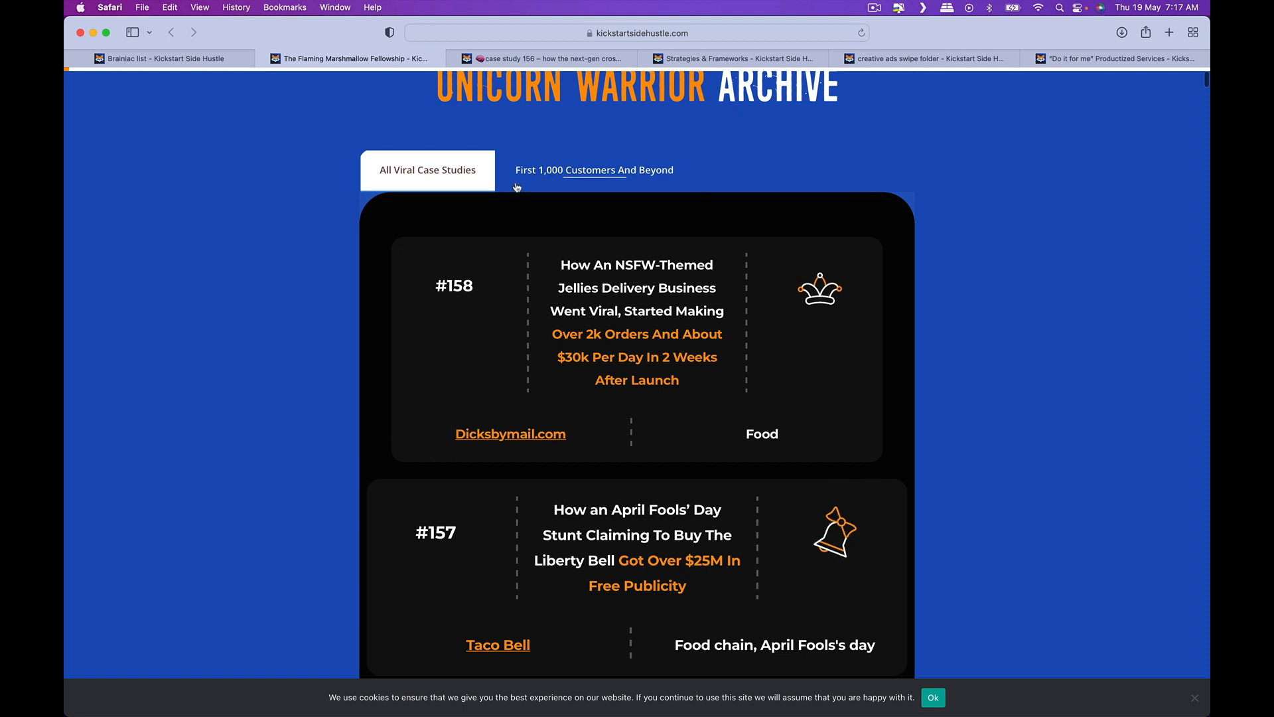
{"action": "left_click", "coordinate": [595, 170]}
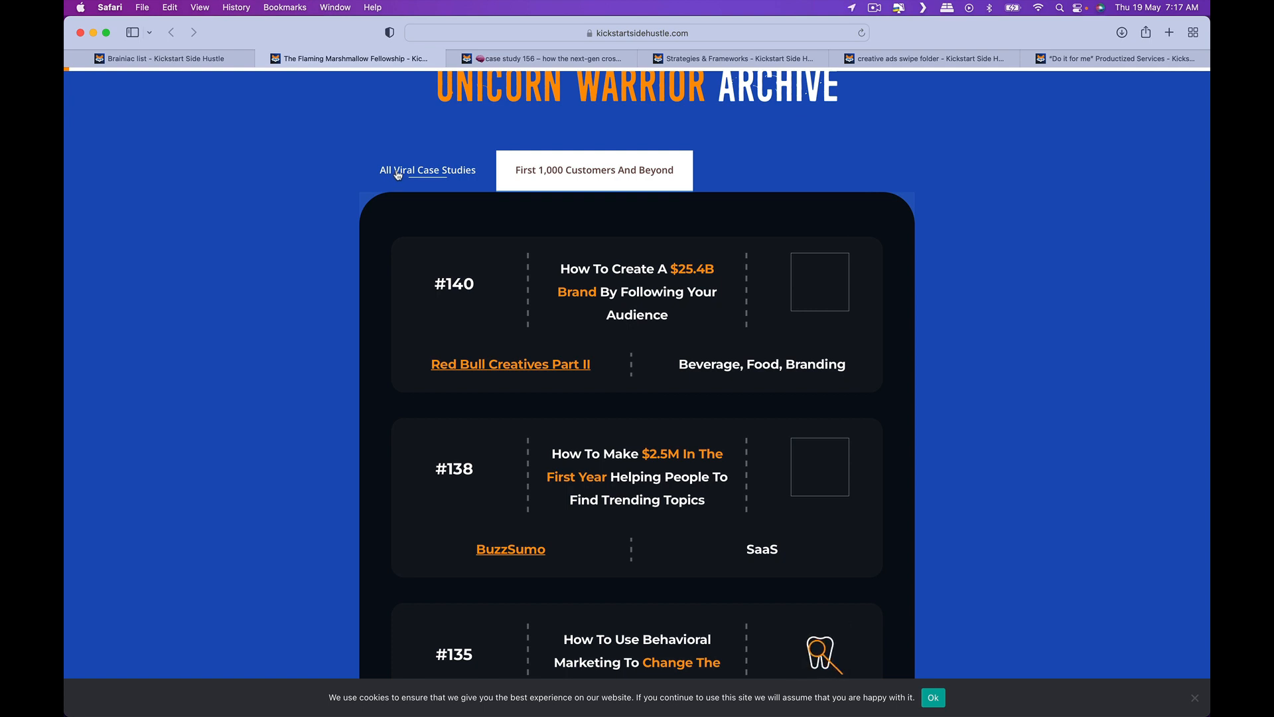
{"action": "scroll", "scroll_direction": "down", "scroll_amount": 3}
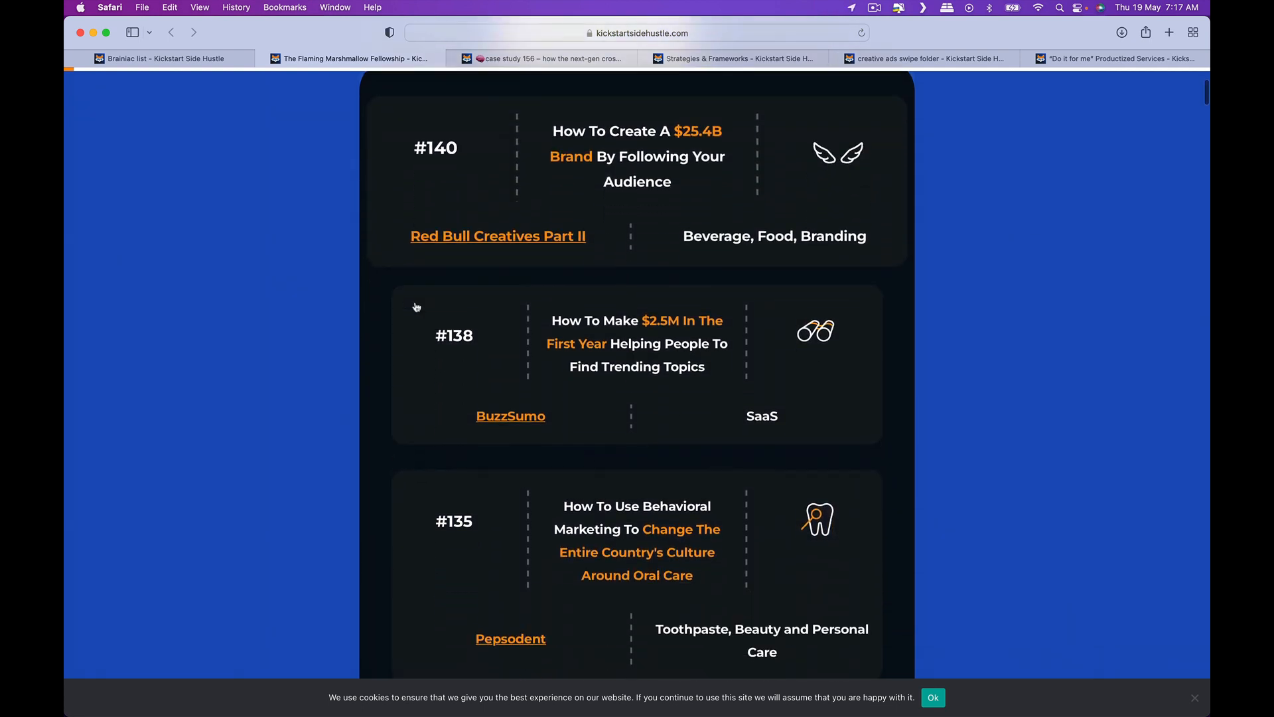
{"action": "scroll", "scroll_direction": "down", "scroll_amount": 3}
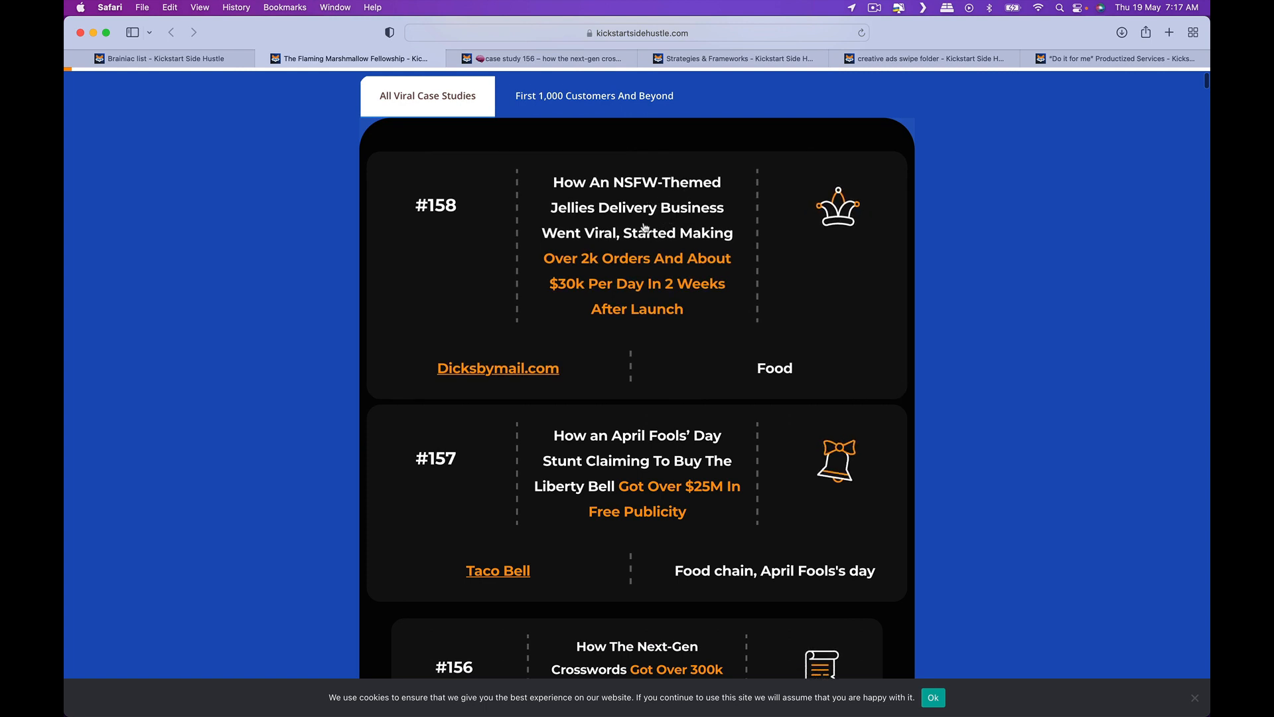
- Scroll the All Viral Case Studies list and open the #156 Wordle case study
{"action": "scroll", "scroll_direction": "down", "scroll_amount": 3}
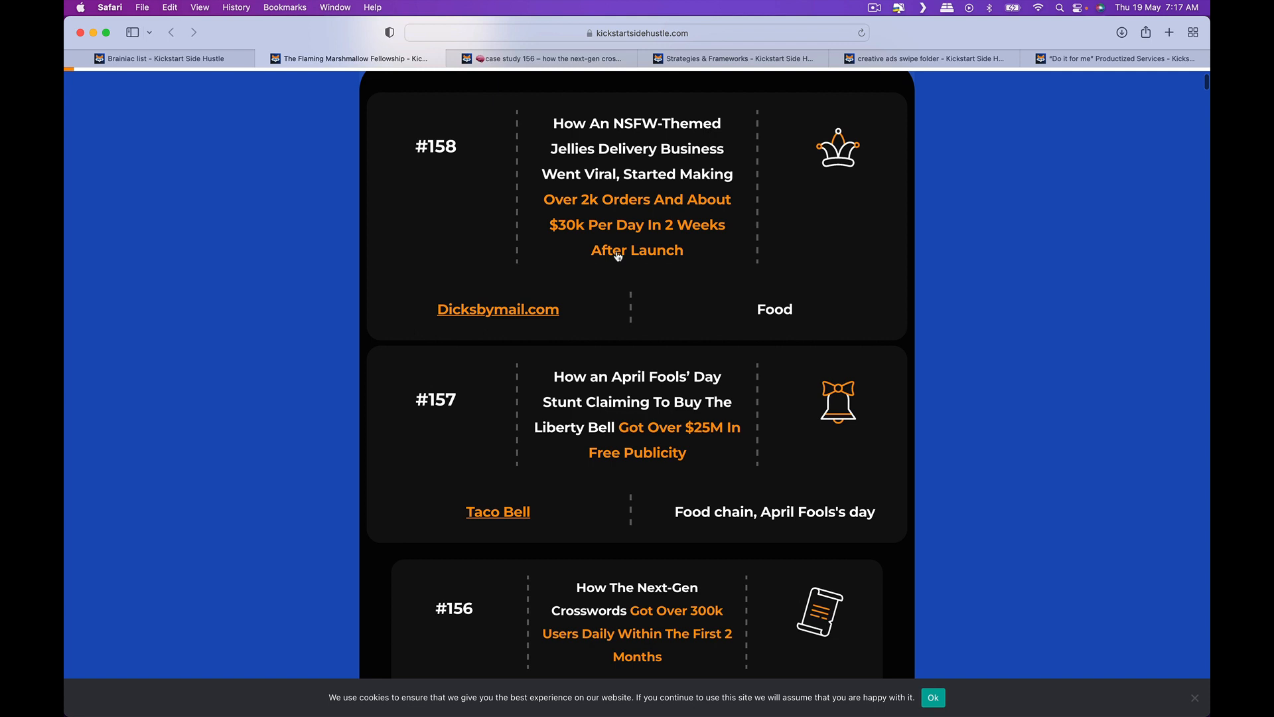
{"action": "scroll", "scroll_direction": "down", "scroll_amount": 3}
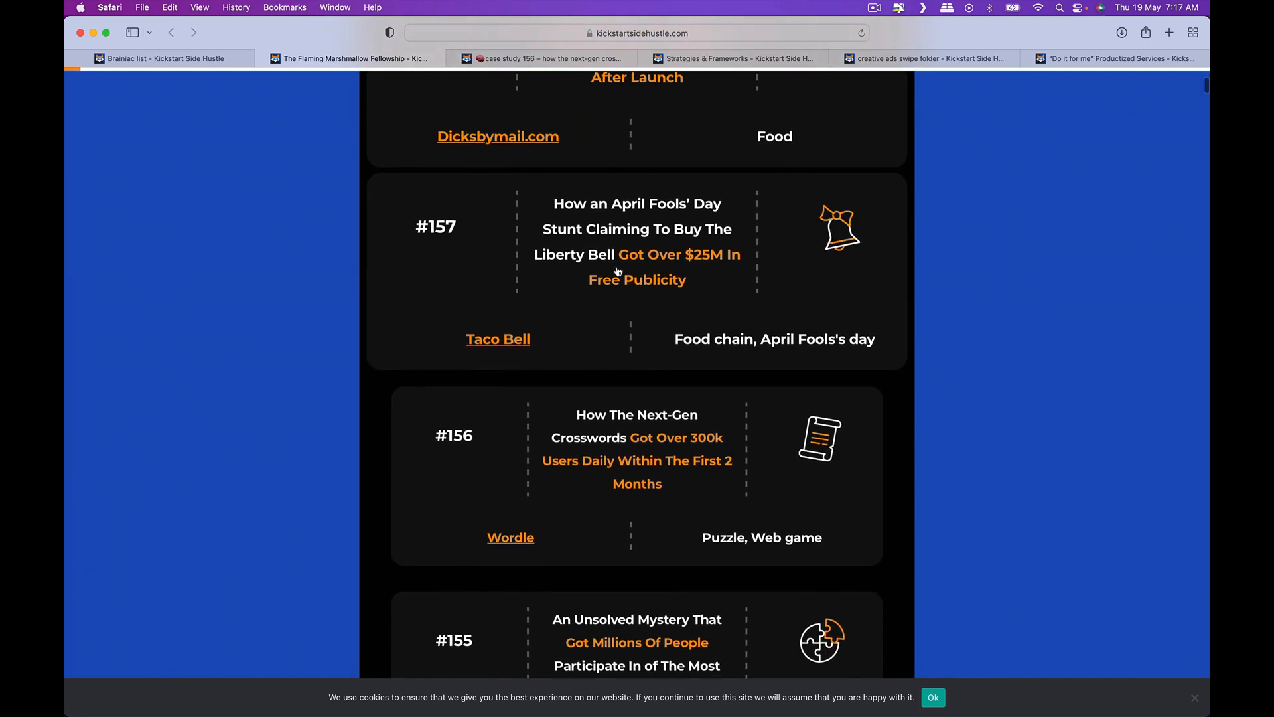
{"action": "scroll", "scroll_direction": "down", "scroll_amount": 3}
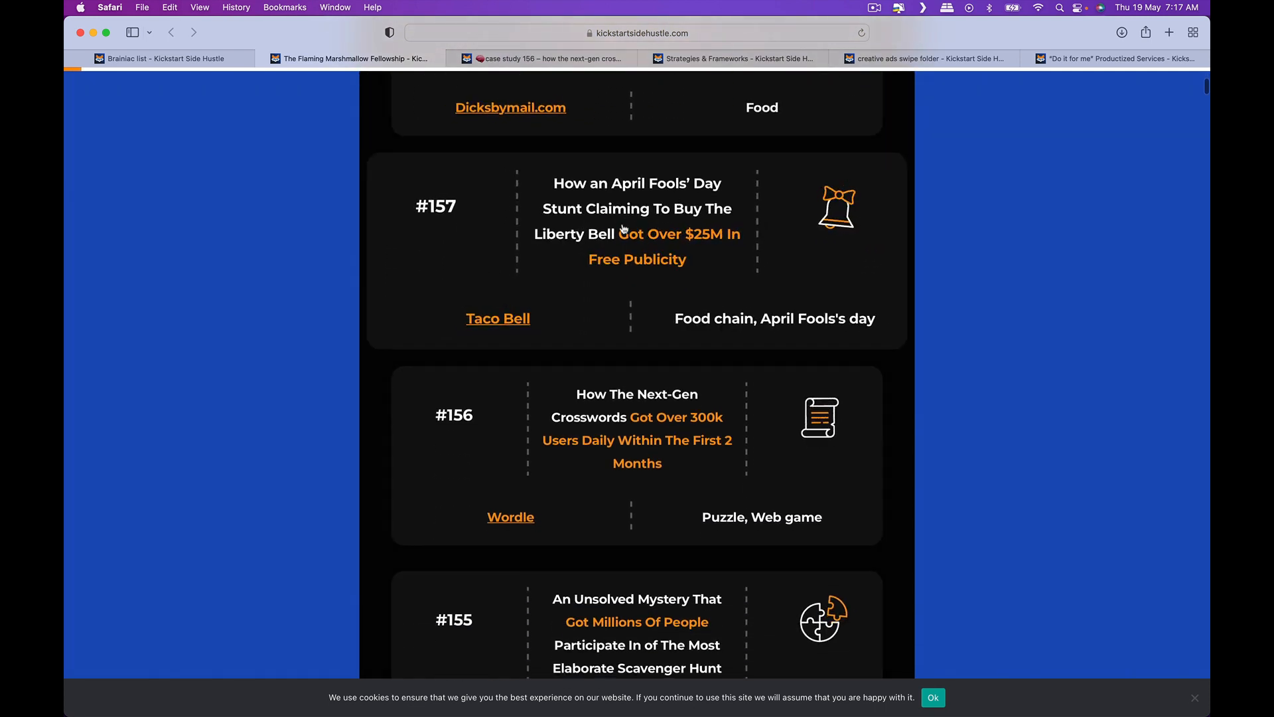
{"action": "scroll", "scroll_direction": "down", "scroll_amount": 3}
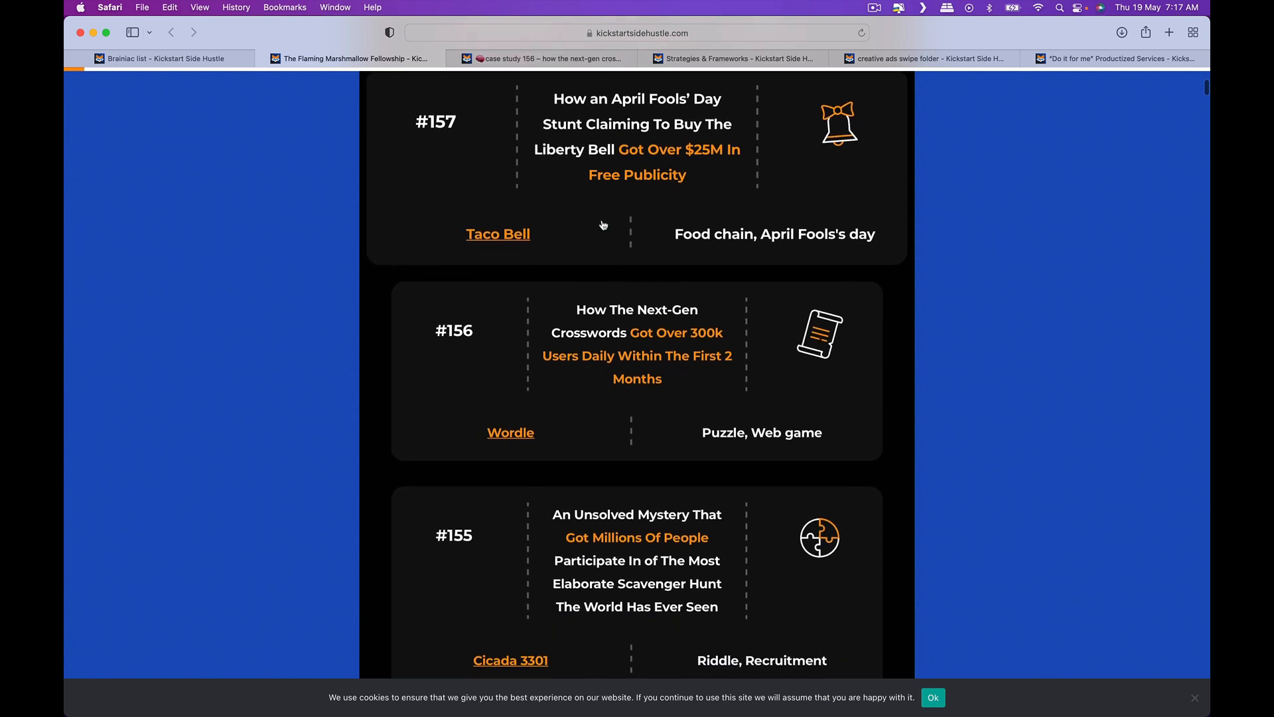
{"action": "scroll", "scroll_direction": "down", "scroll_amount": 3}
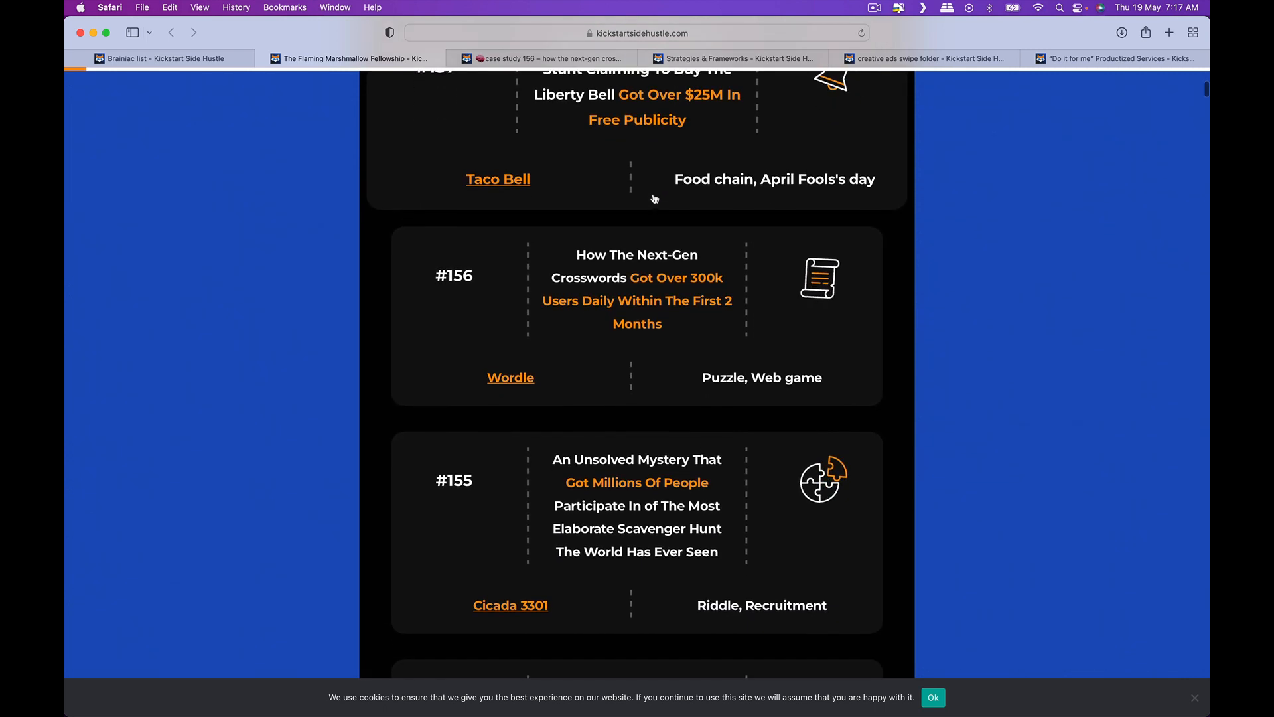
{"action": "scroll", "scroll_direction": "down", "scroll_amount": 3}
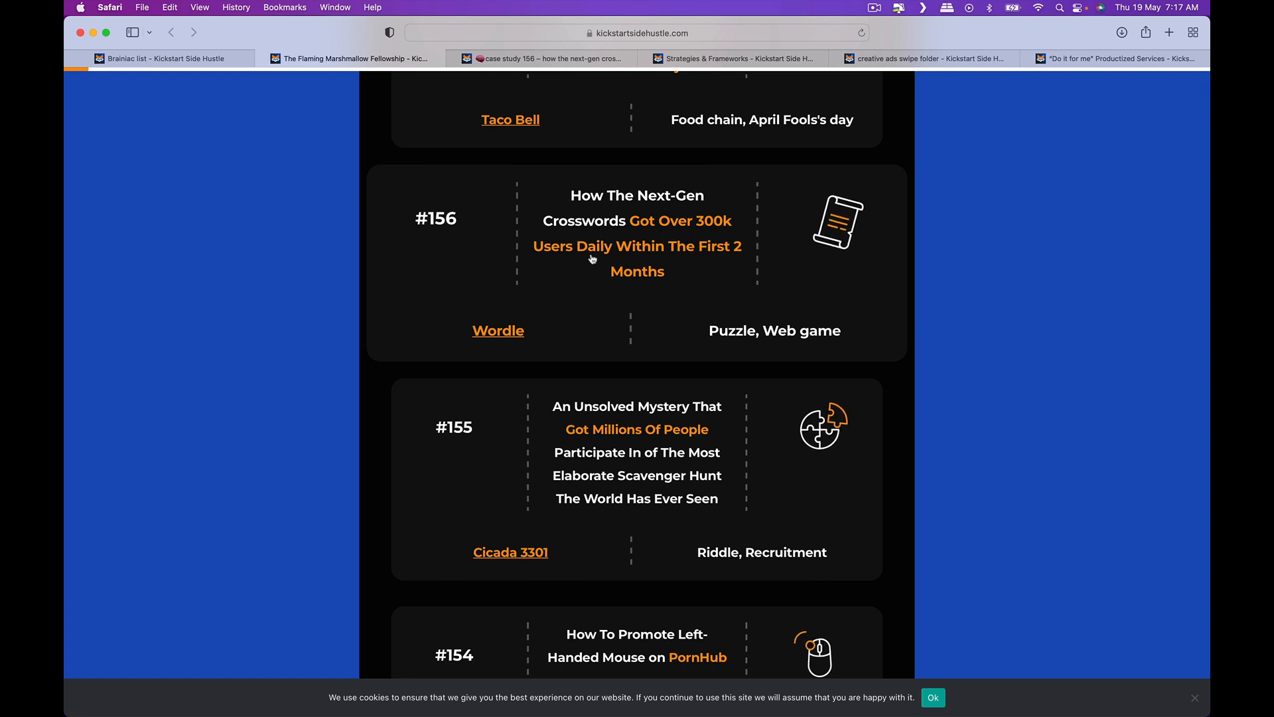
{"action": "scroll", "scroll_direction": "down", "scroll_amount": 3}
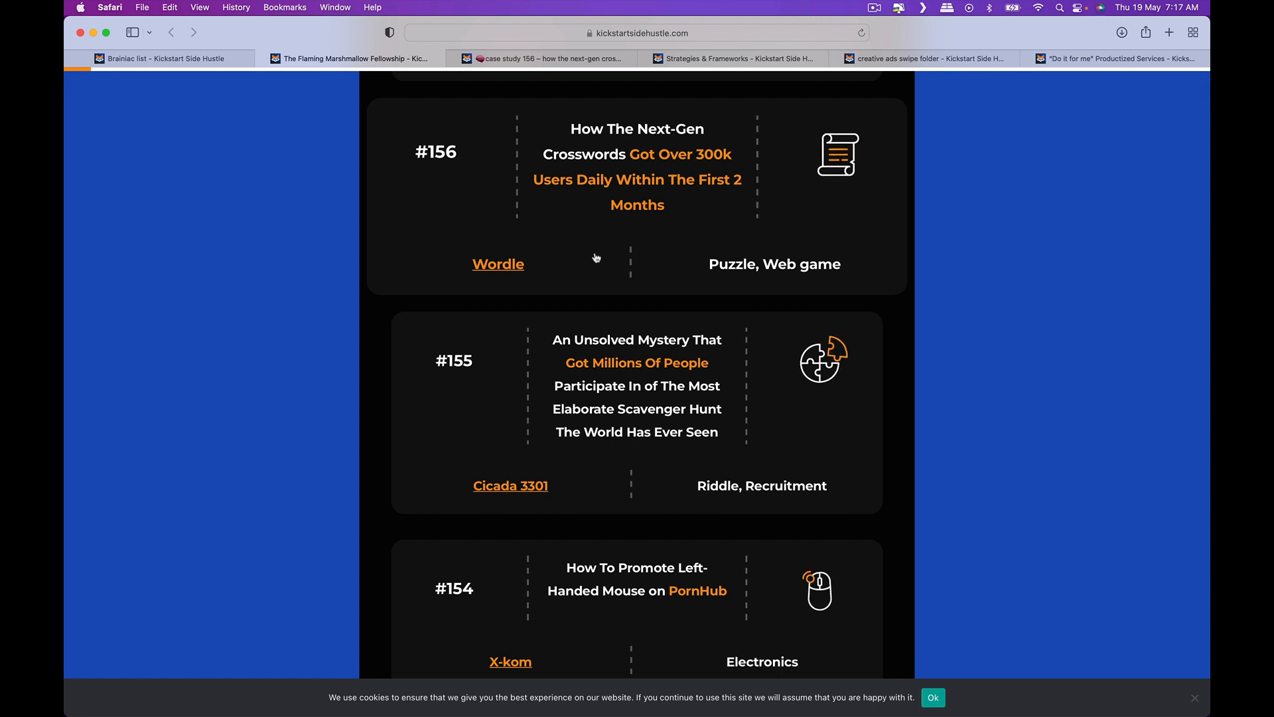
{"action": "scroll", "scroll_direction": "down", "scroll_amount": 3}
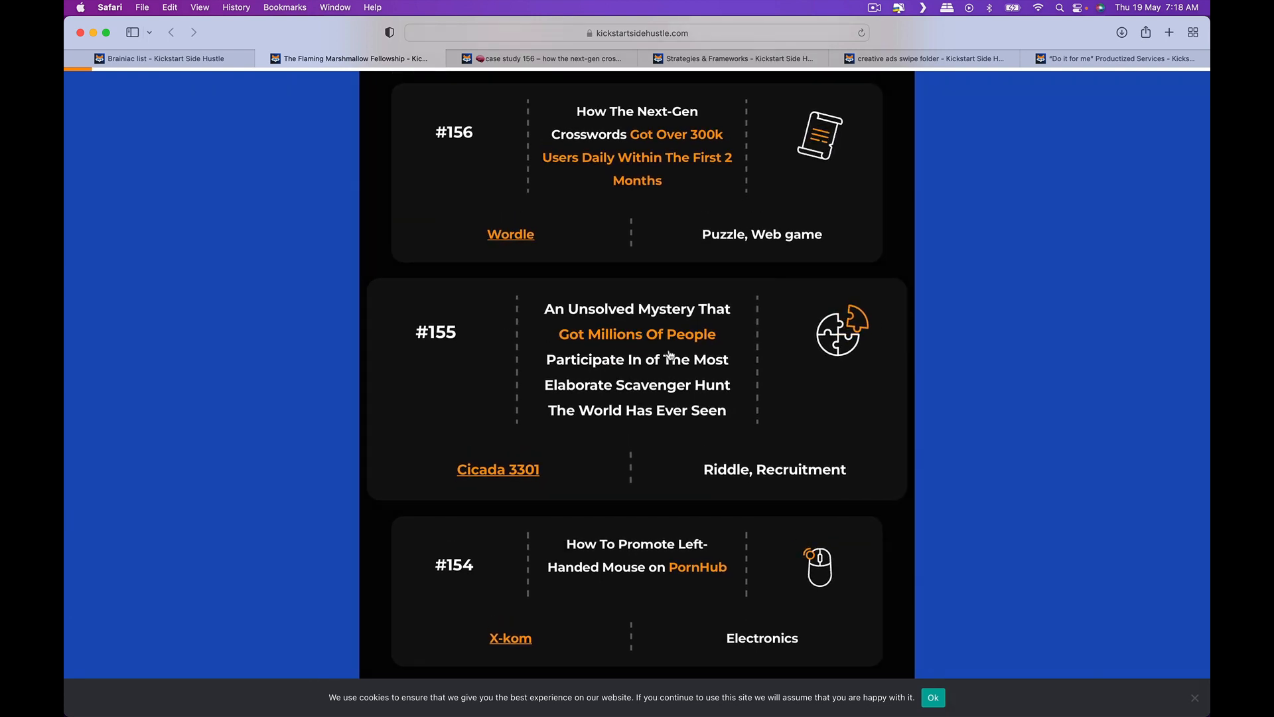
{"action": "scroll", "scroll_direction": "down", "scroll_amount": 3}
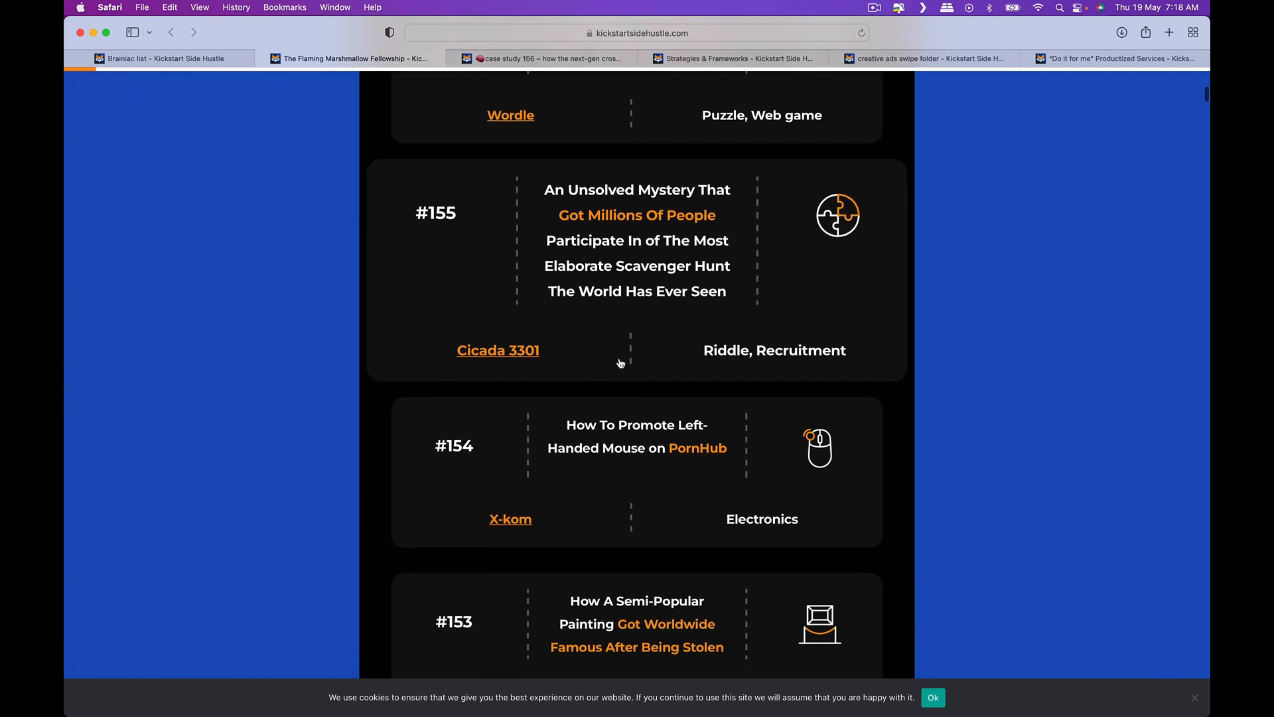
{"action": "scroll", "scroll_direction": "down", "scroll_amount": 3}
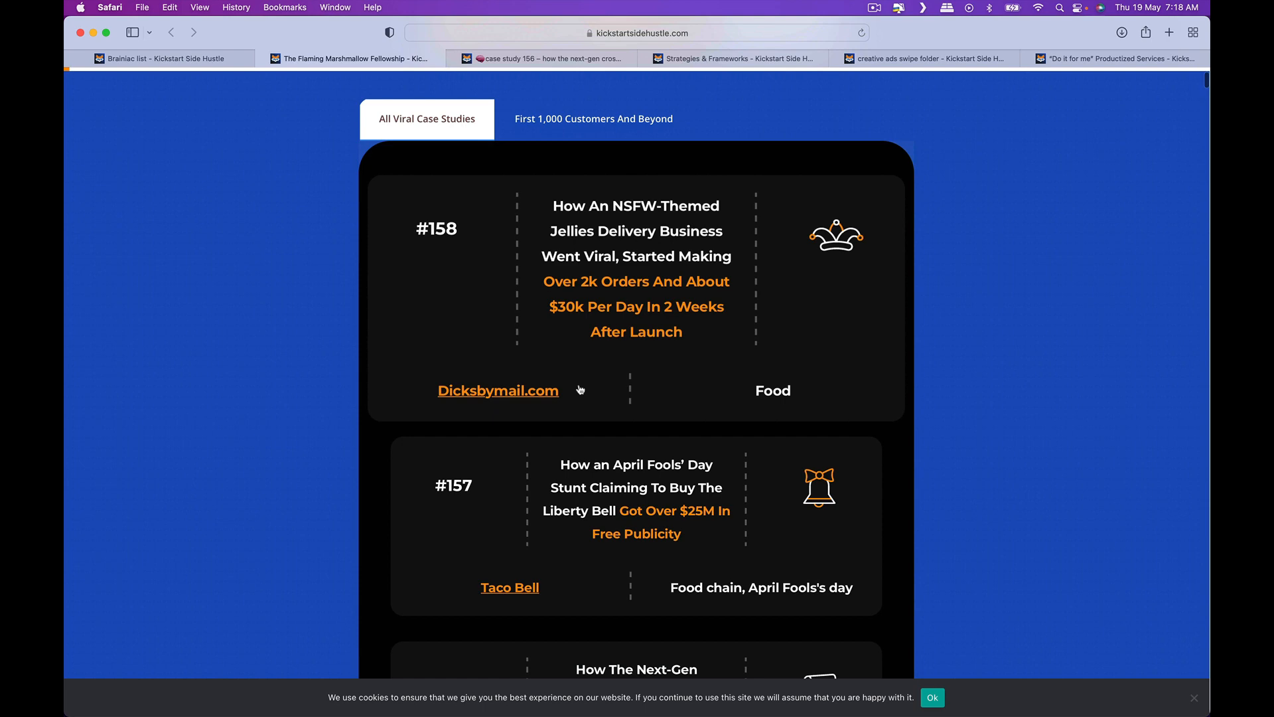
{"action": "scroll", "scroll_direction": "down", "scroll_amount": 3}
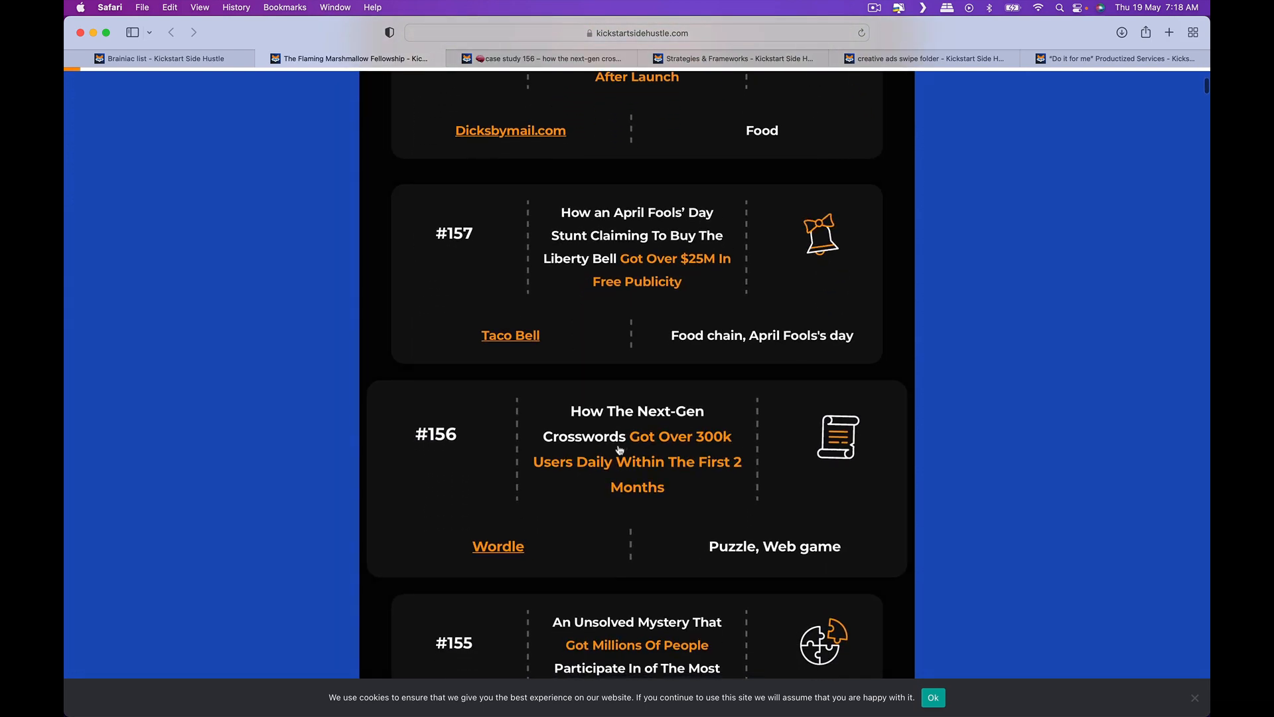
{"action": "left_click", "coordinate": [499, 545]}
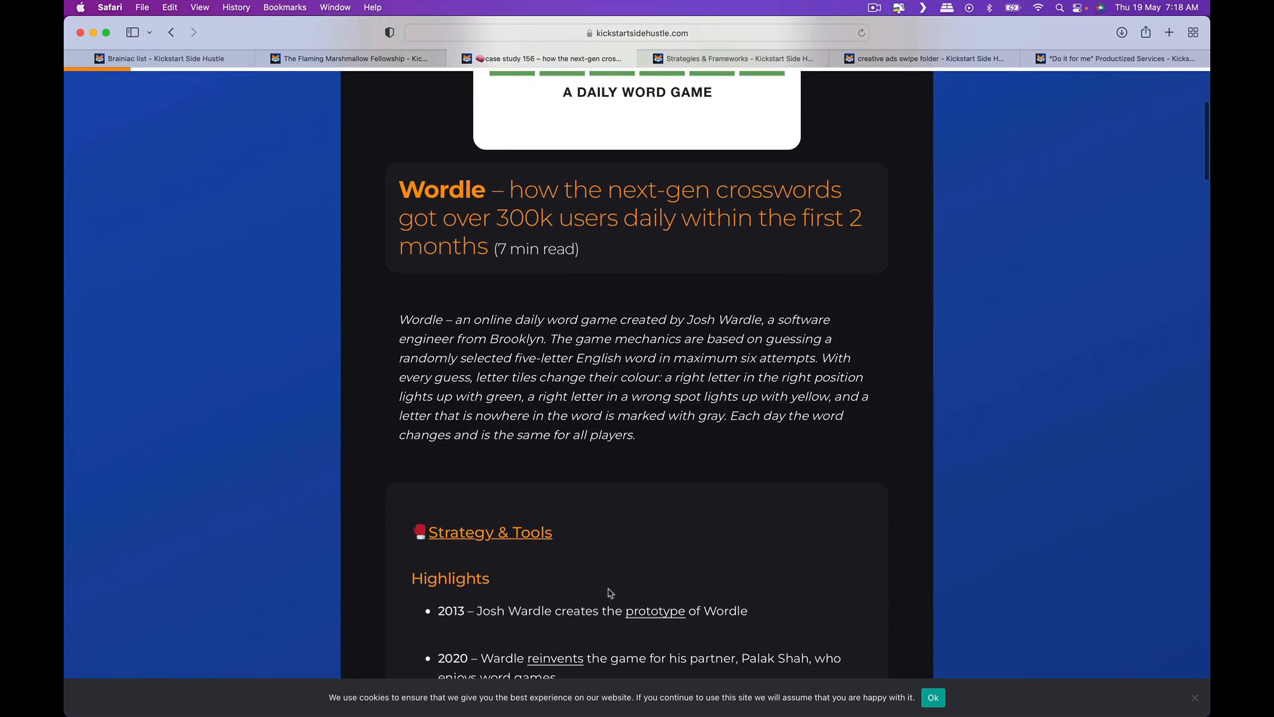
- Read the Wordle case study down to its Window of Opportunity section and comments
{"action": "scroll", "scroll_direction": "down", "scroll_amount": 3}
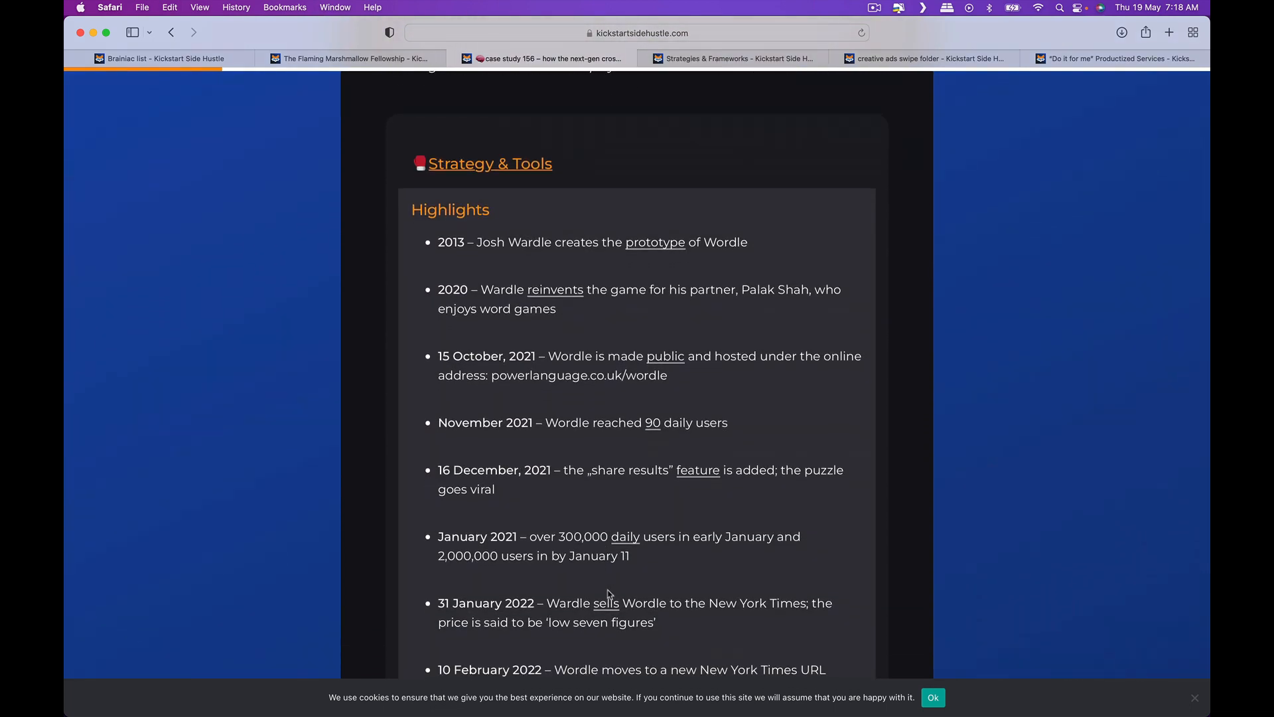
{"action": "scroll", "scroll_direction": "down", "scroll_amount": 3}
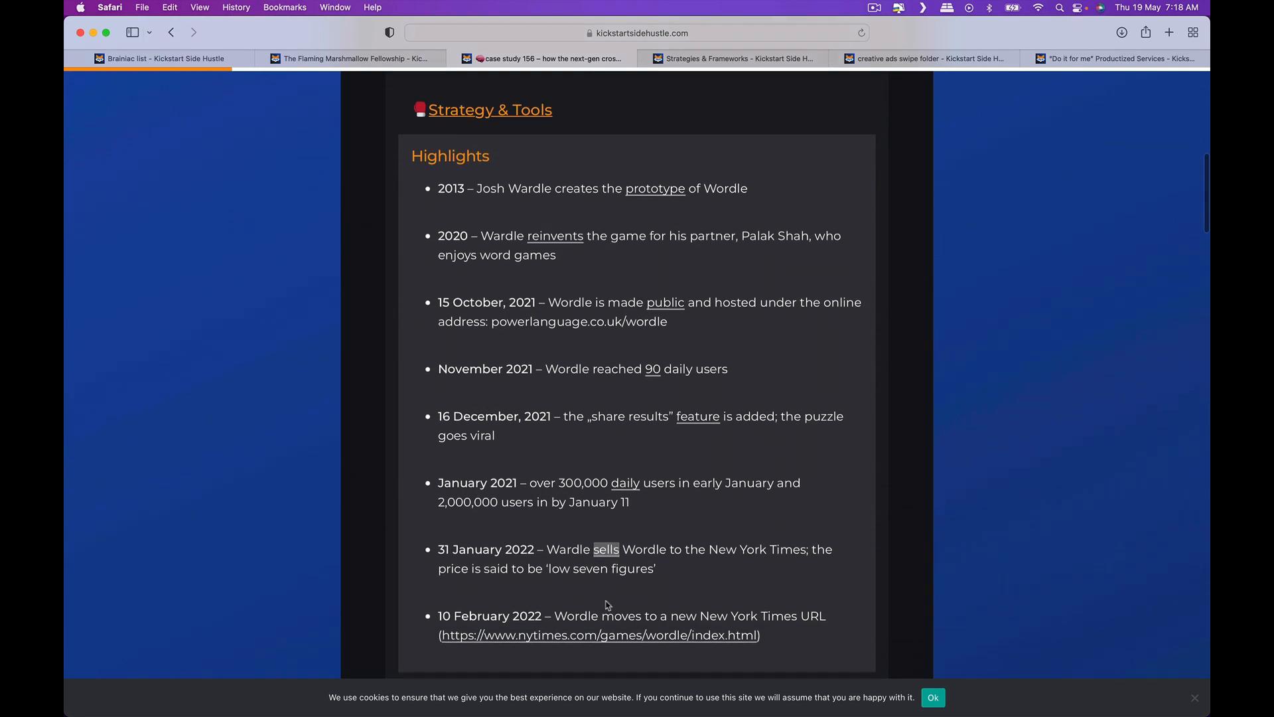
{"action": "scroll", "scroll_direction": "down", "scroll_amount": 3}
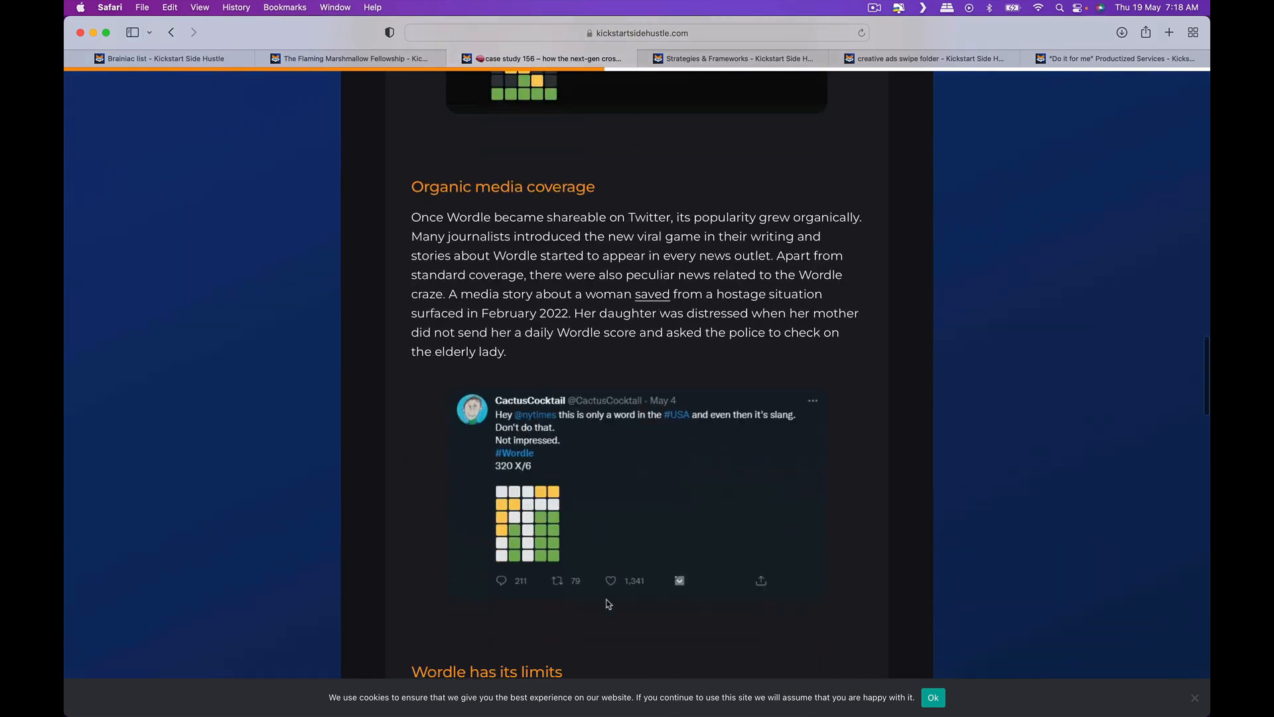
{"action": "scroll", "scroll_direction": "down", "scroll_amount": 3}
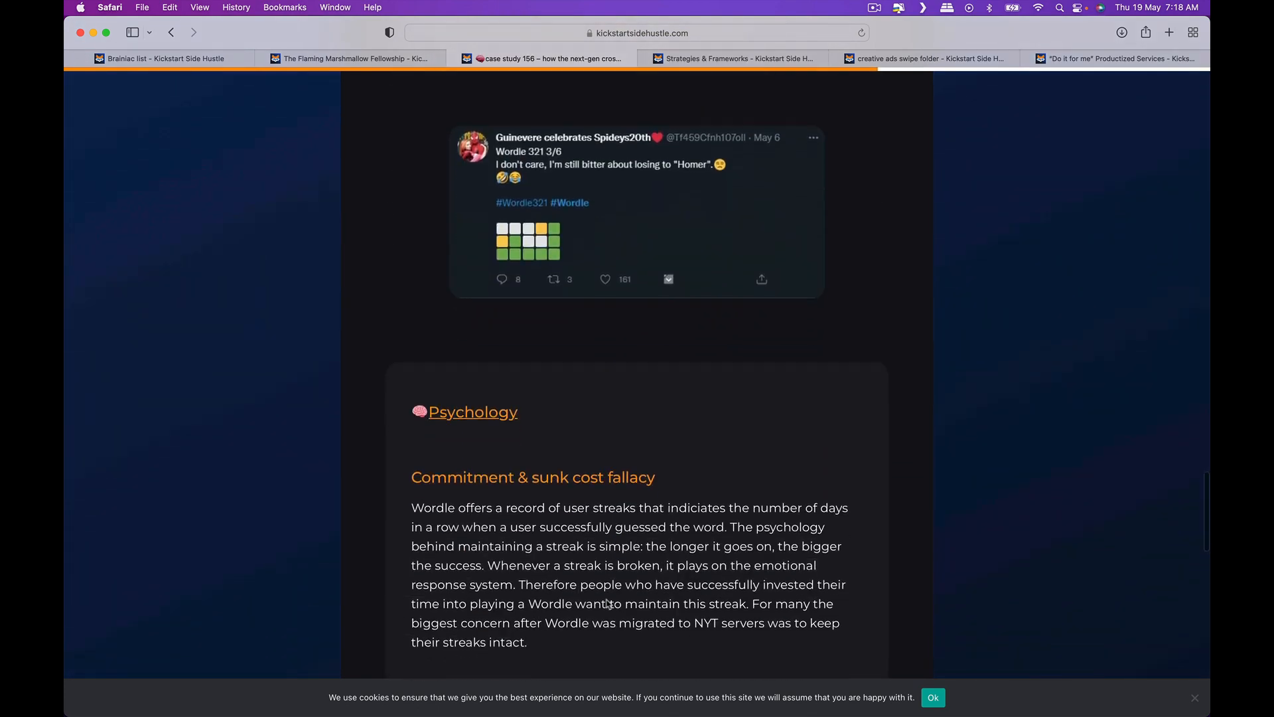
{"action": "scroll", "scroll_direction": "down", "scroll_amount": 3}
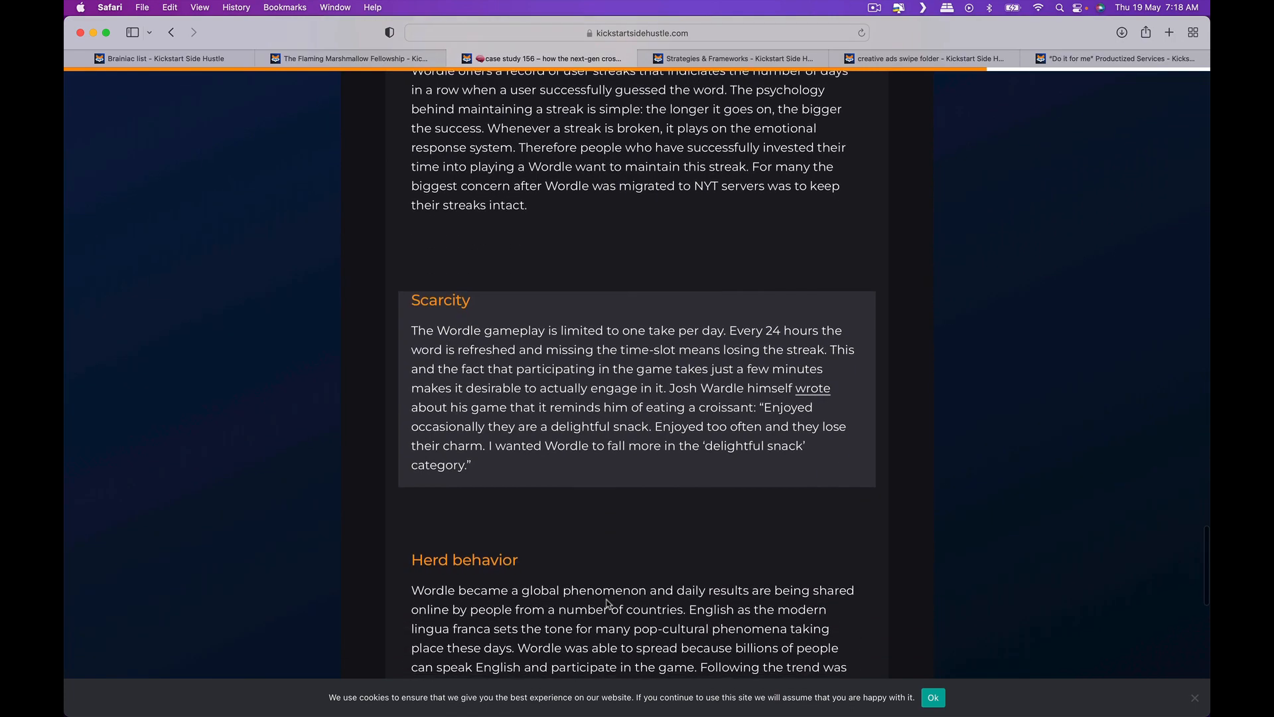
{"action": "scroll", "scroll_direction": "down", "scroll_amount": 3}
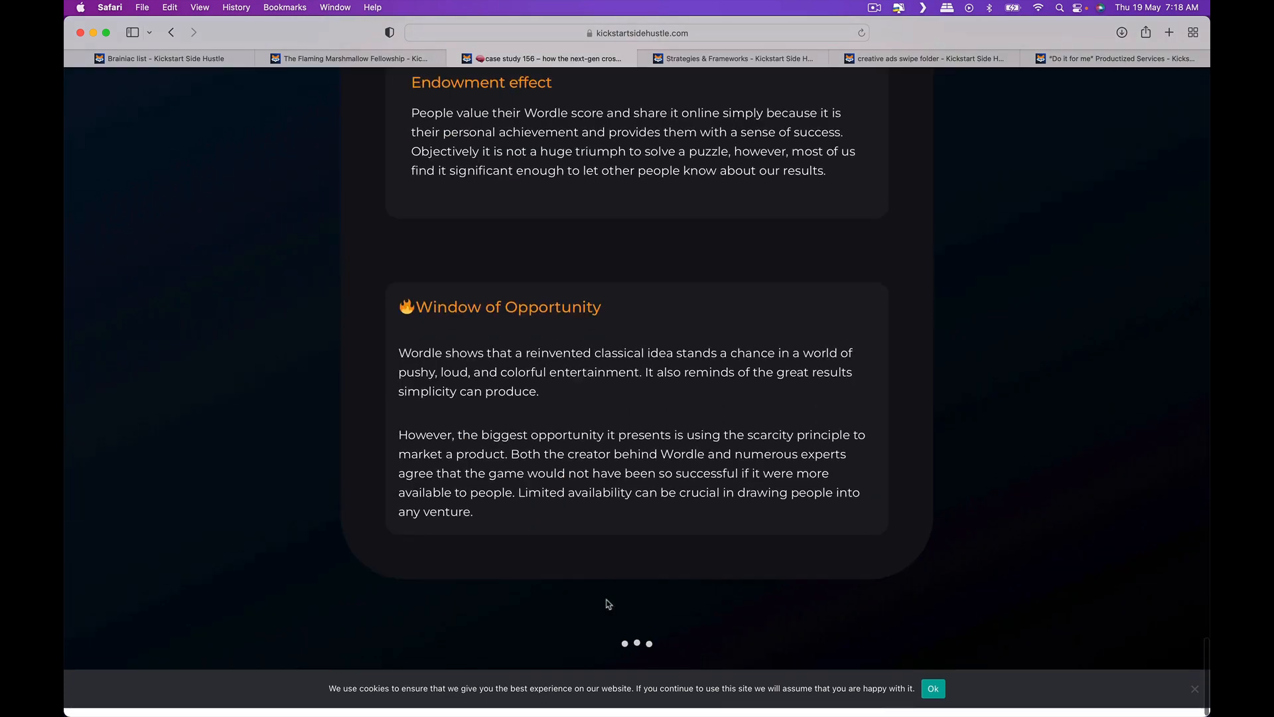
{"action": "scroll", "scroll_direction": "down", "scroll_amount": 3}
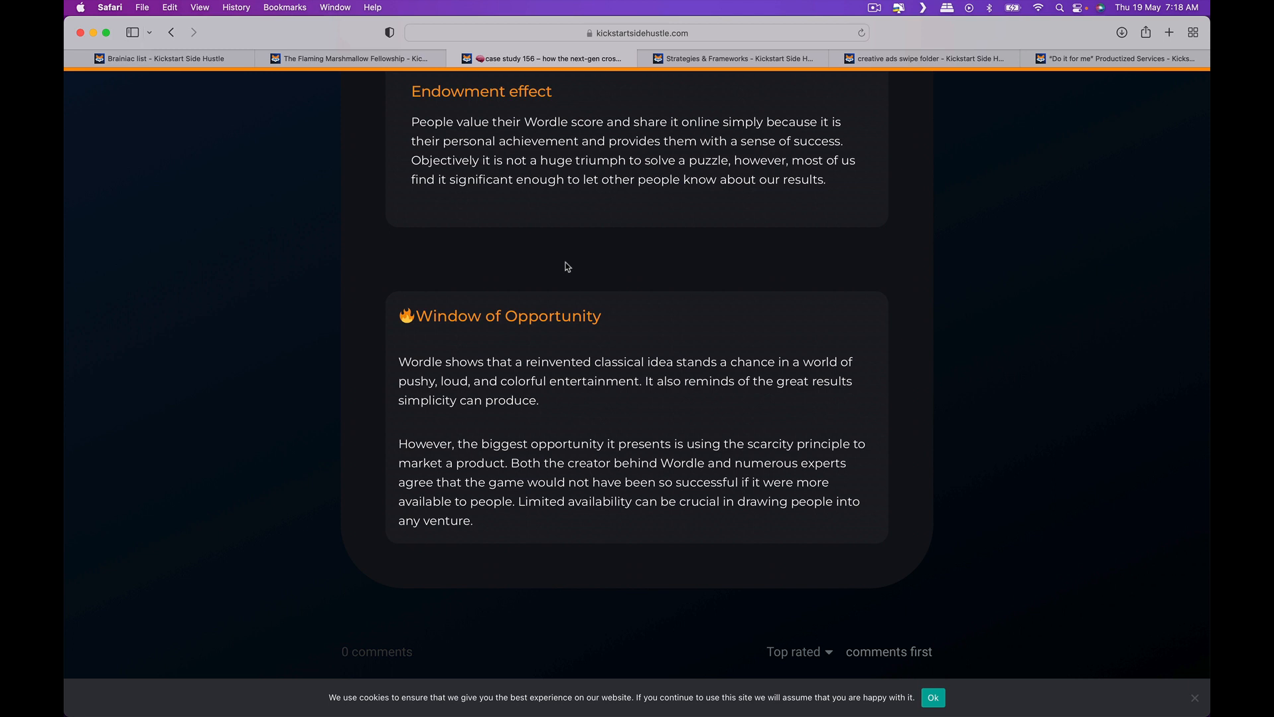
{"action": "mouse_move", "coordinate": [549, 264]}
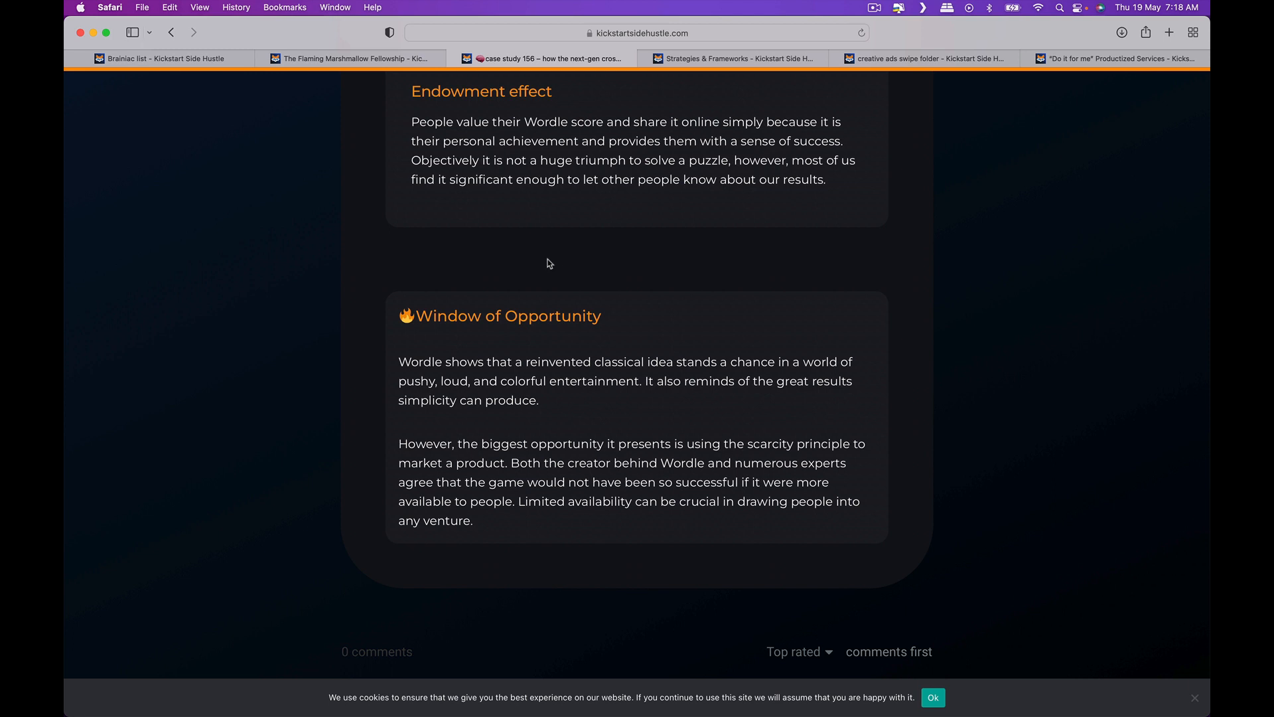
{"action": "mouse_move", "coordinate": [549, 256]}
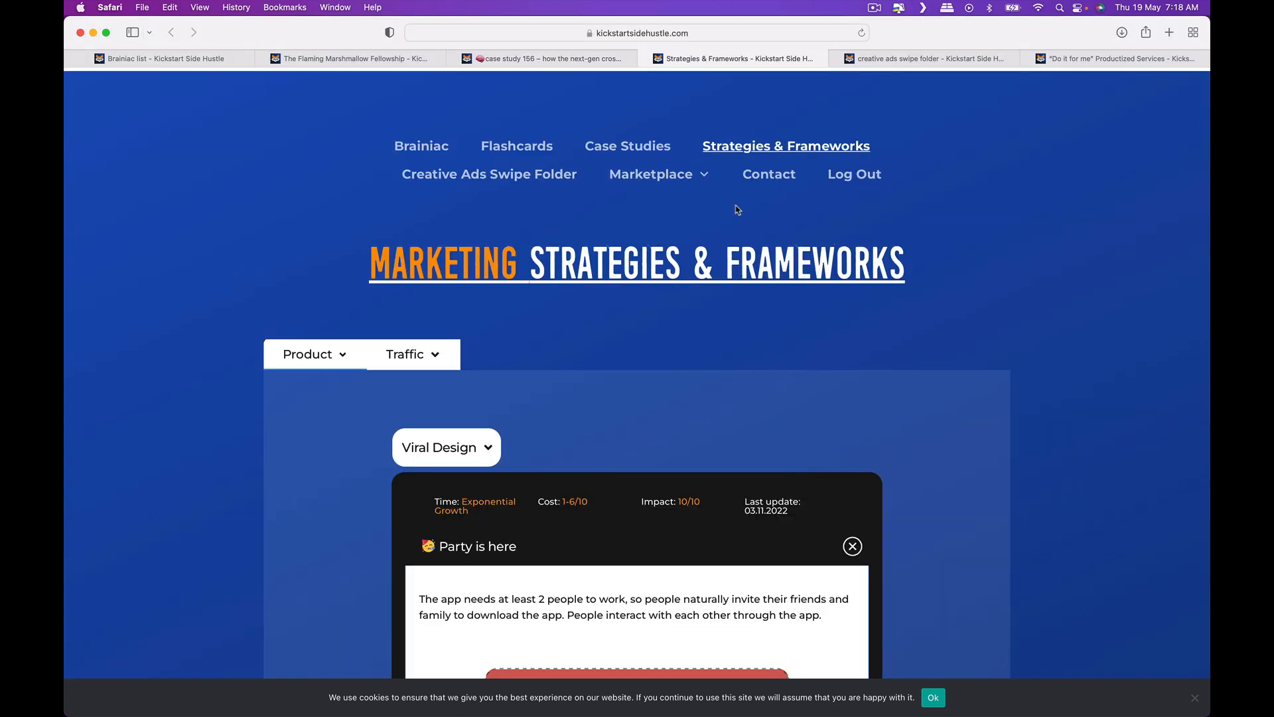
{"action": "scroll", "scroll_direction": "down", "scroll_amount": 3}
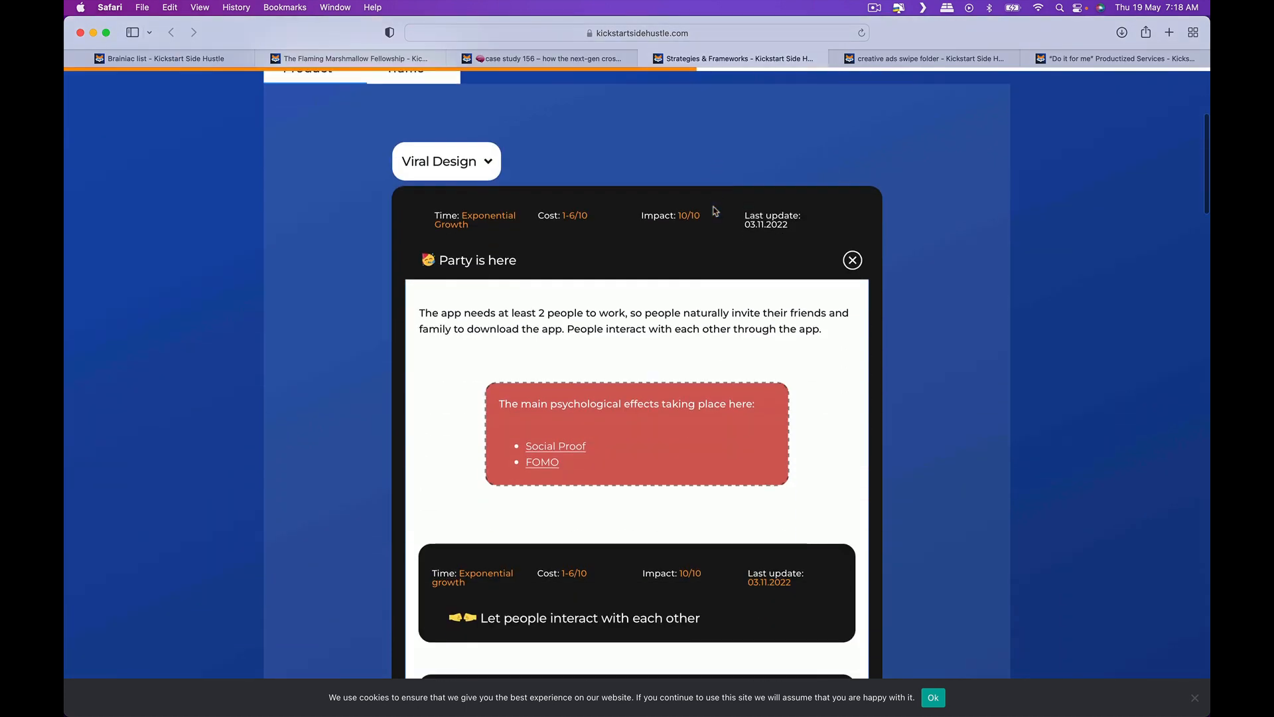
{"action": "scroll", "scroll_direction": "down", "scroll_amount": 3}
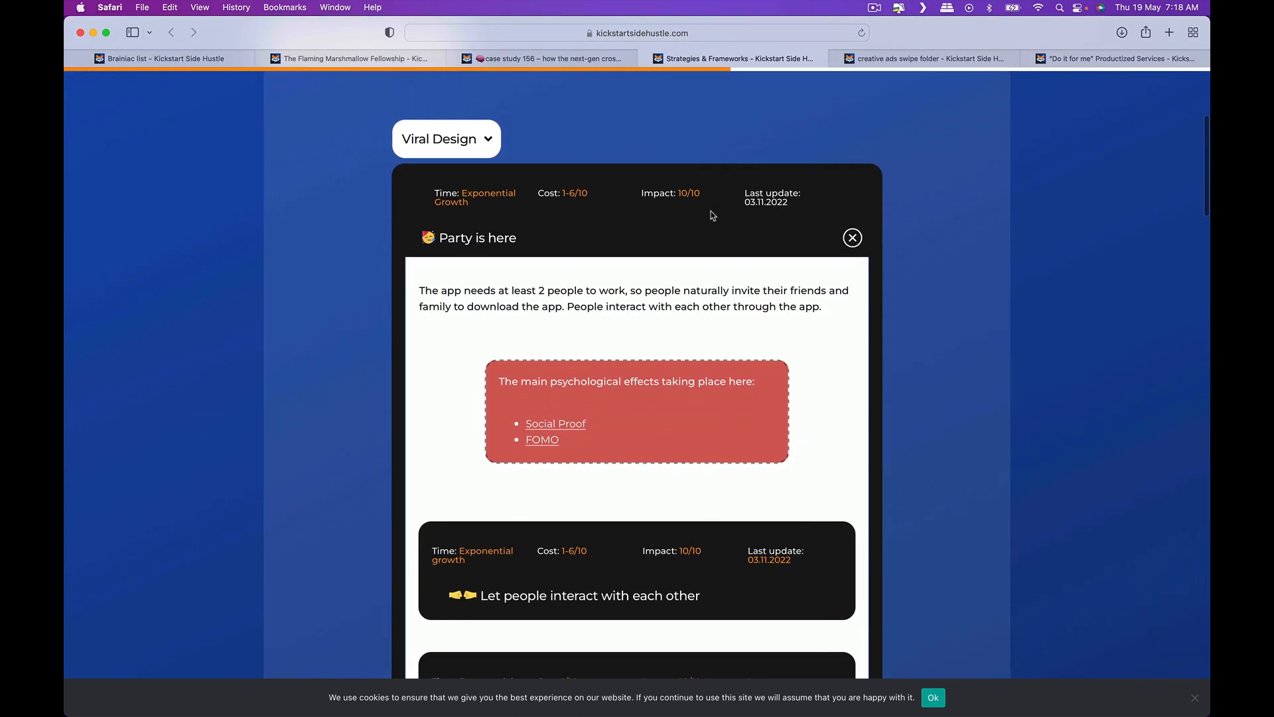
{"action": "scroll", "scroll_direction": "down", "scroll_amount": 3}
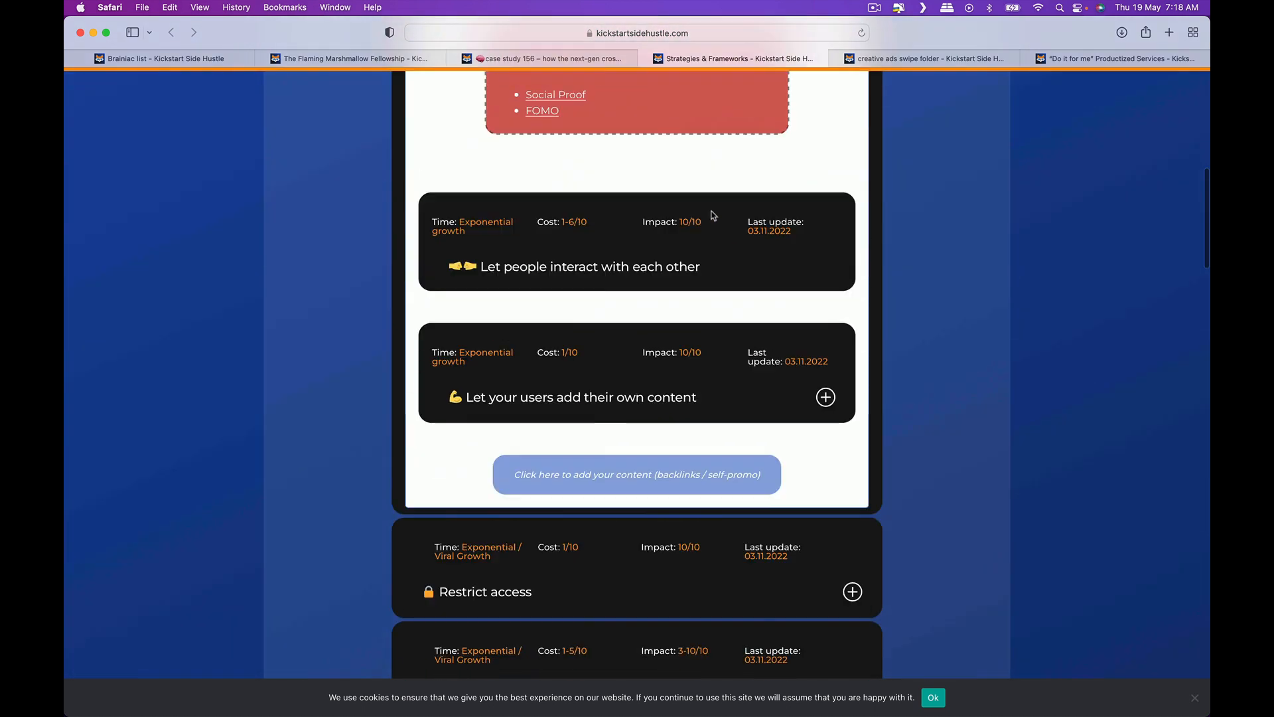
{"action": "scroll", "scroll_direction": "down", "scroll_amount": 3}
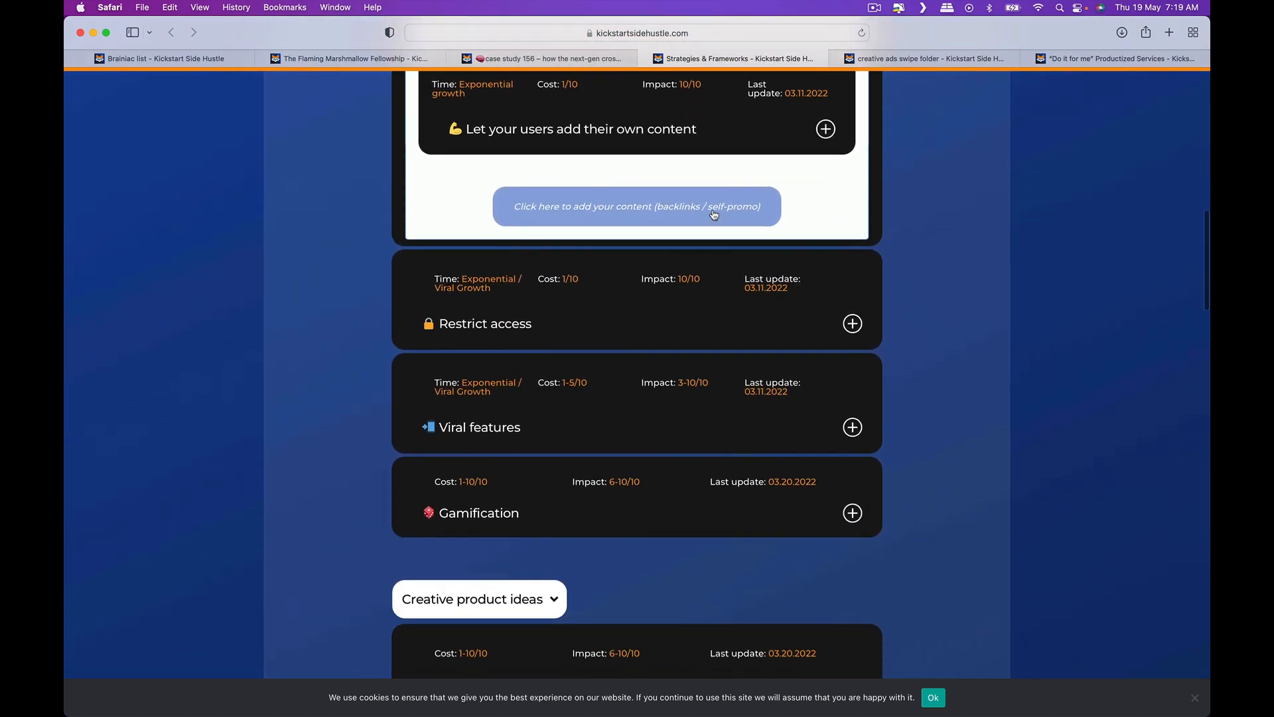
{"action": "scroll", "scroll_direction": "down", "scroll_amount": 3}
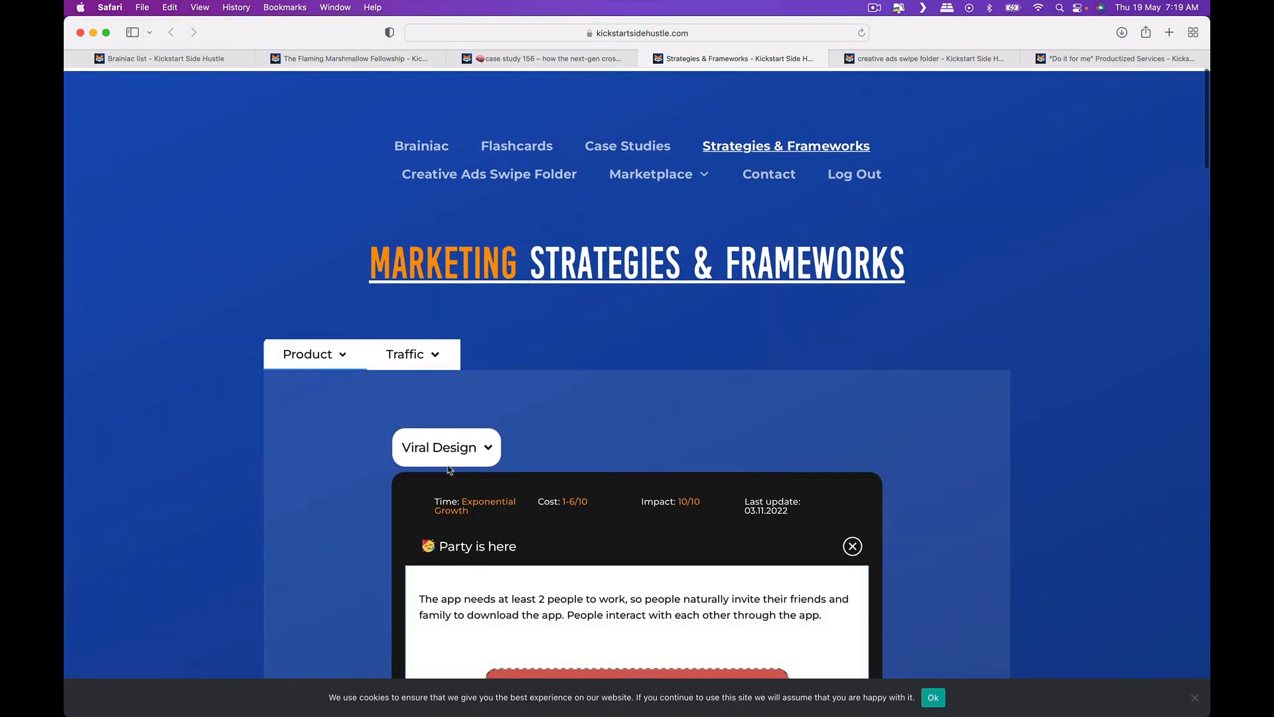
{"action": "scroll", "scroll_direction": "down", "scroll_amount": 3}
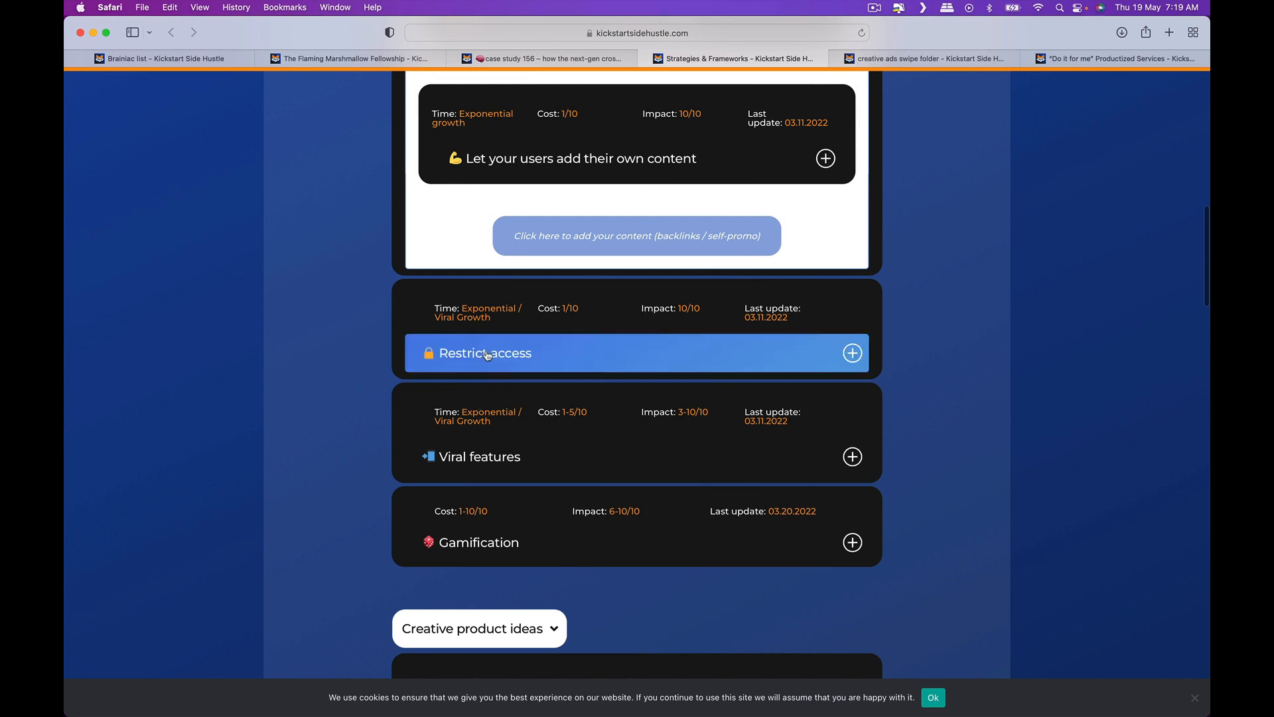
- Expand Restrict access and read its location, user-count and limited-time variants
{"action": "left_click", "coordinate": [851, 352]}
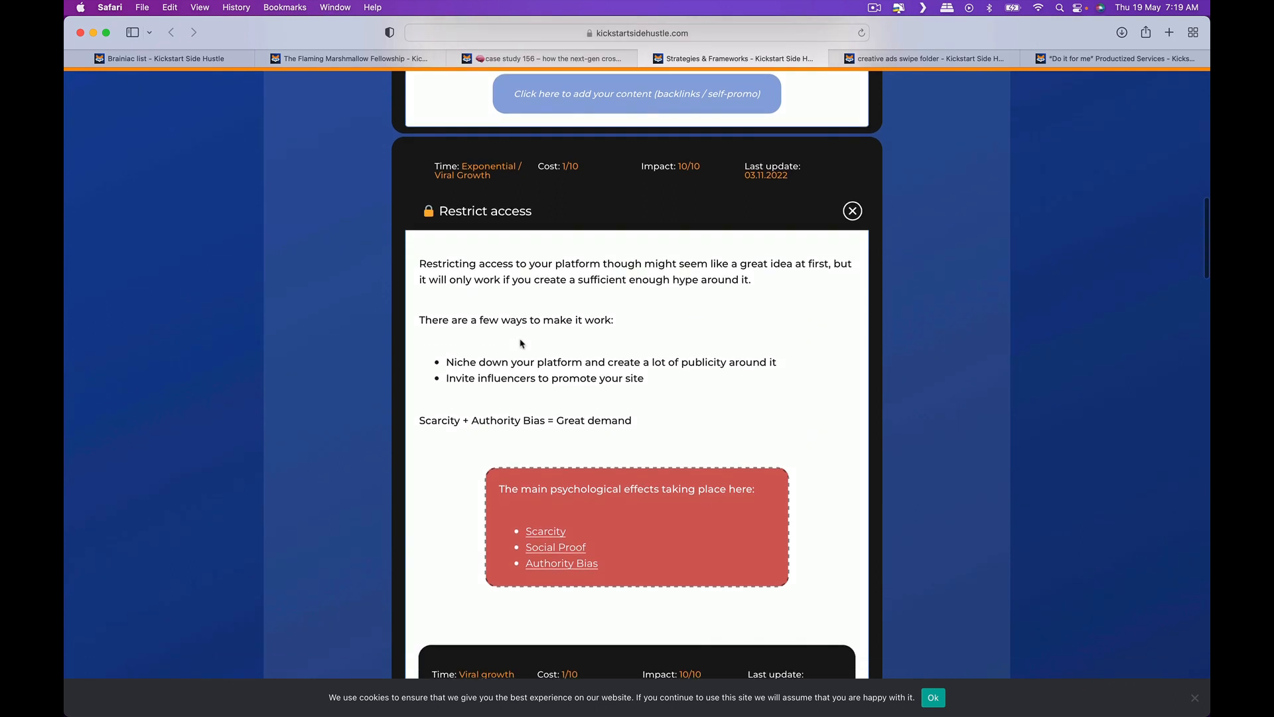
{"action": "scroll", "scroll_direction": "down", "scroll_amount": 3}
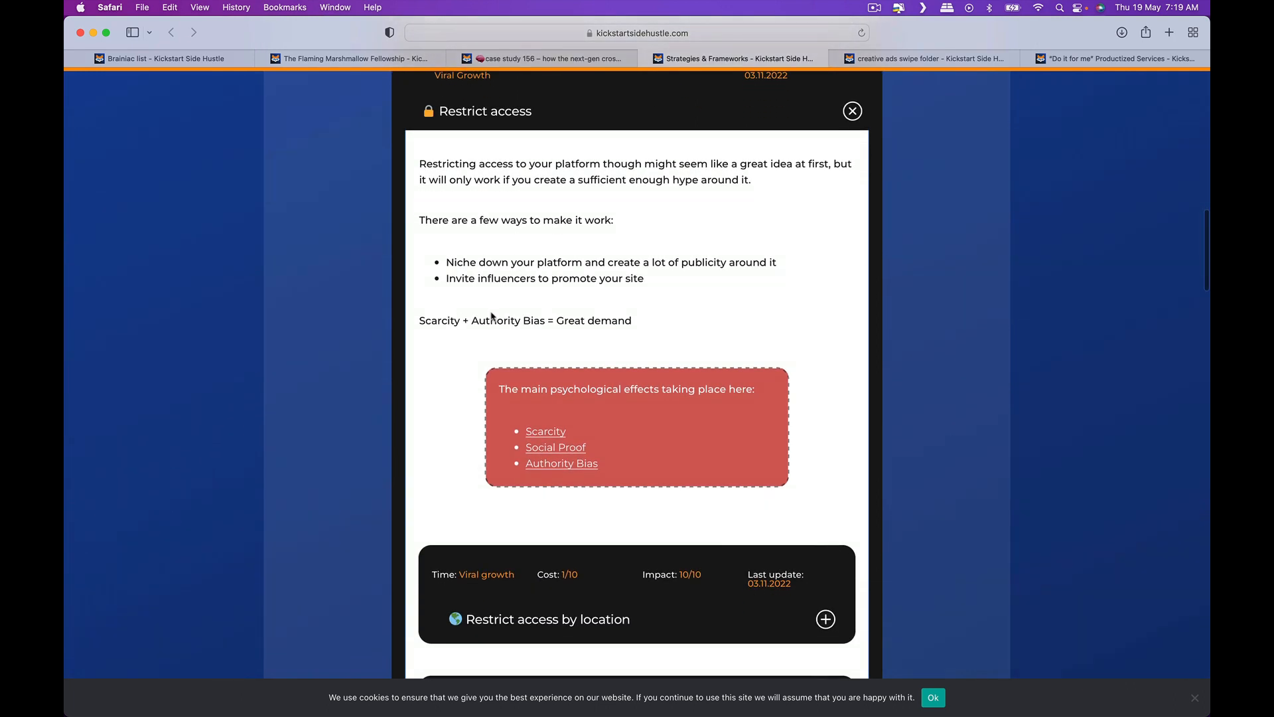
{"action": "double_click", "coordinate": [556, 446]}
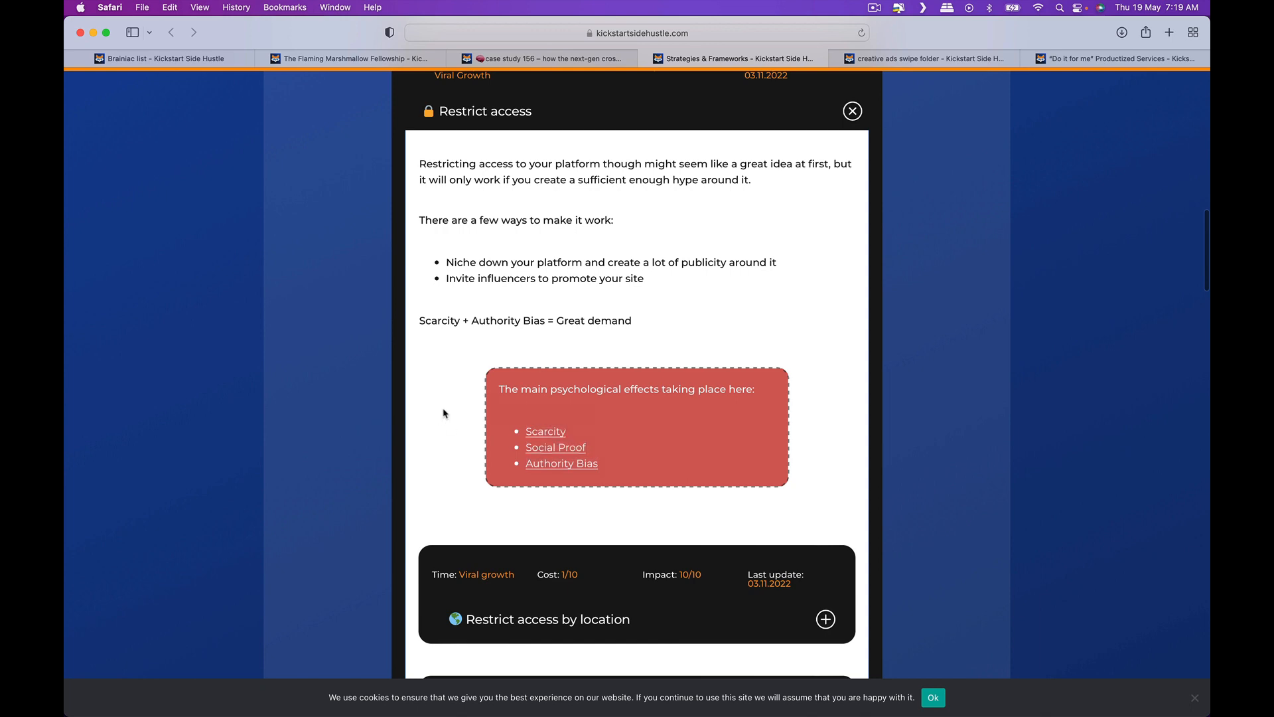
{"action": "scroll", "scroll_direction": "down", "scroll_amount": 3}
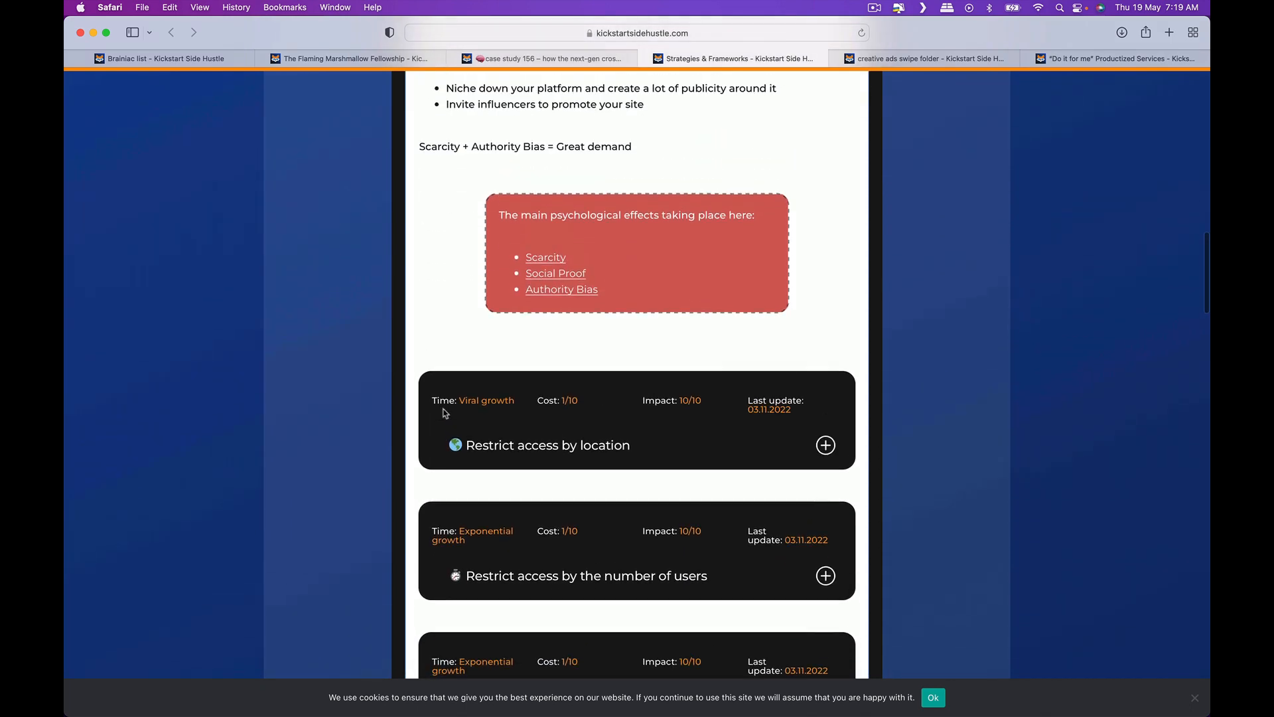
{"action": "scroll", "scroll_direction": "down", "scroll_amount": 3}
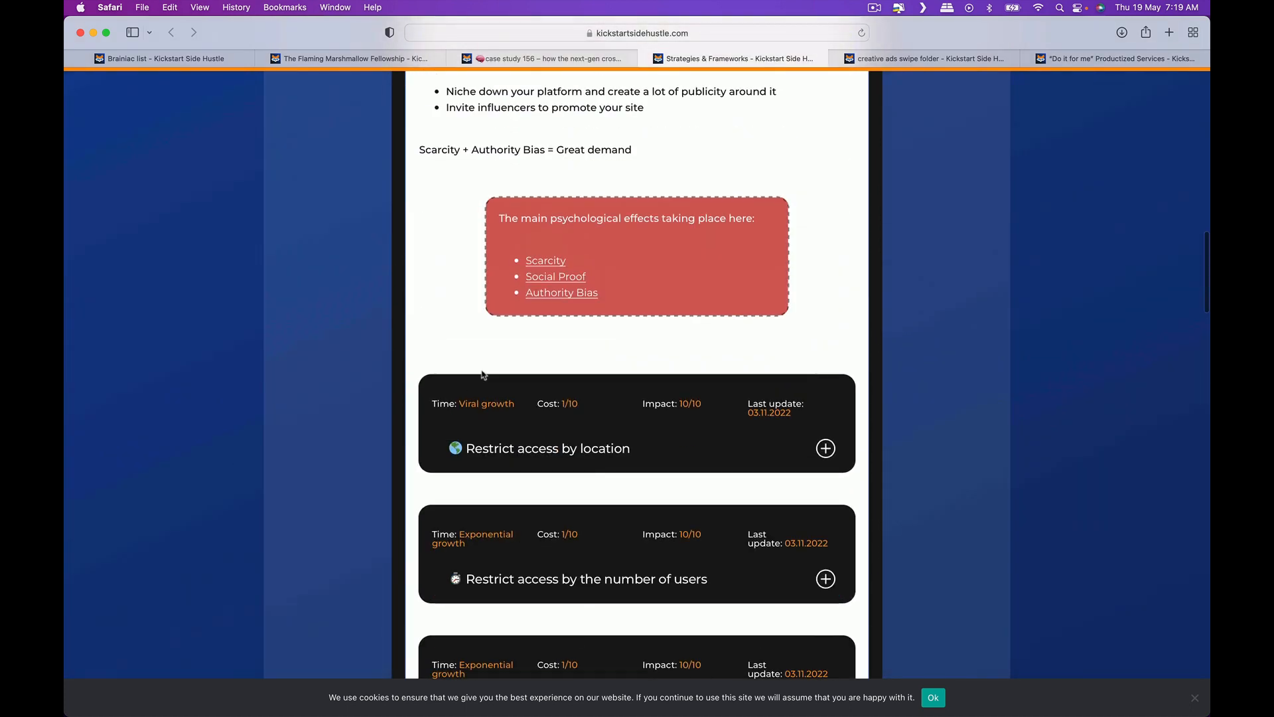
{"action": "left_click", "coordinate": [546, 260]}
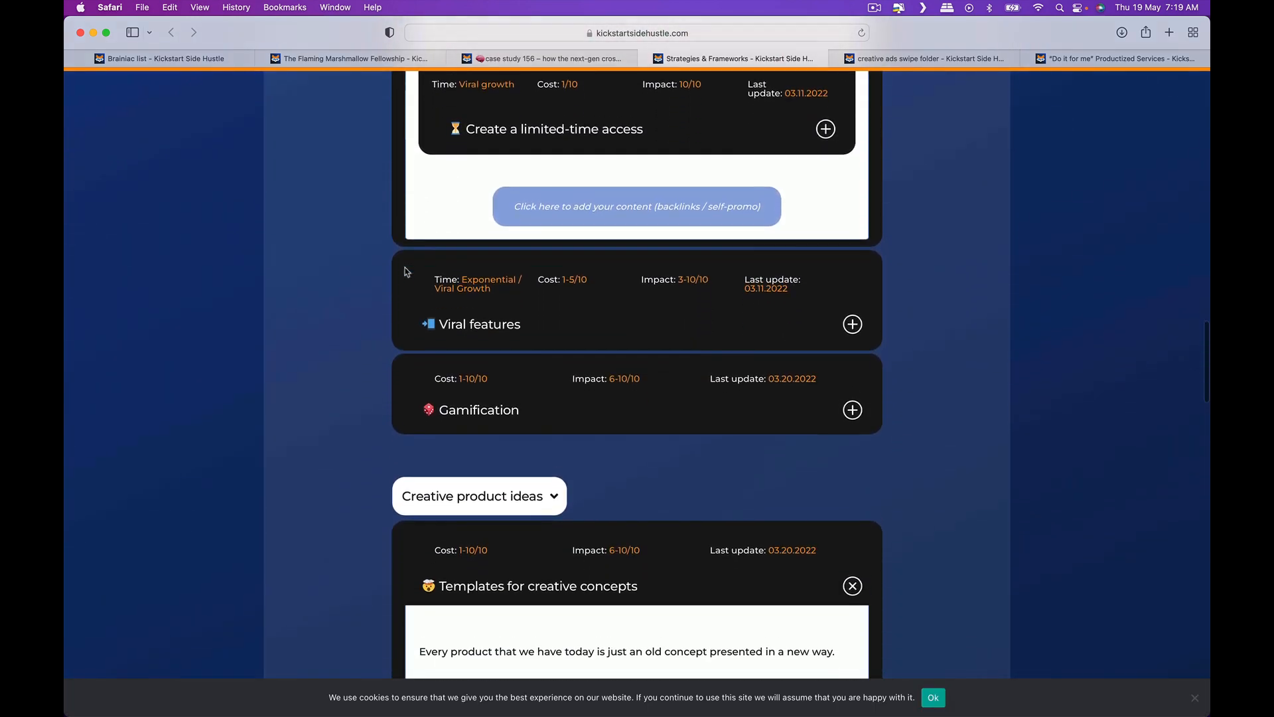
- Scroll past the MAYA Principle box to the Present old concepts in a new way card
{"action": "scroll", "scroll_direction": "down", "scroll_amount": 3}
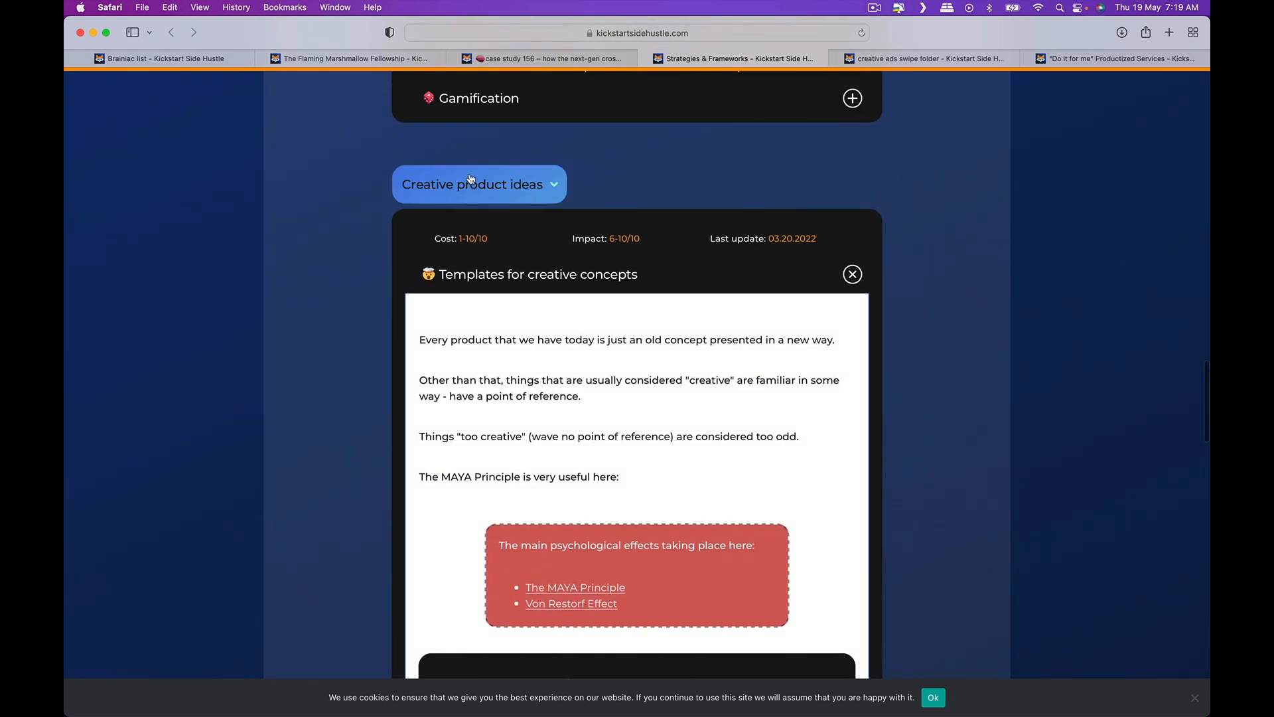
{"action": "scroll", "scroll_direction": "down", "scroll_amount": 3}
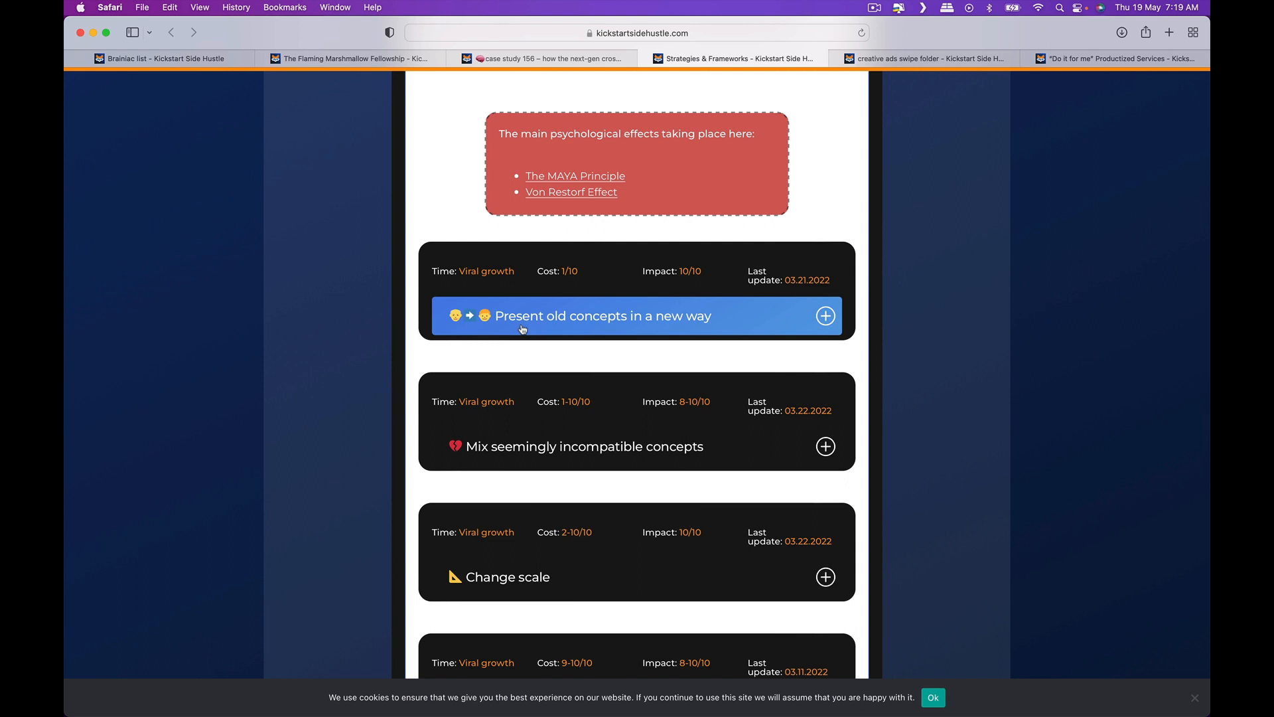
{"action": "scroll", "scroll_direction": "down", "scroll_amount": 3}
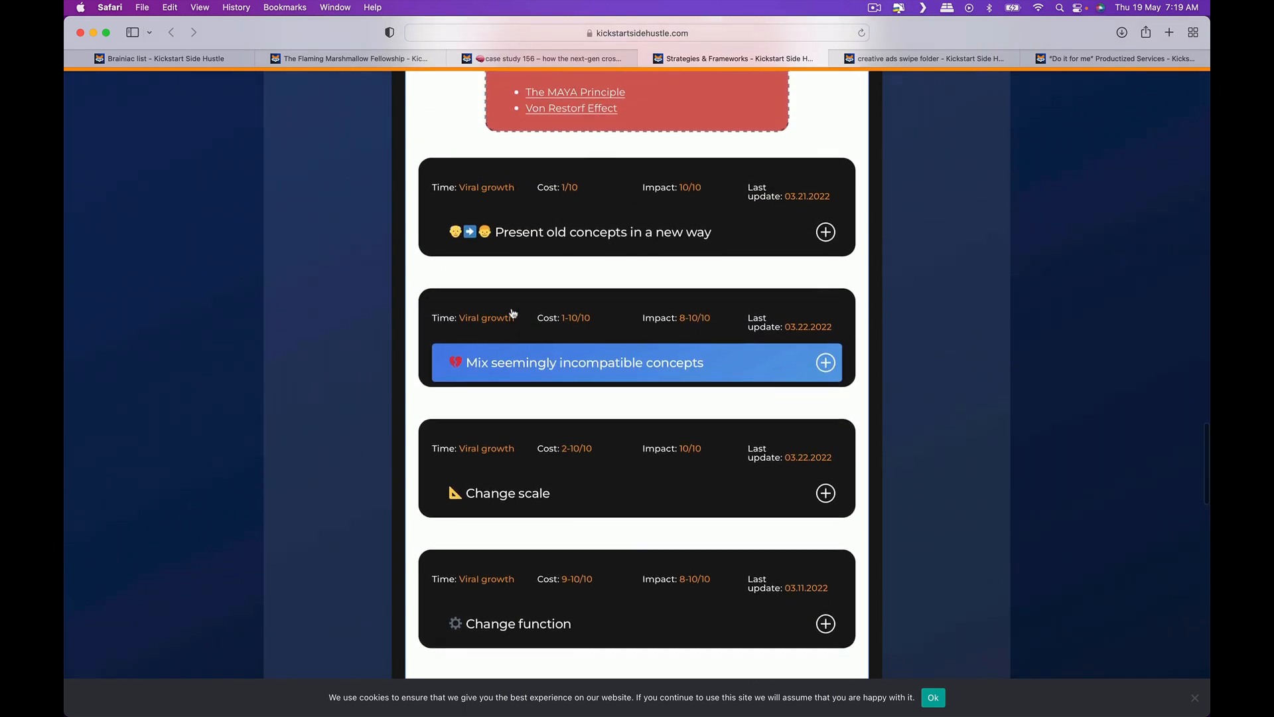
{"action": "scroll", "scroll_direction": "down", "scroll_amount": 3}
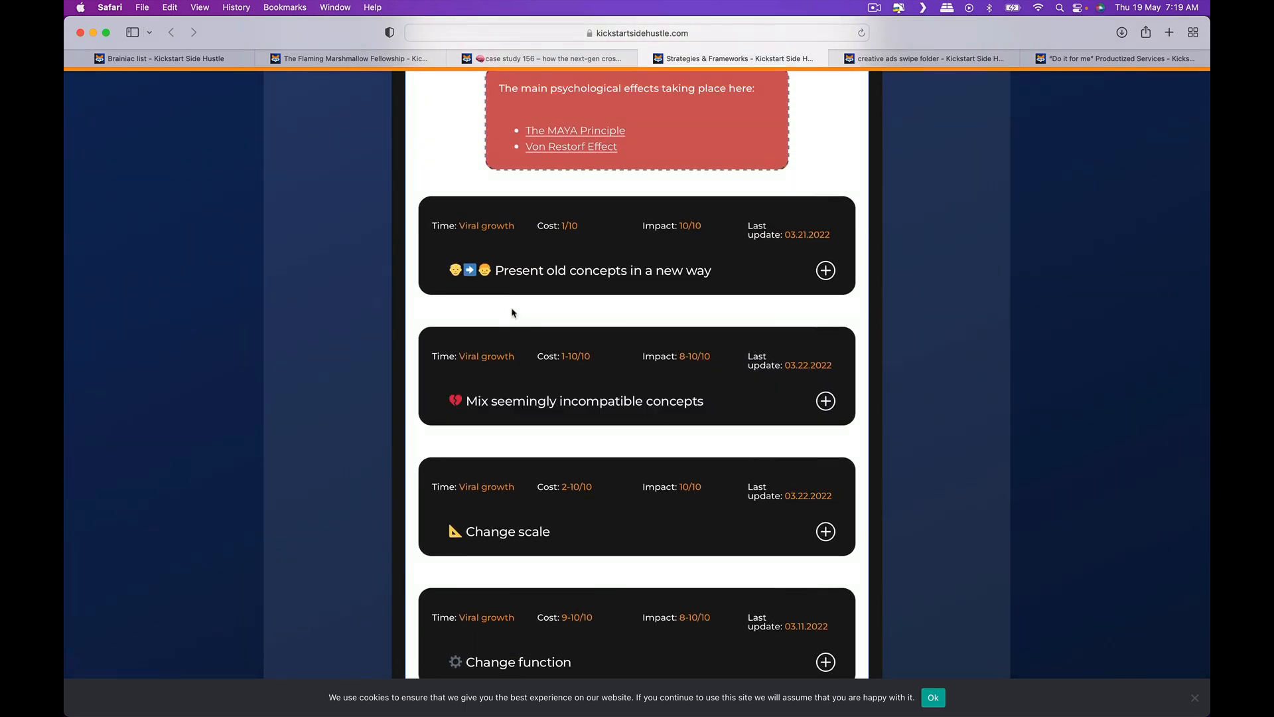
- Expand Present old concepts in a new way and scroll through its examples
{"action": "left_click", "coordinate": [825, 270]}
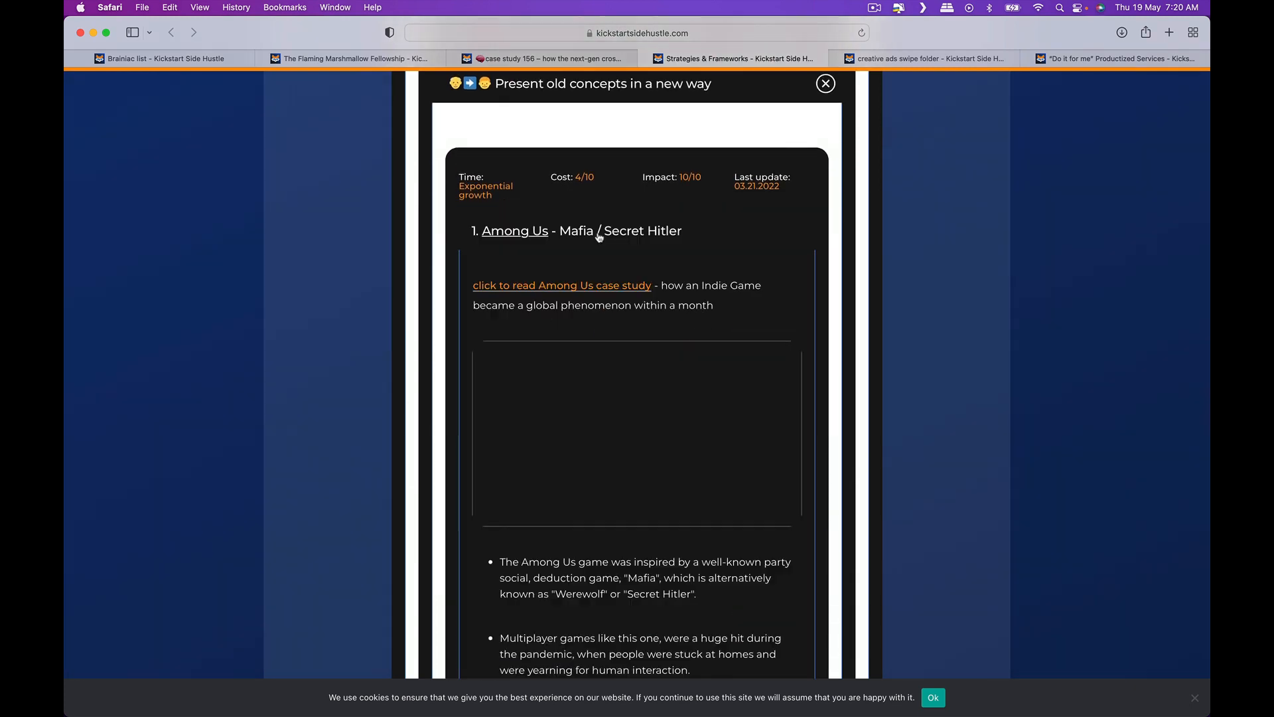
{"action": "scroll", "scroll_direction": "down", "scroll_amount": 3}
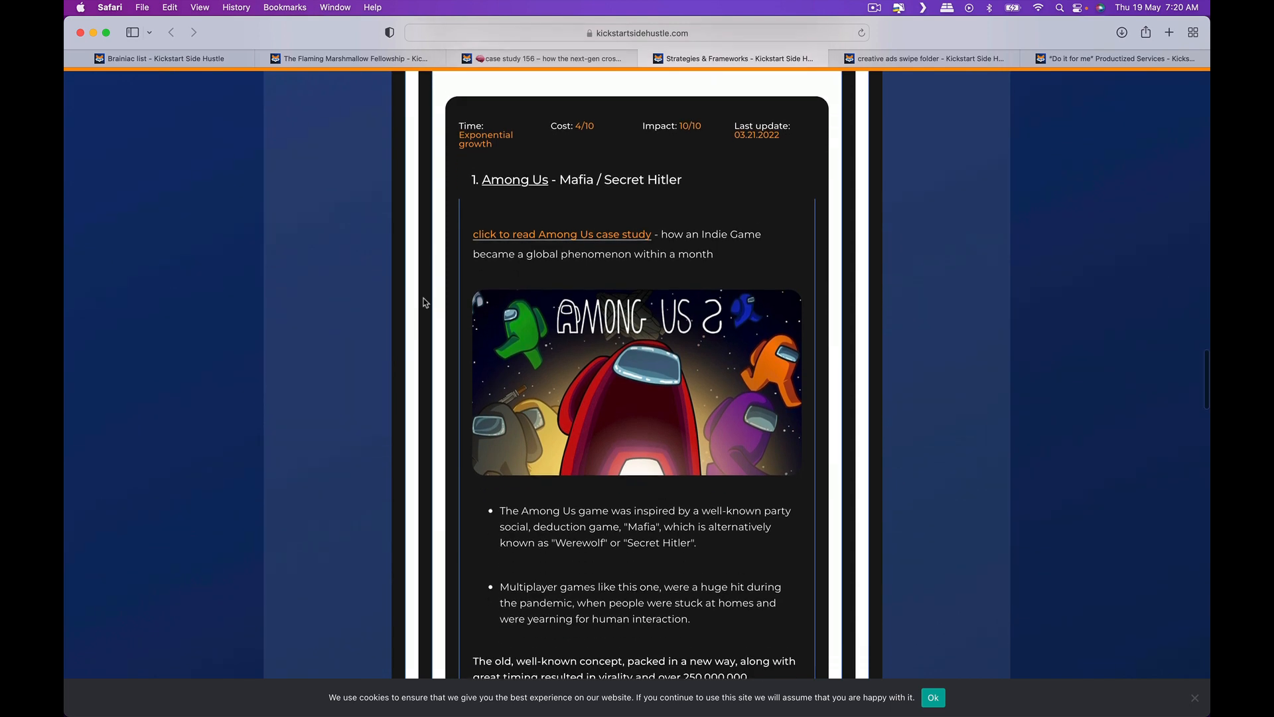
{"action": "scroll", "scroll_direction": "down", "scroll_amount": 3}
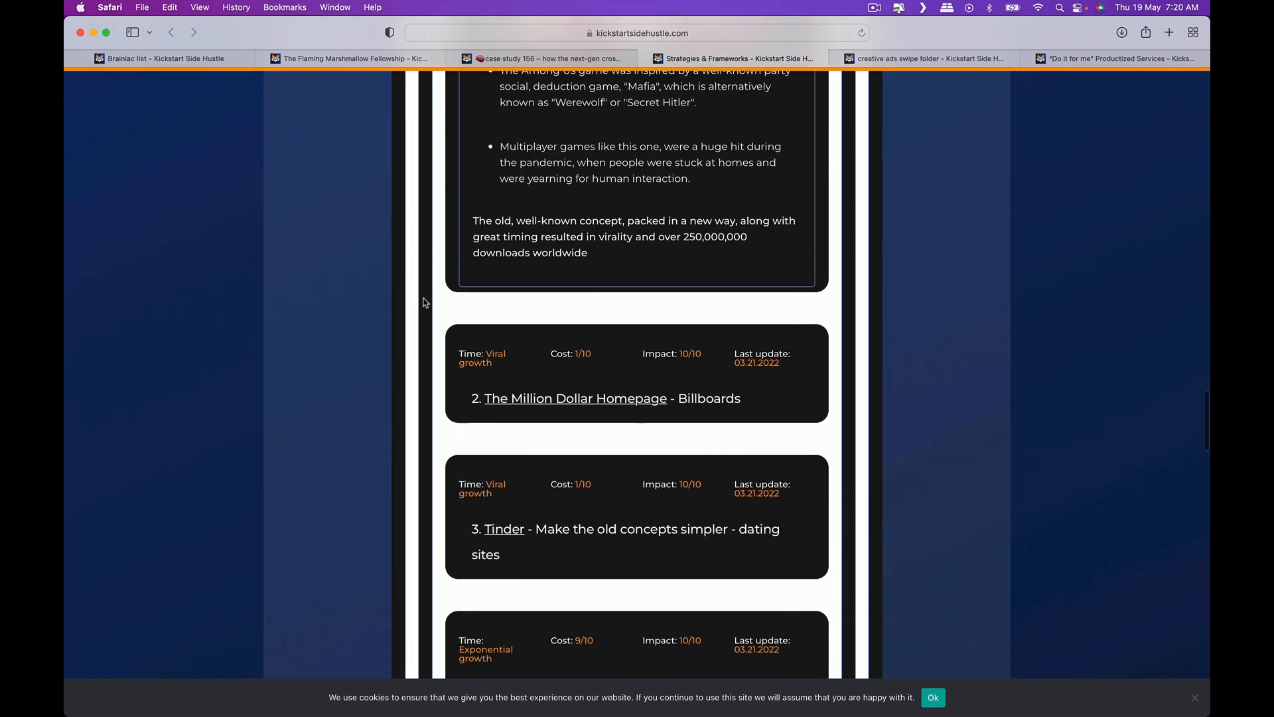
{"action": "scroll", "scroll_direction": "down", "scroll_amount": 3}
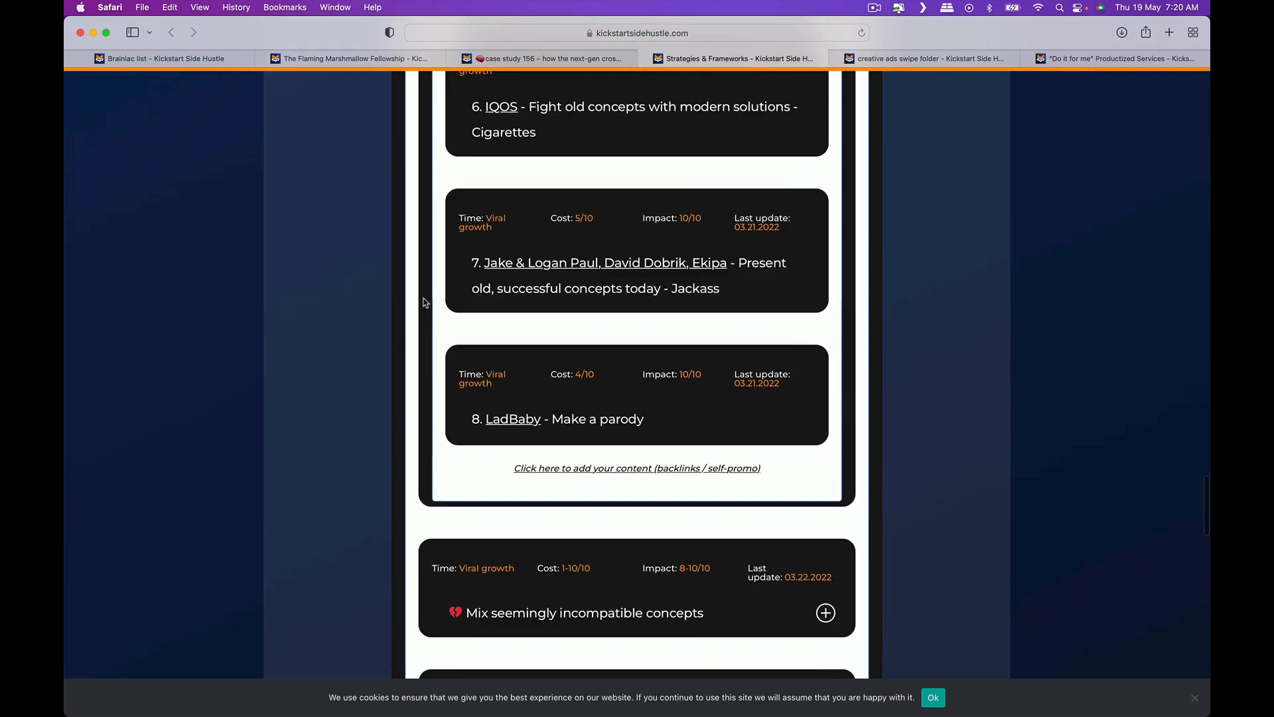
{"action": "scroll", "scroll_direction": "down", "scroll_amount": 3}
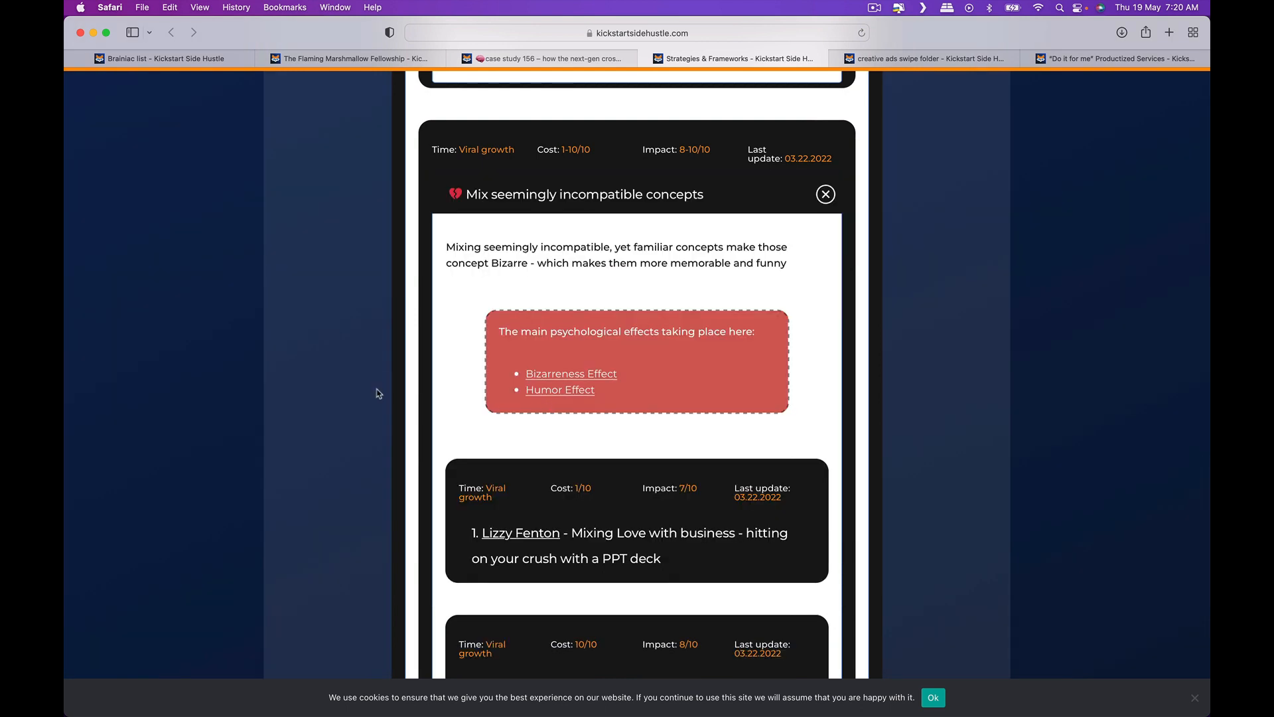
- Scroll through the Mix seemingly incompatible concepts and Change shape example ads
{"action": "scroll", "scroll_direction": "down", "scroll_amount": 3}
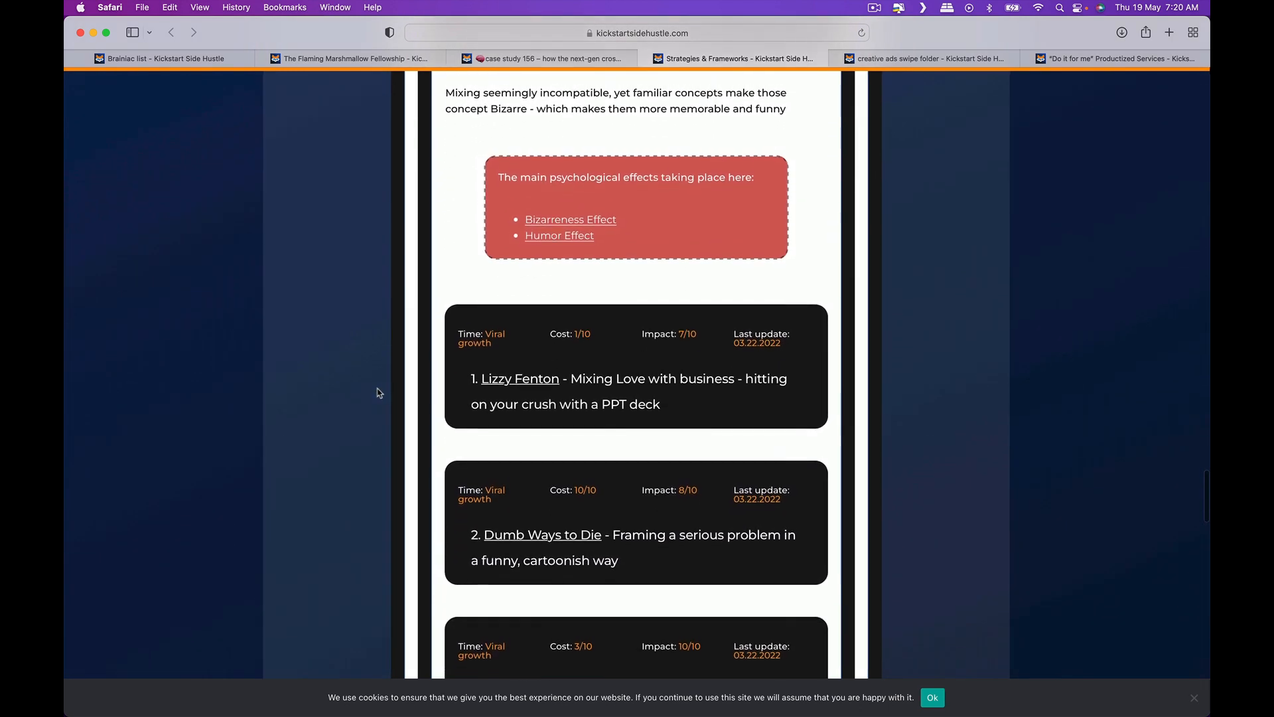
{"action": "scroll", "scroll_direction": "down", "scroll_amount": 3}
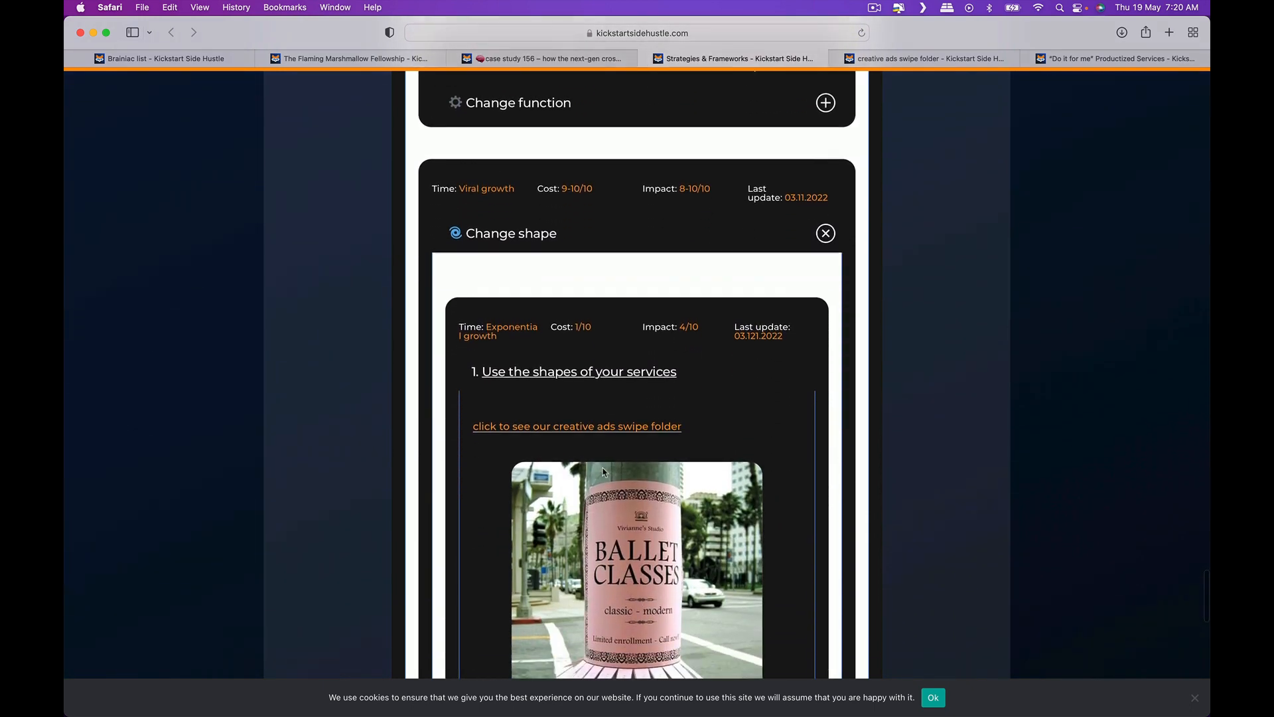
{"action": "scroll", "scroll_direction": "down", "scroll_amount": 3}
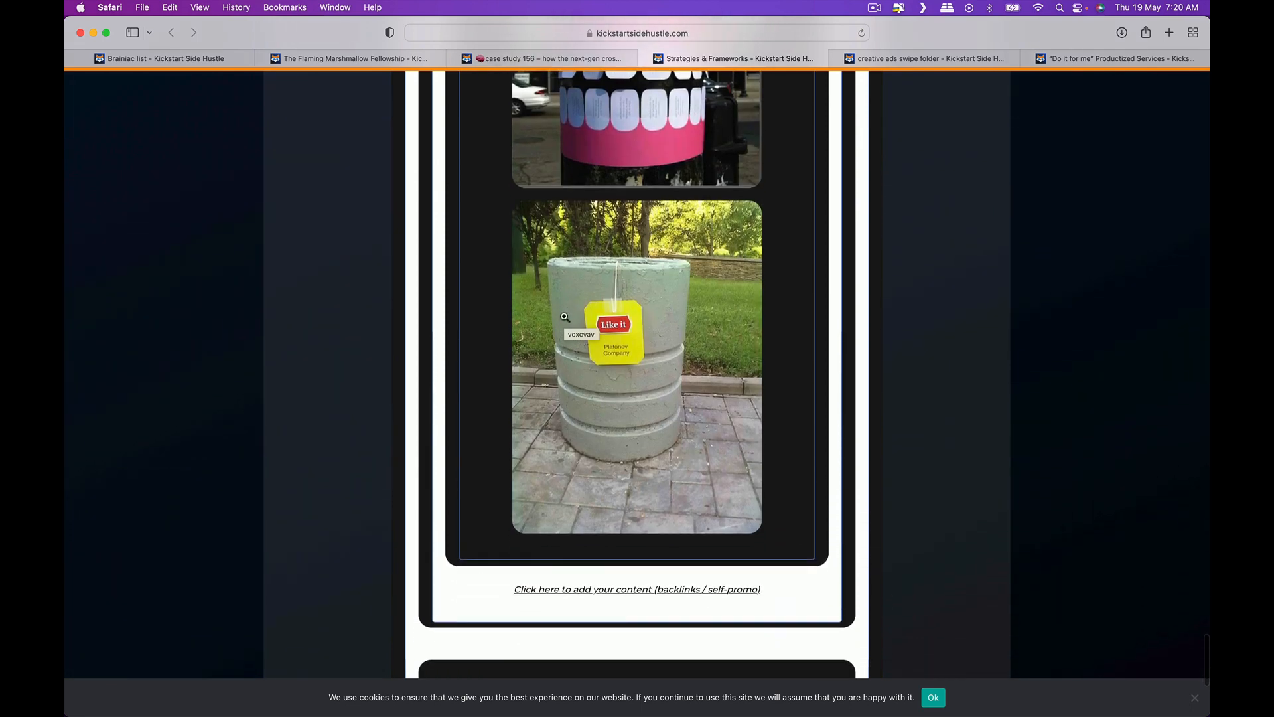
{"action": "scroll", "scroll_direction": "down", "scroll_amount": 3}
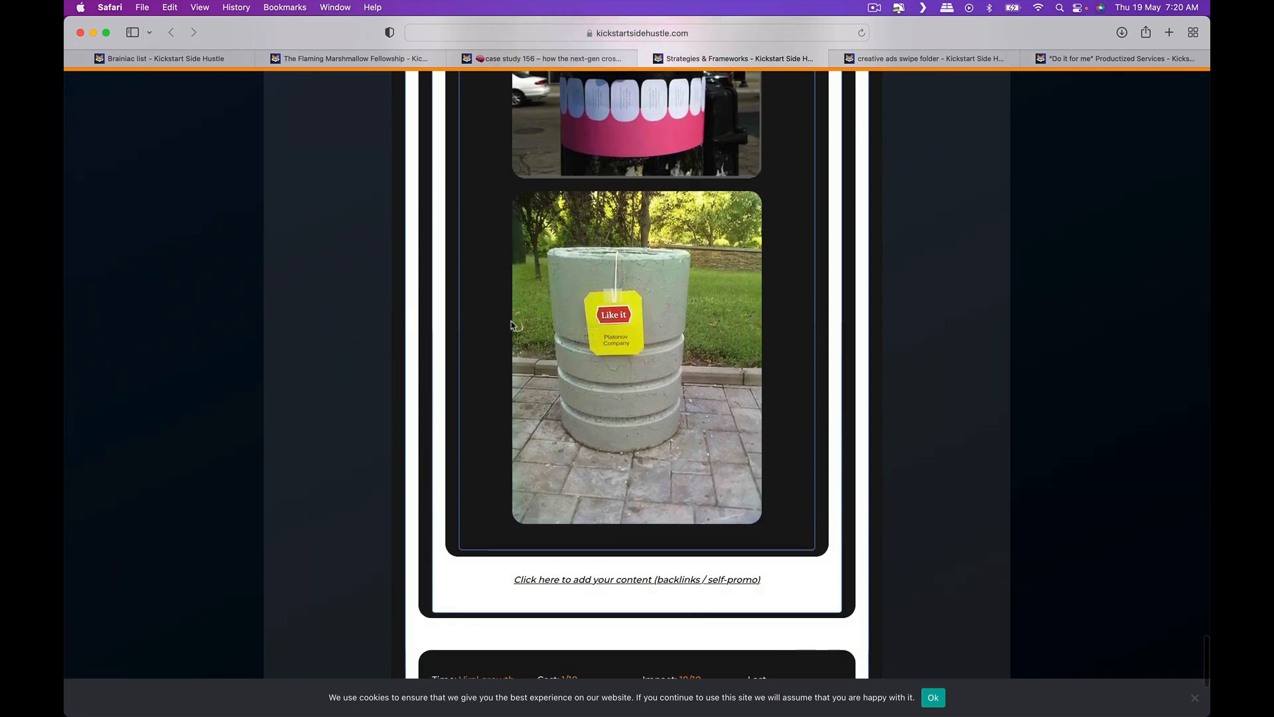
{"action": "scroll", "scroll_direction": "down", "scroll_amount": 3}
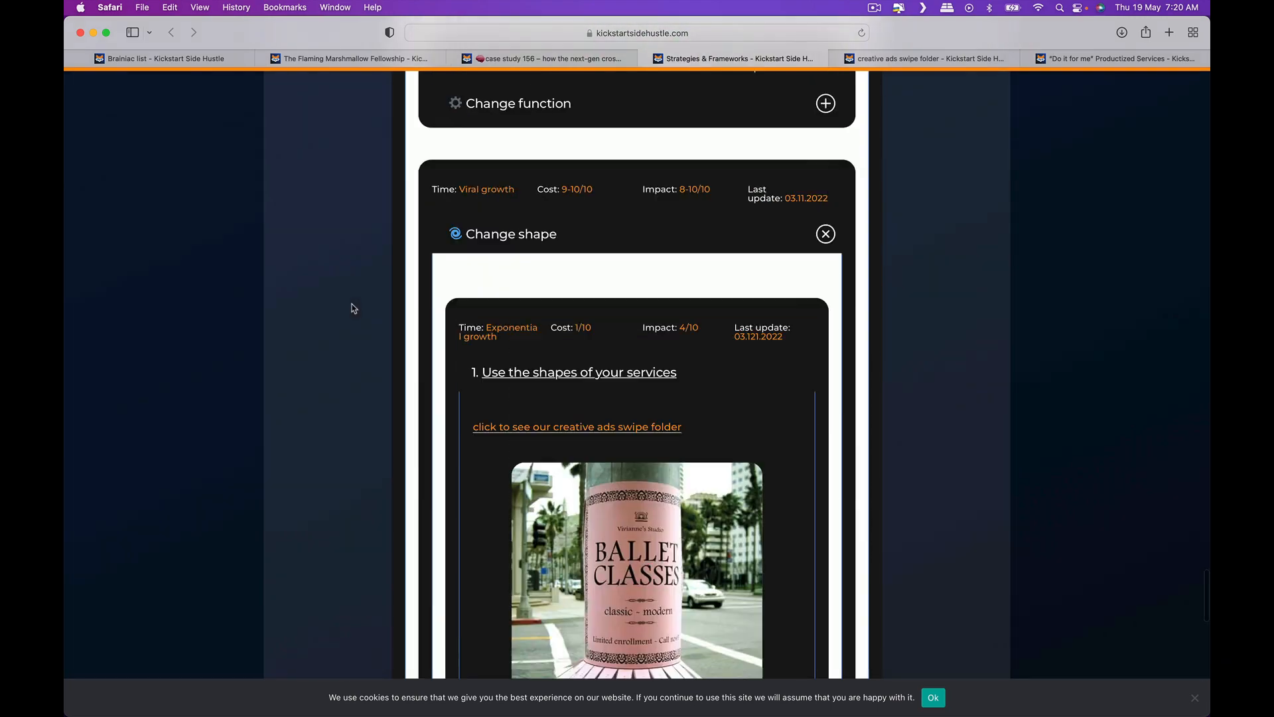
{"action": "scroll", "scroll_direction": "down", "scroll_amount": 3}
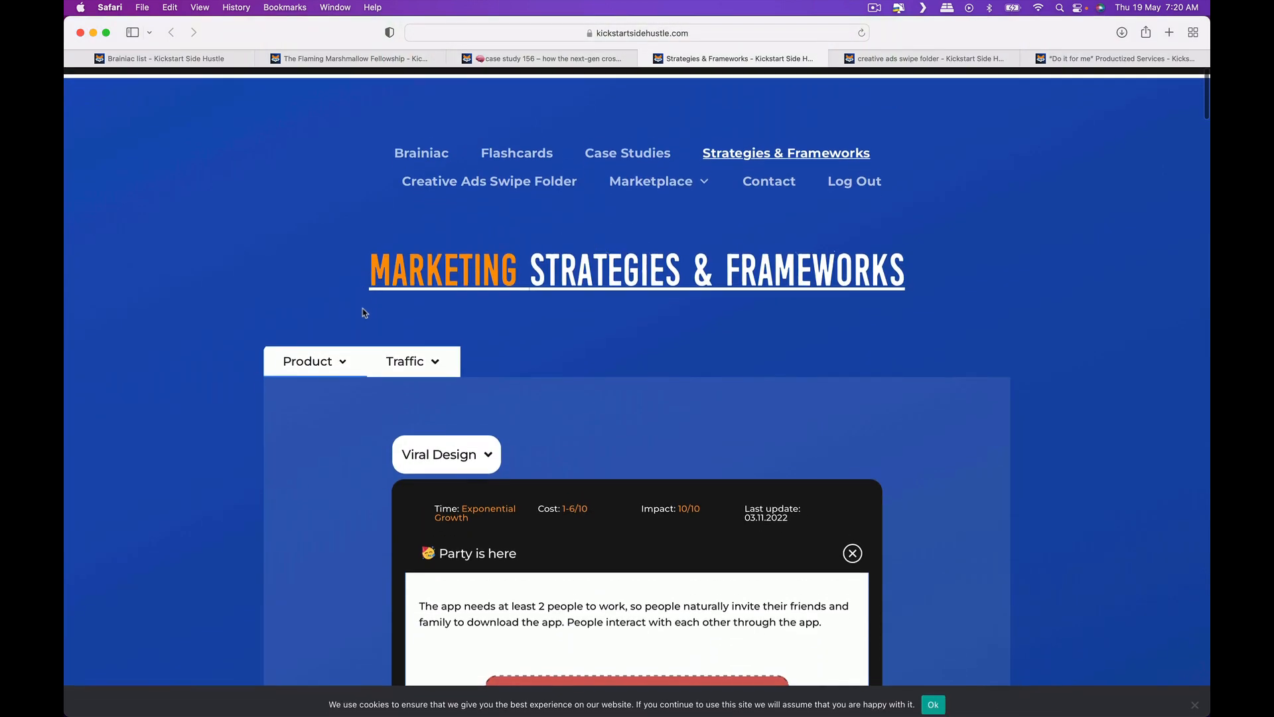
- Open the Creative Ads Swipe Folder page and scroll down through its ad examples
{"action": "scroll", "scroll_direction": "down", "scroll_amount": 3}
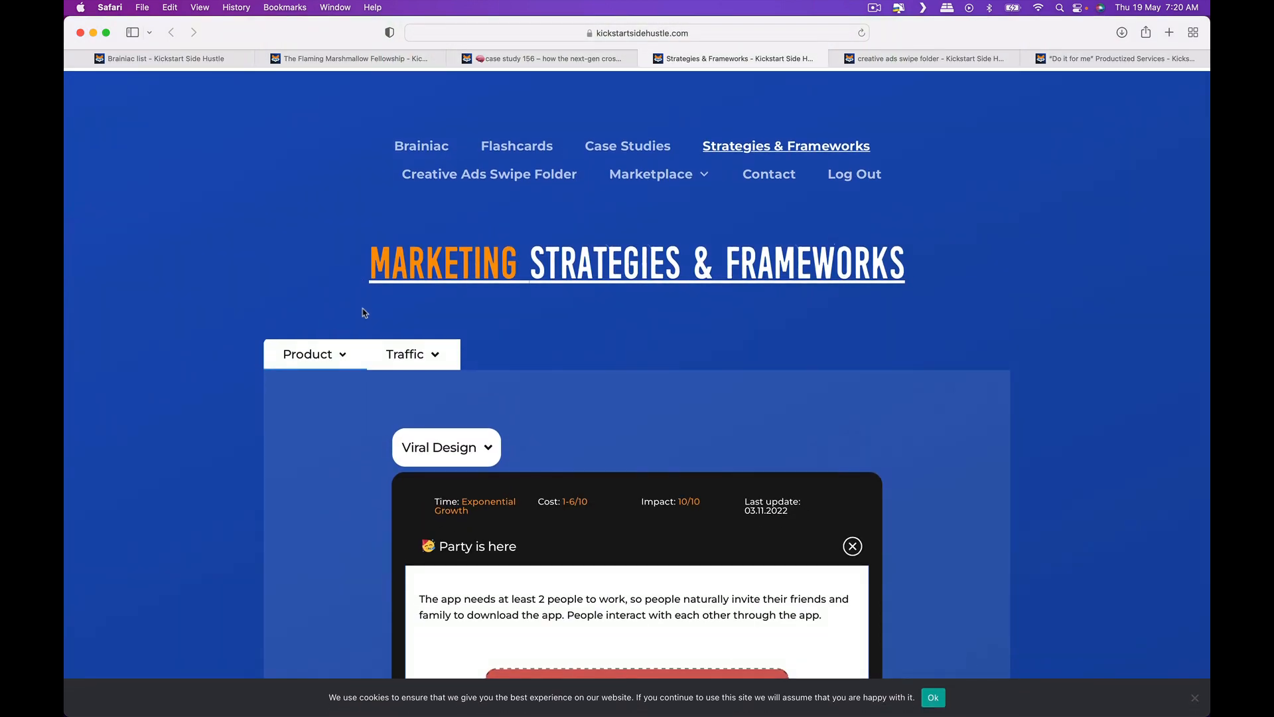
{"action": "left_click", "coordinate": [923, 58]}
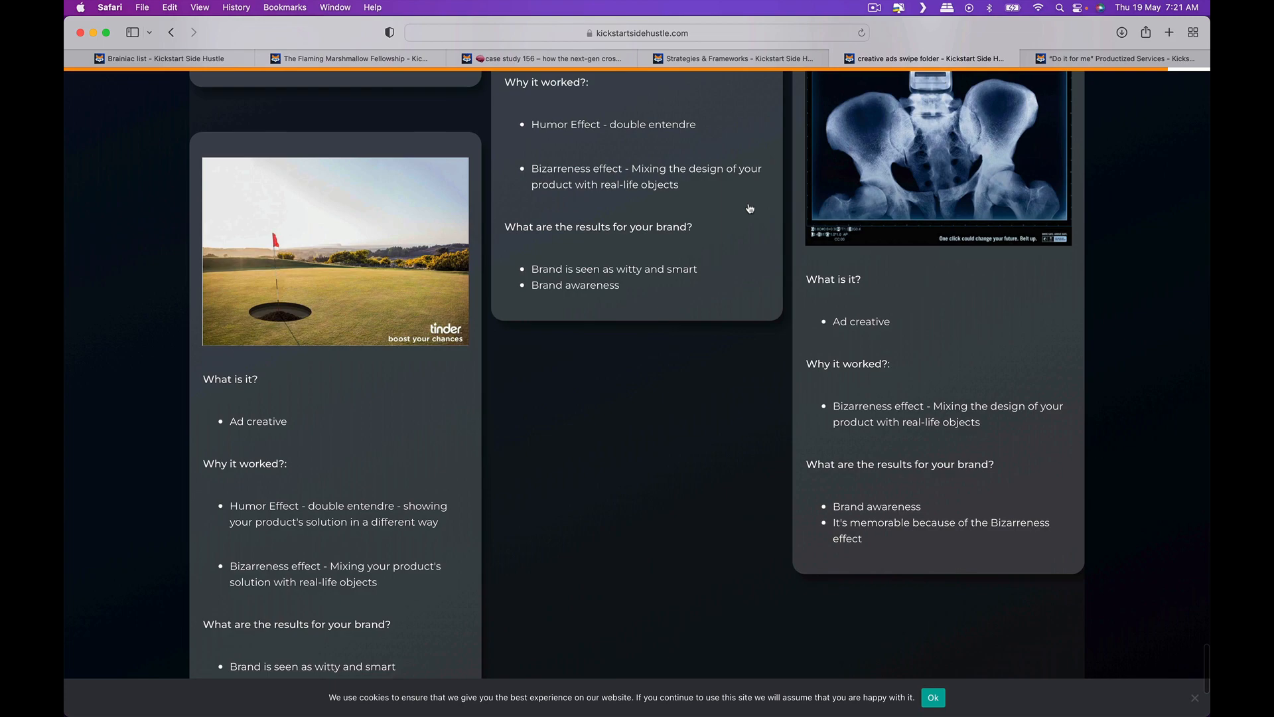
{"action": "scroll", "scroll_direction": "down", "scroll_amount": 3}
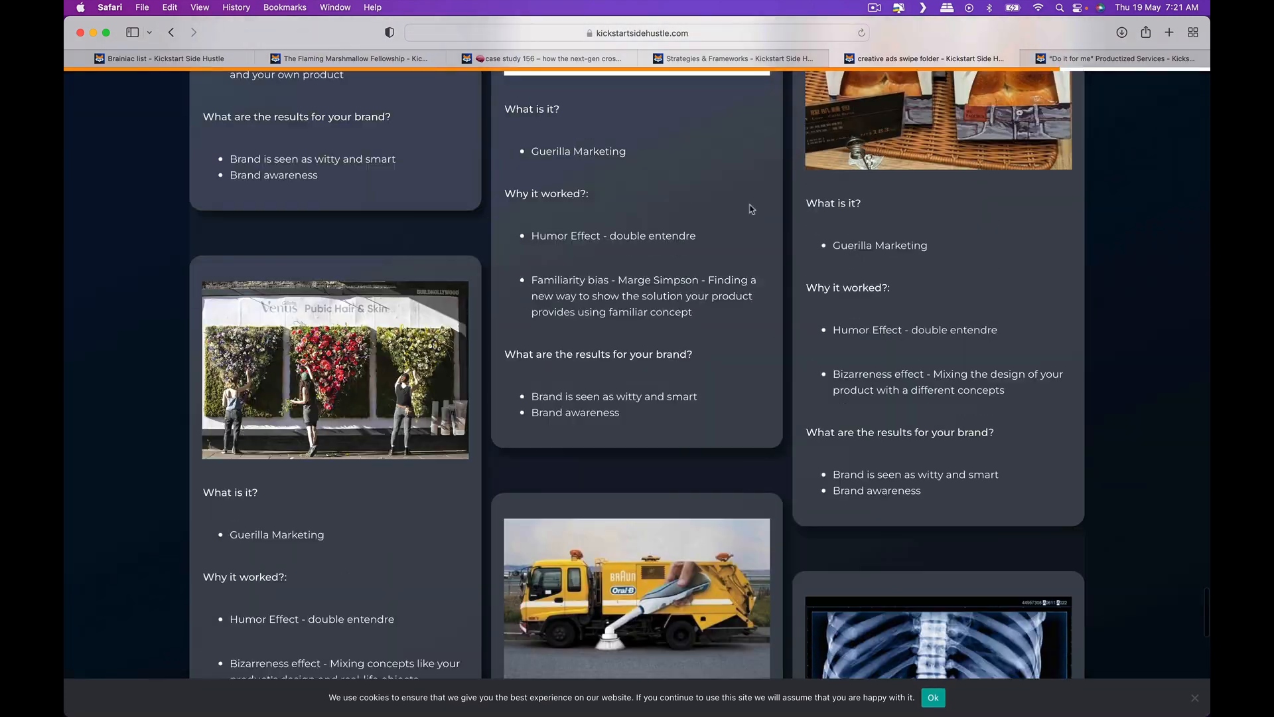
{"action": "scroll", "scroll_direction": "down", "scroll_amount": 3}
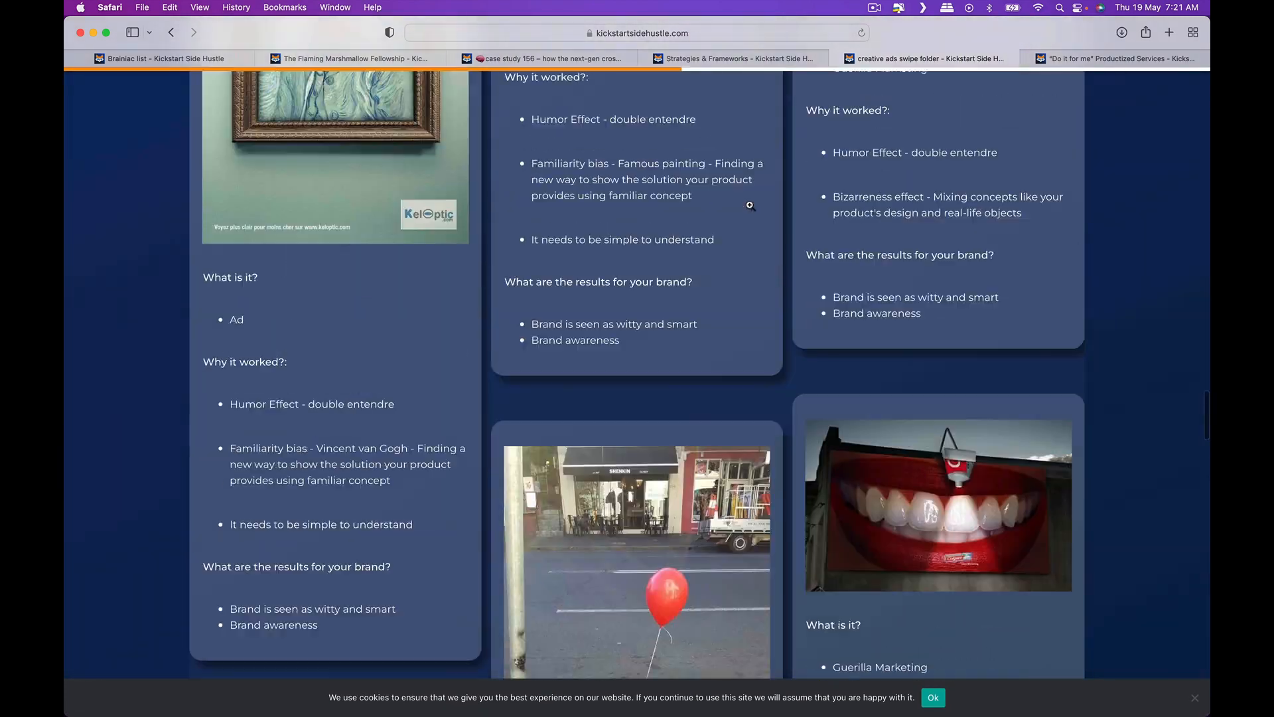
{"action": "scroll", "scroll_direction": "down", "scroll_amount": 3}
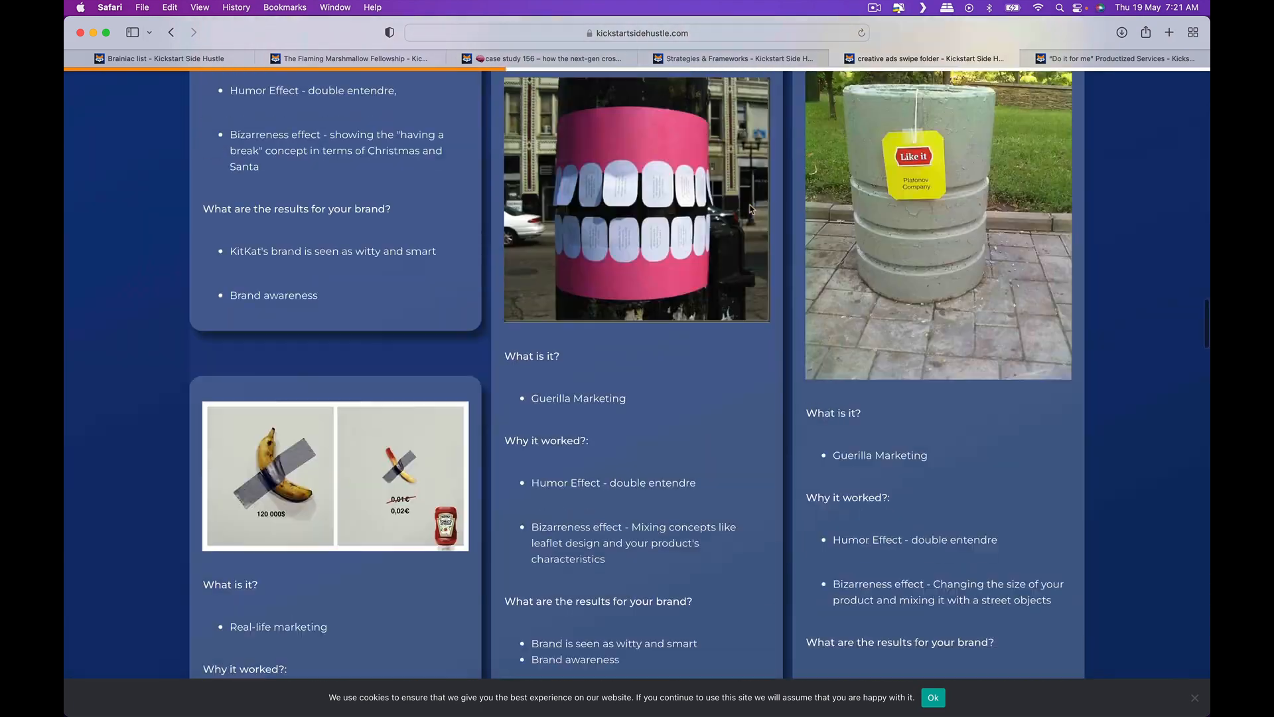
{"action": "scroll", "scroll_direction": "down", "scroll_amount": 3}
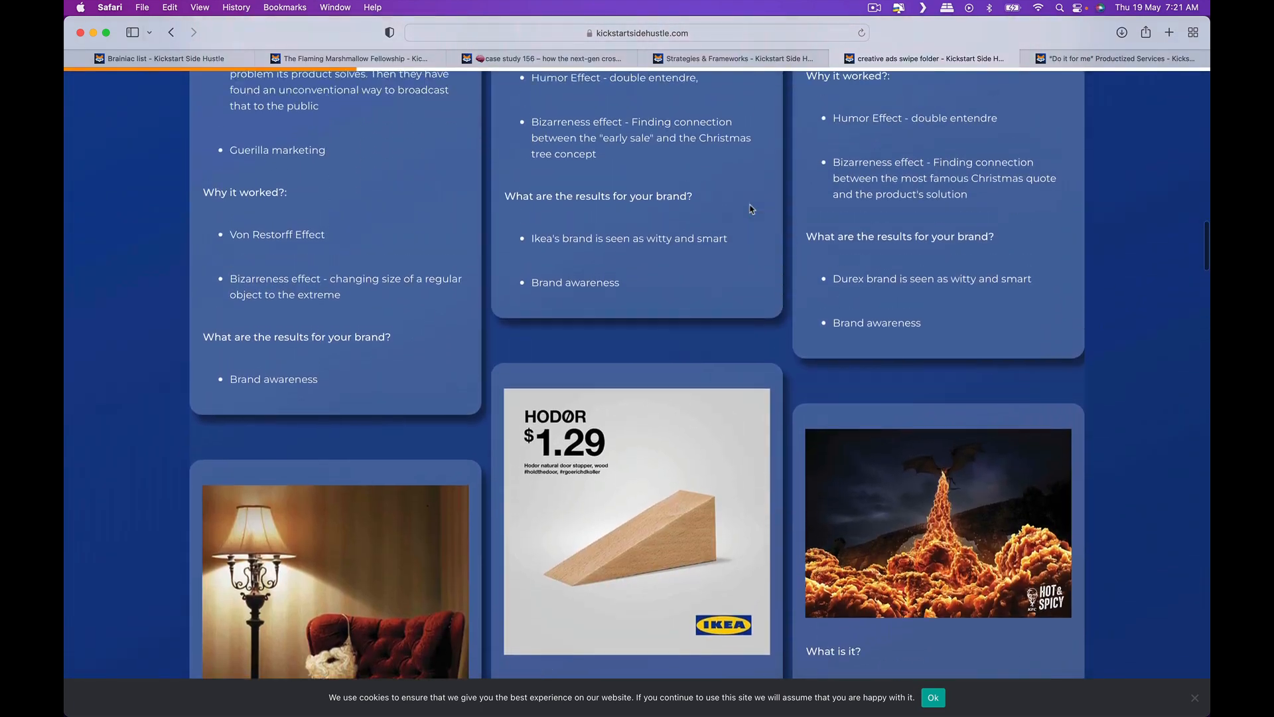
{"action": "scroll", "scroll_direction": "down", "scroll_amount": 3}
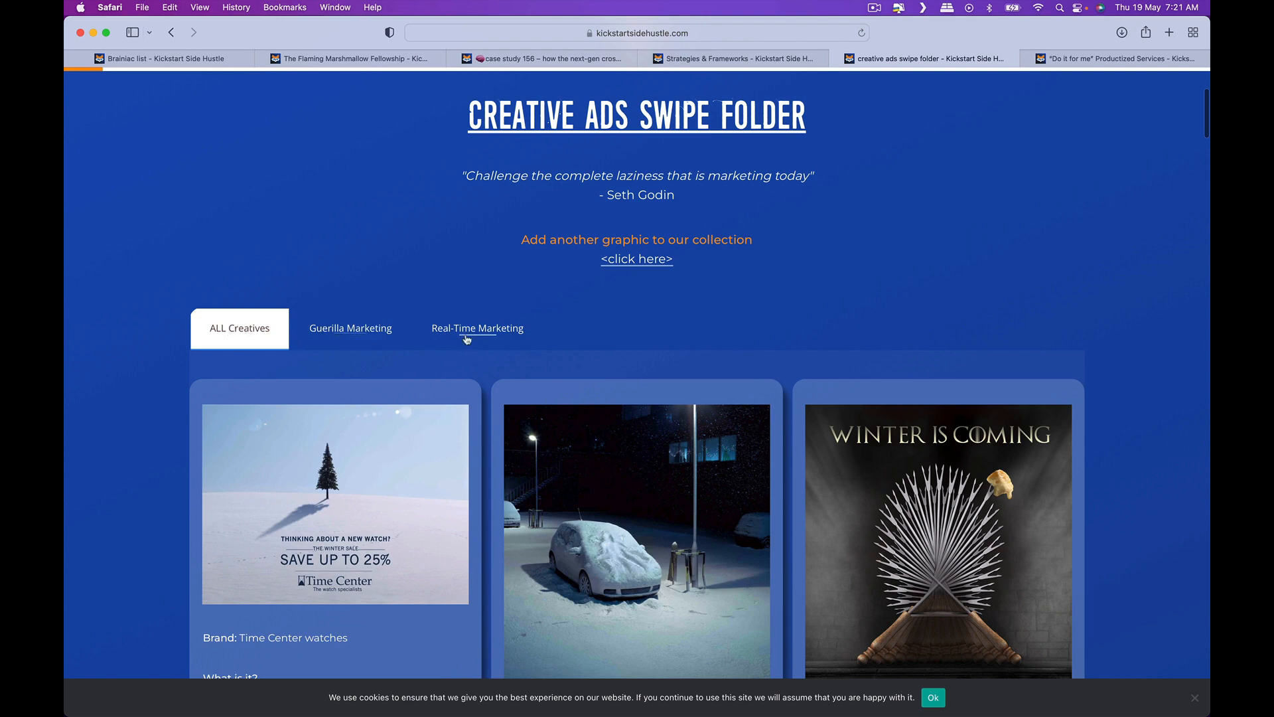
{"action": "scroll", "scroll_direction": "down", "scroll_amount": 3}
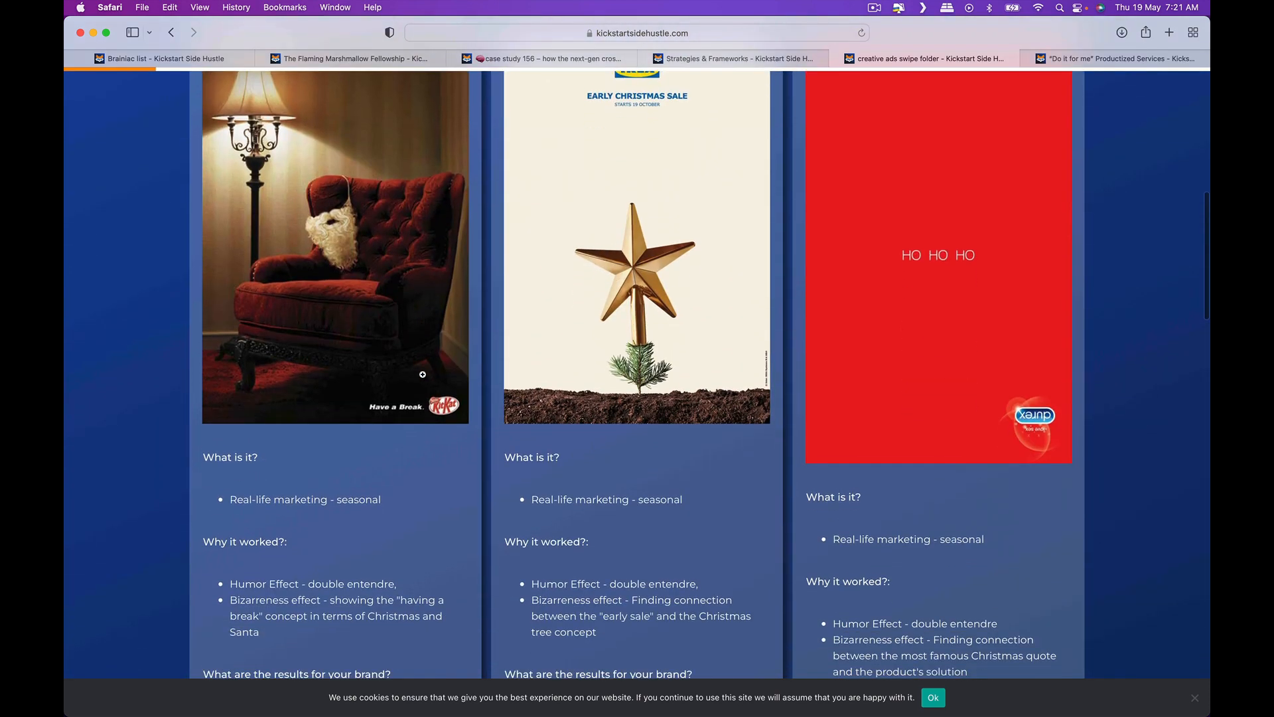
{"action": "scroll", "scroll_direction": "down", "scroll_amount": 3}
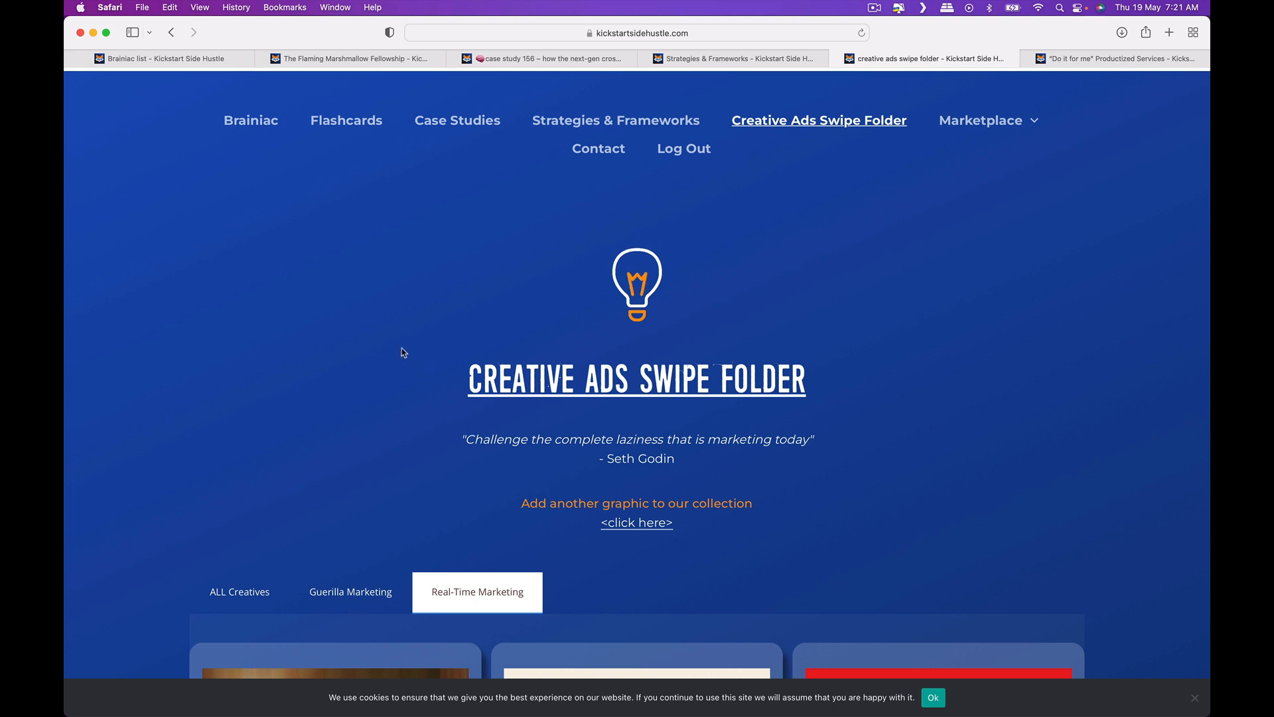
{"action": "mouse_move", "coordinate": [367, 323]}
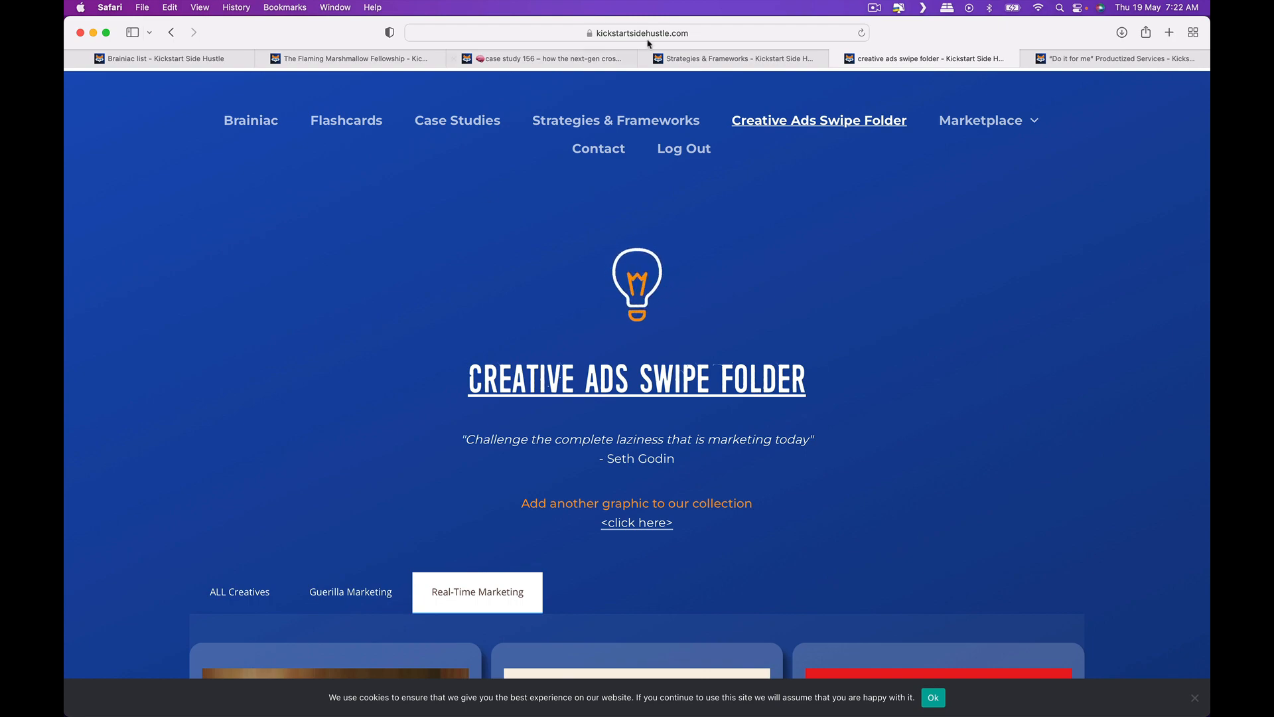
{"action": "left_click", "coordinate": [1113, 58]}
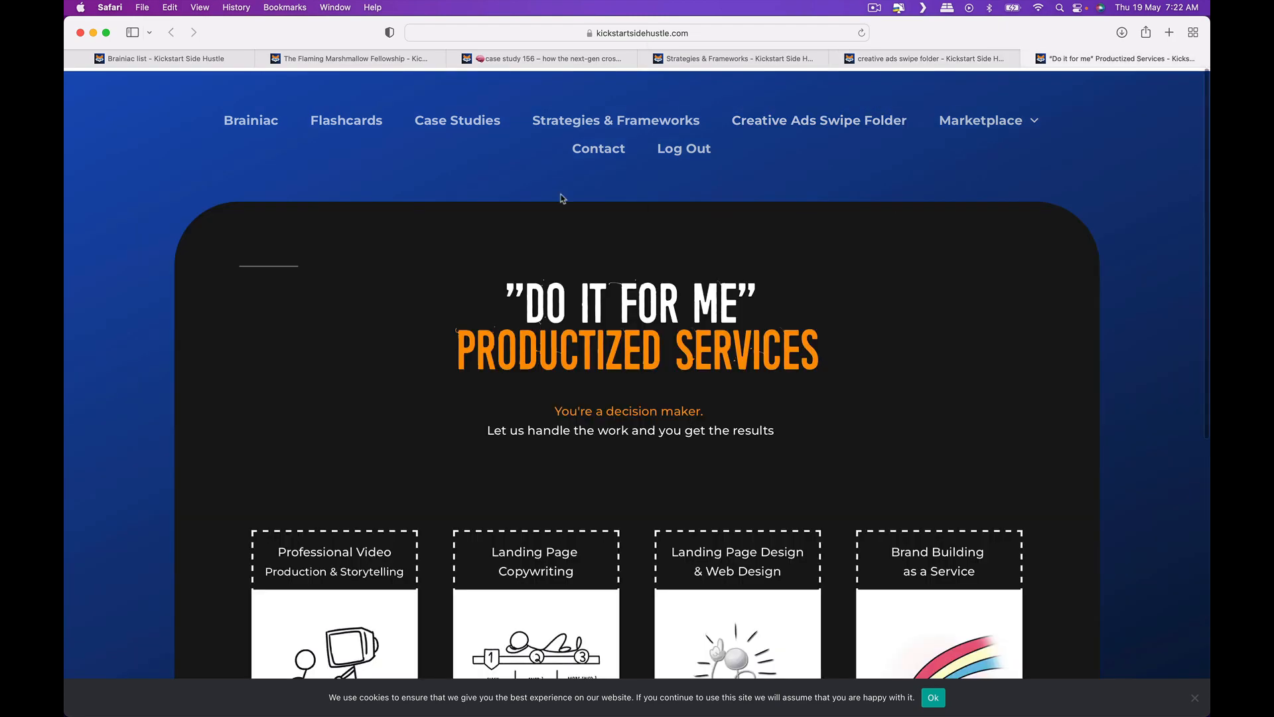
{"action": "scroll", "scroll_direction": "down", "scroll_amount": 3}
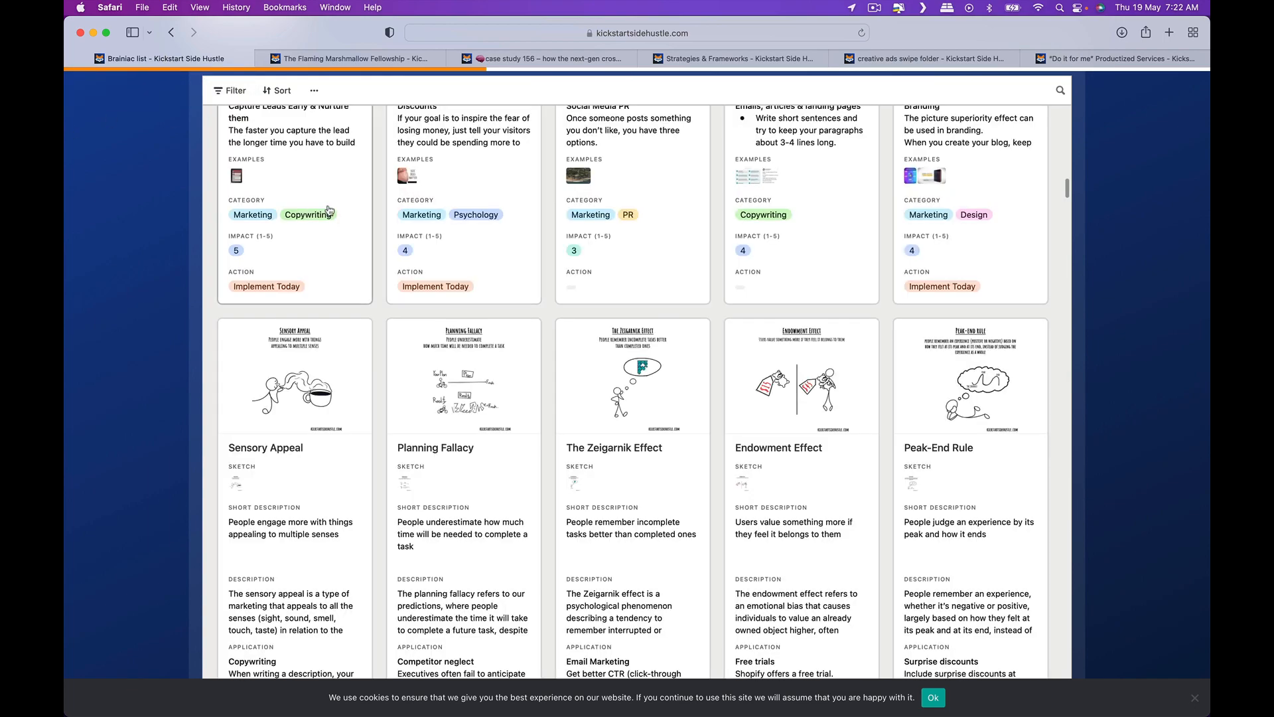
{"action": "left_click", "coordinate": [550, 58]}
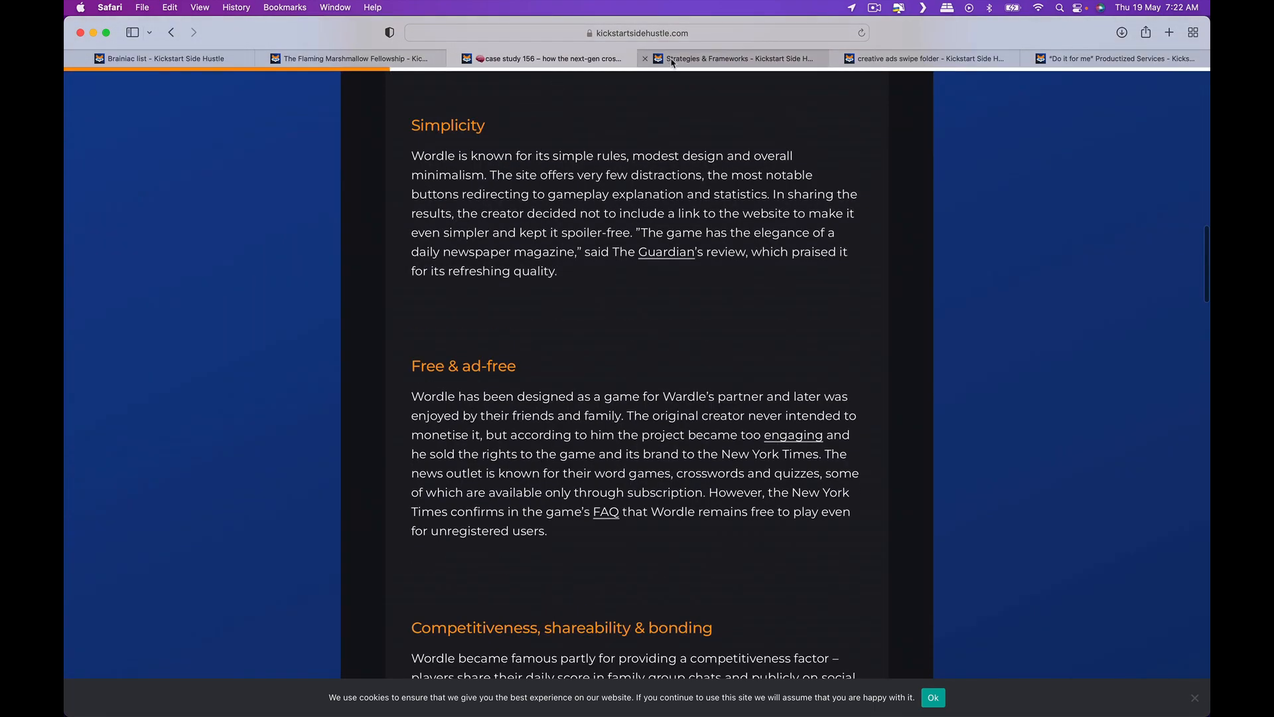
{"action": "left_click", "coordinate": [728, 58]}
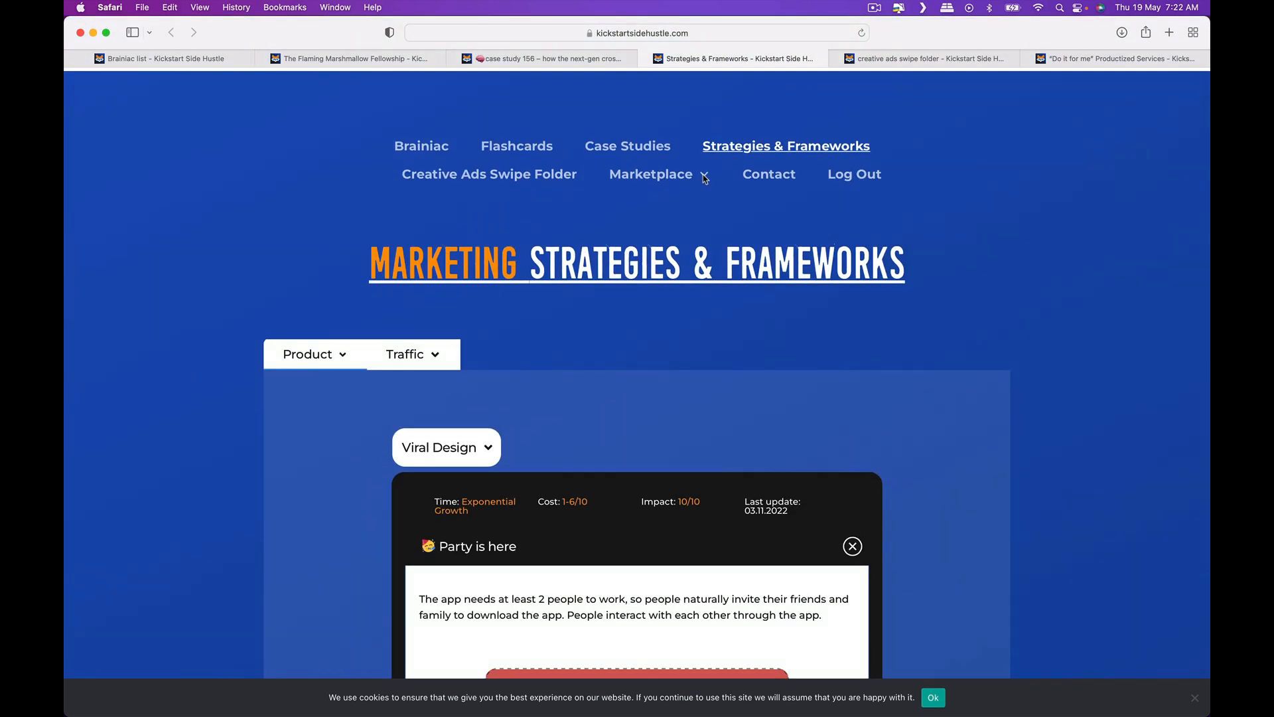
{"action": "mouse_move", "coordinate": [711, 177]}
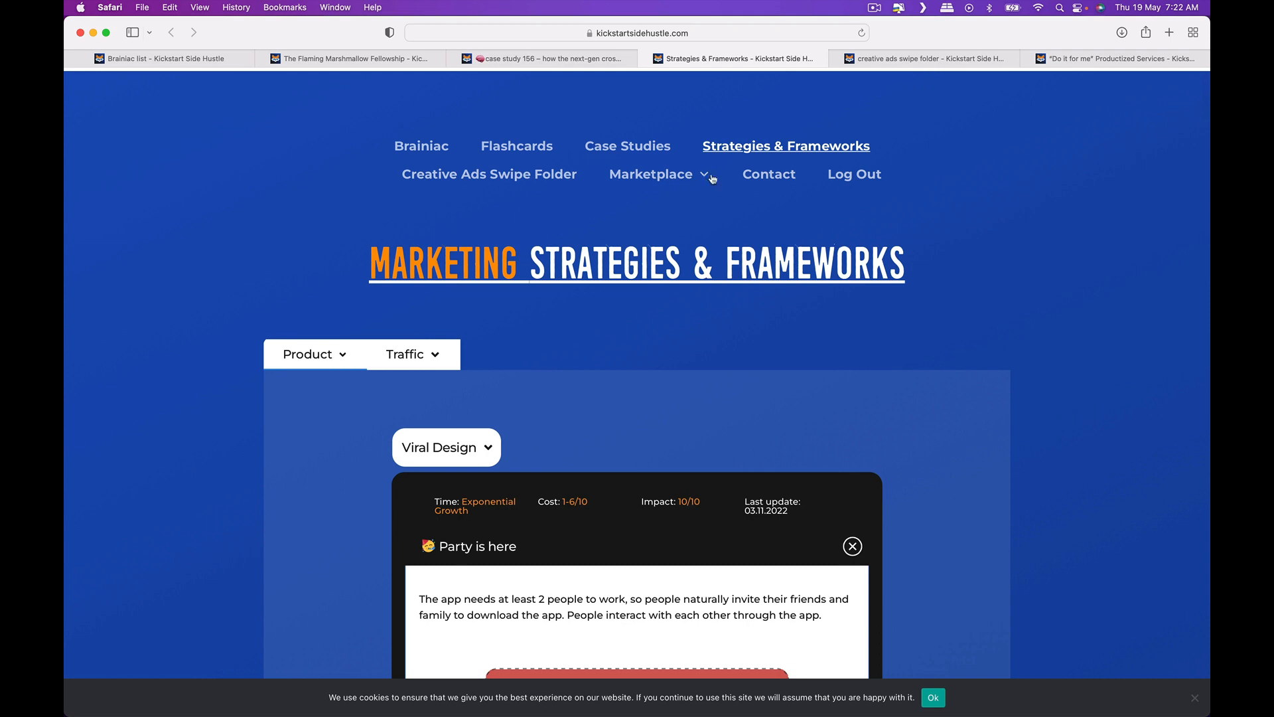
{"action": "left_click", "coordinate": [923, 58]}
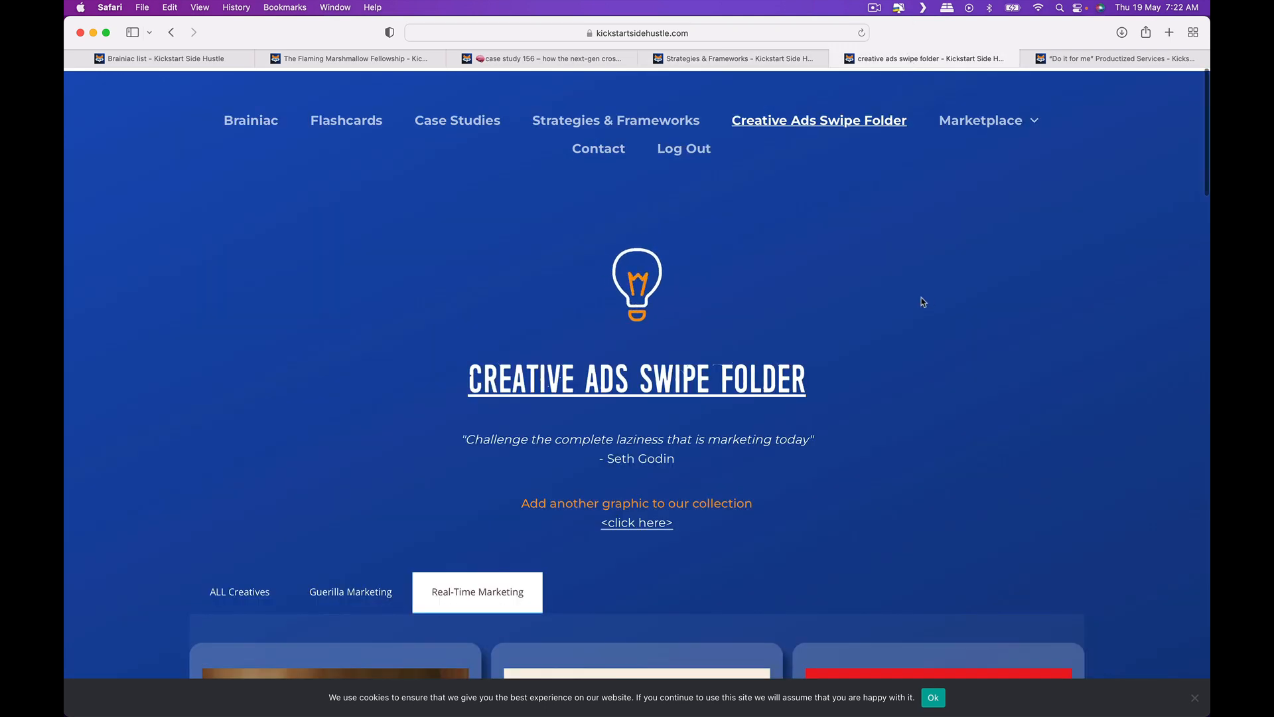
{"action": "scroll", "scroll_direction": "down", "scroll_amount": 3}
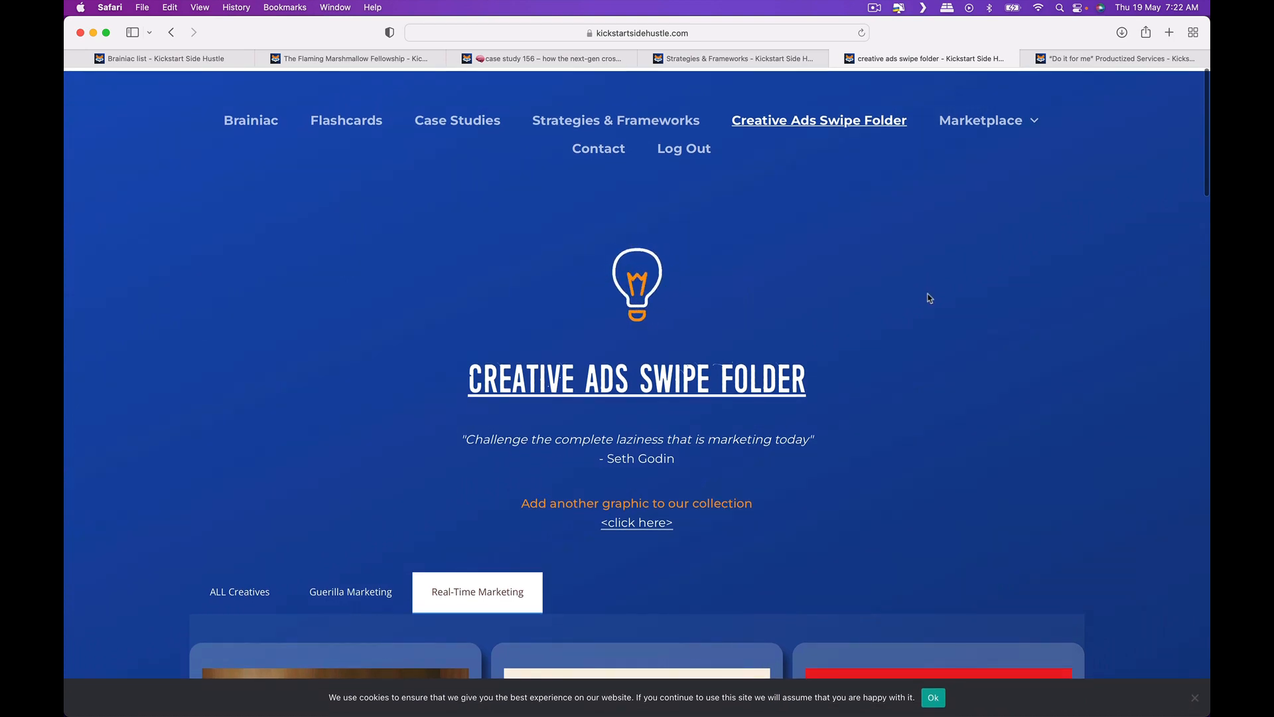
{"action": "mouse_move", "coordinate": [812, 651]}
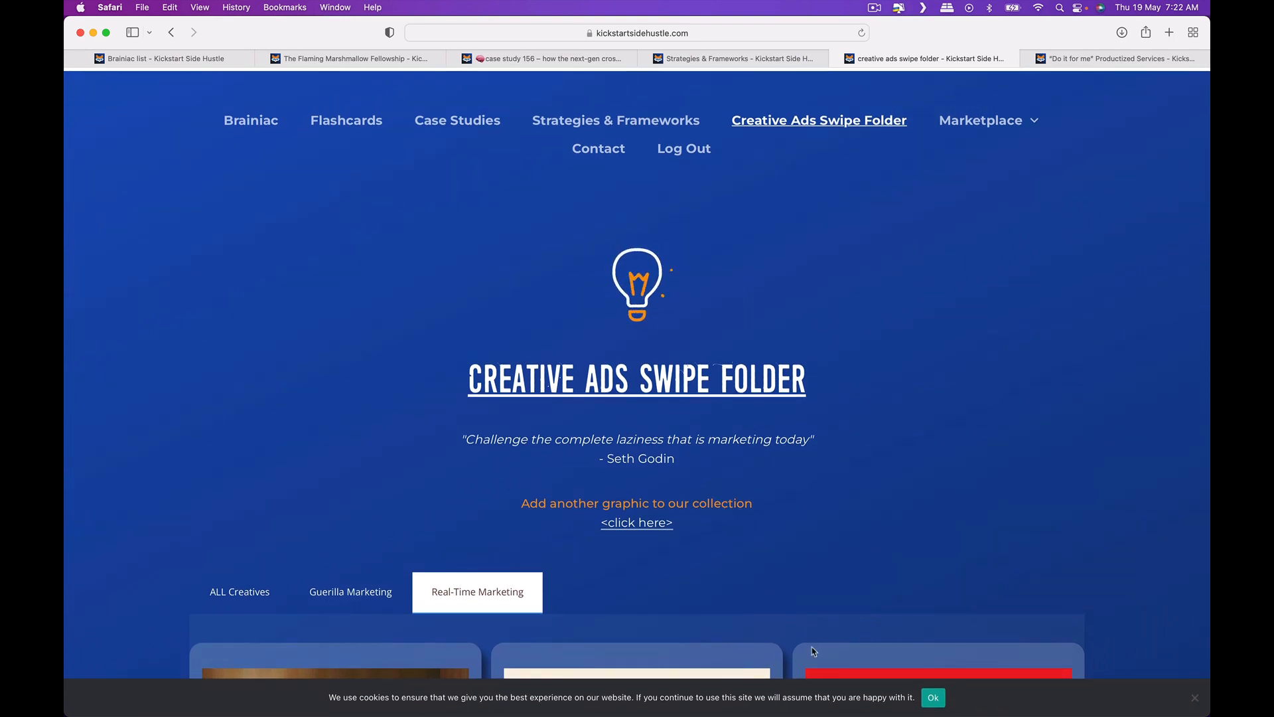